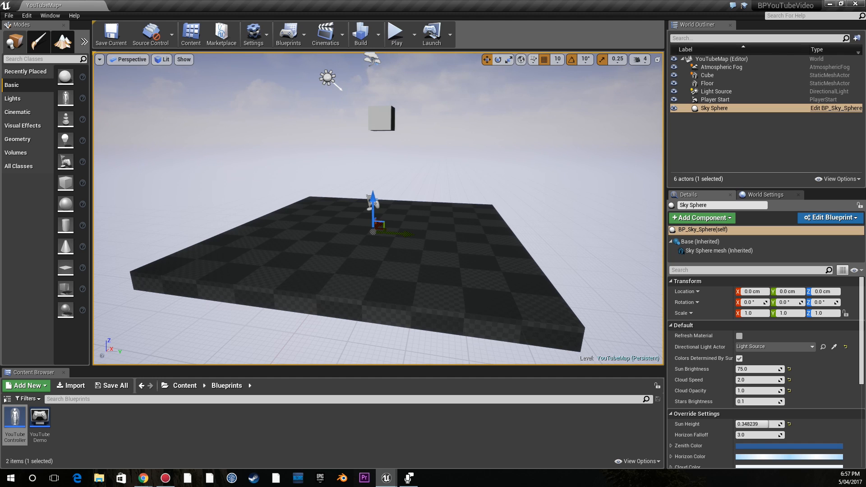
{"action": "mouse_move", "coordinate": [385, 478]}
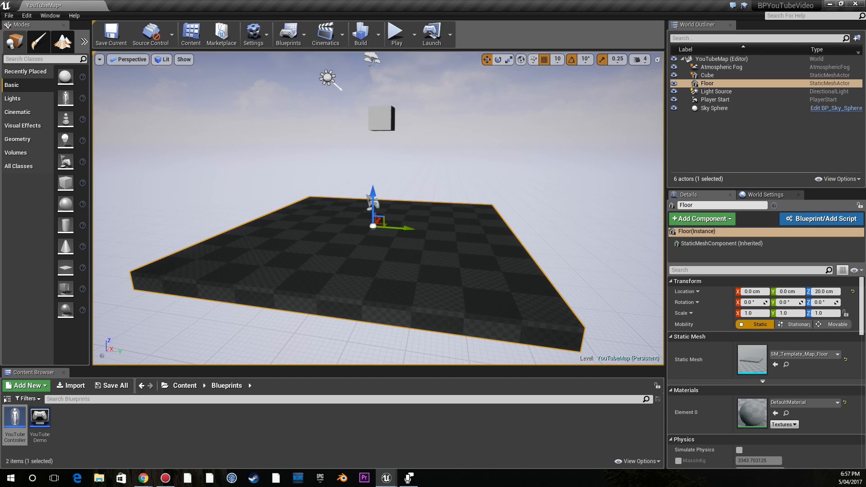
Step: Bring up the BluePrintsPseudoCode doc and highlight the Super hot time mechanic heading
{"action": "left_click", "coordinate": [716, 108]}
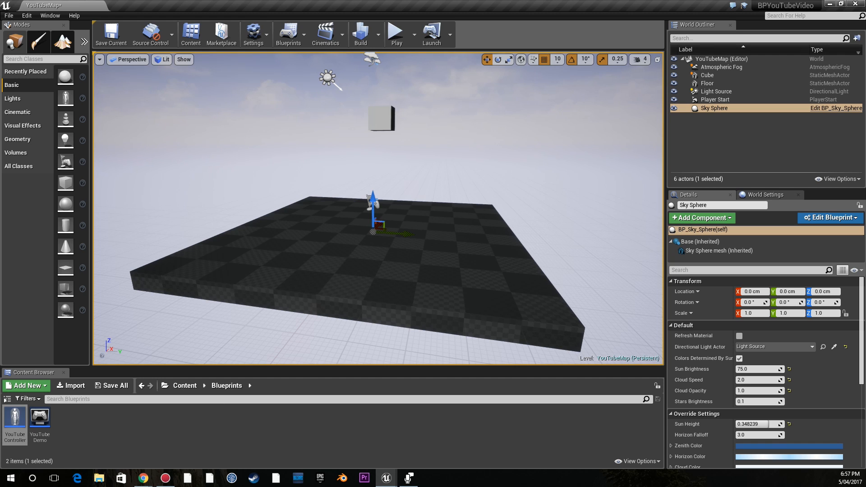
{"action": "left_click", "coordinate": [142, 478]}
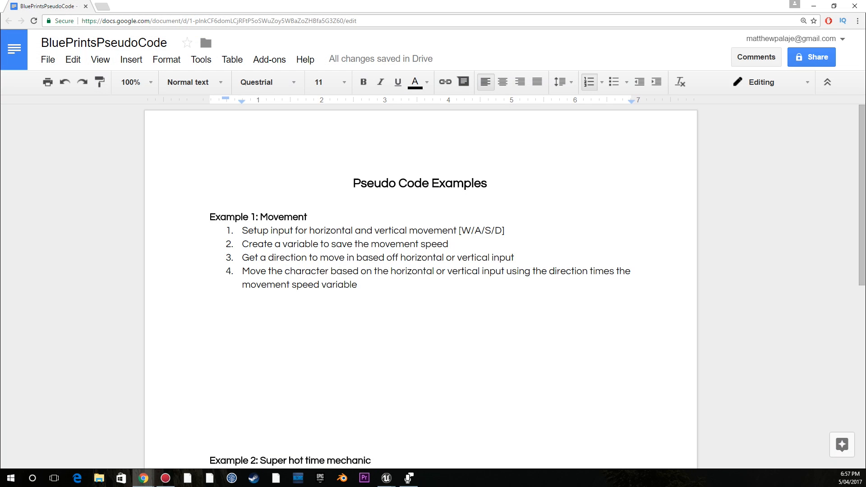
{"action": "left_click_drag", "start_coordinate": [265, 217], "coordinate": [357, 285]}
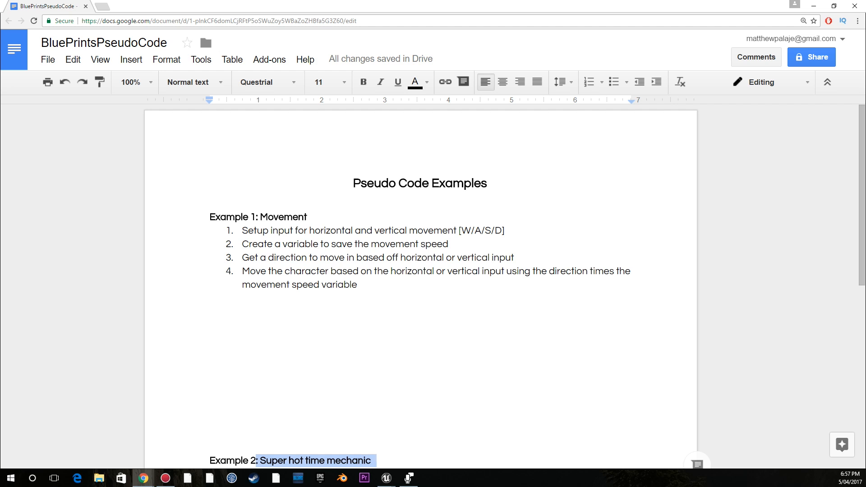
{"action": "left_click", "coordinate": [590, 81]}
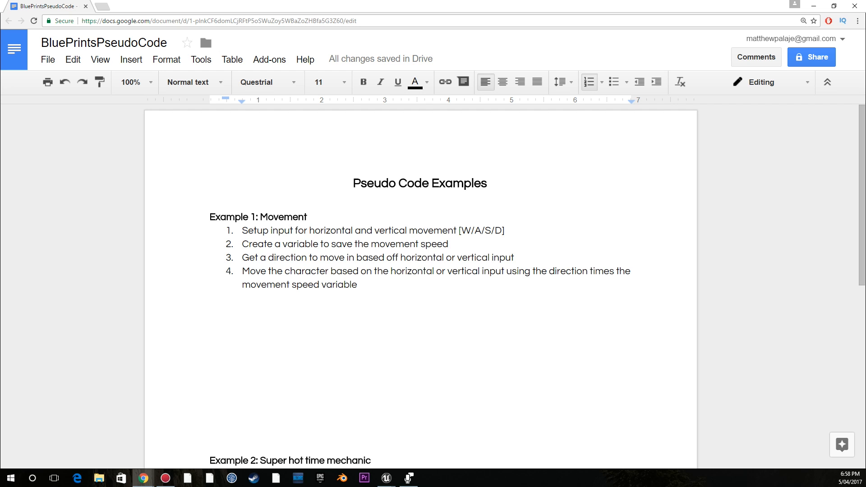
Step: Highlight the word 'variable' in step 2 and parts of the Movement steps while reviewing
{"action": "left_click", "coordinate": [281, 243]}
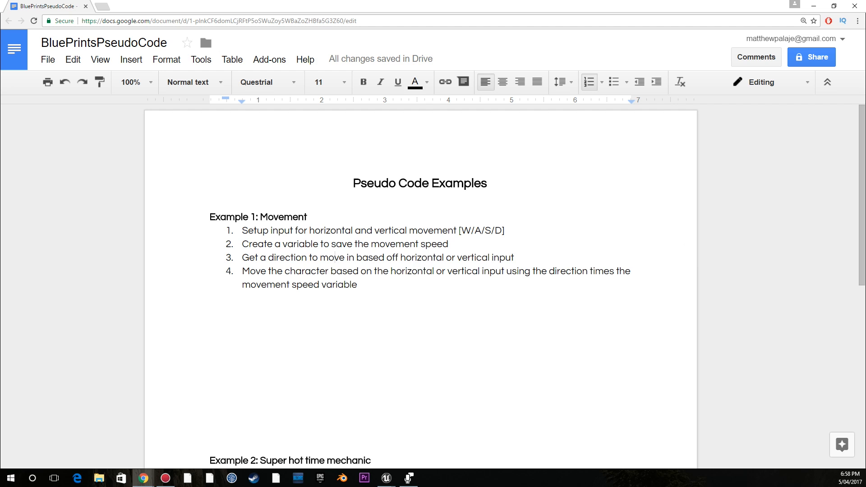
{"action": "double_click", "coordinate": [301, 243]}
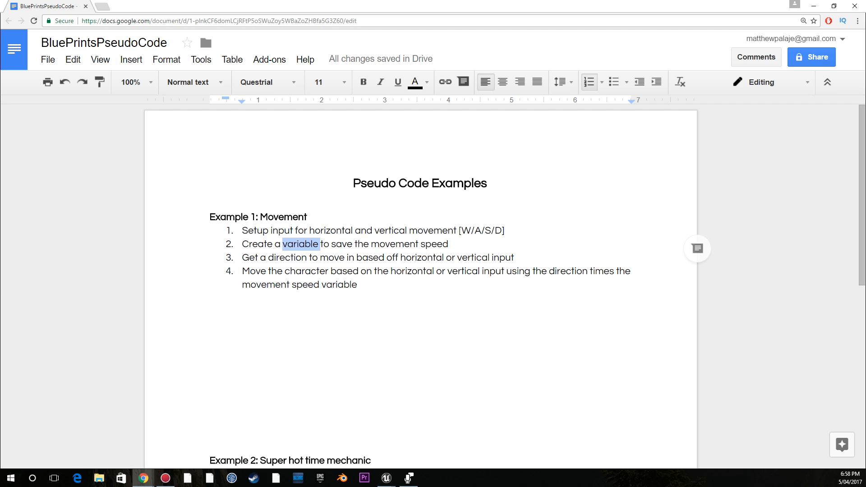
{"action": "left_click_drag", "start_coordinate": [283, 243], "coordinate": [405, 270]}
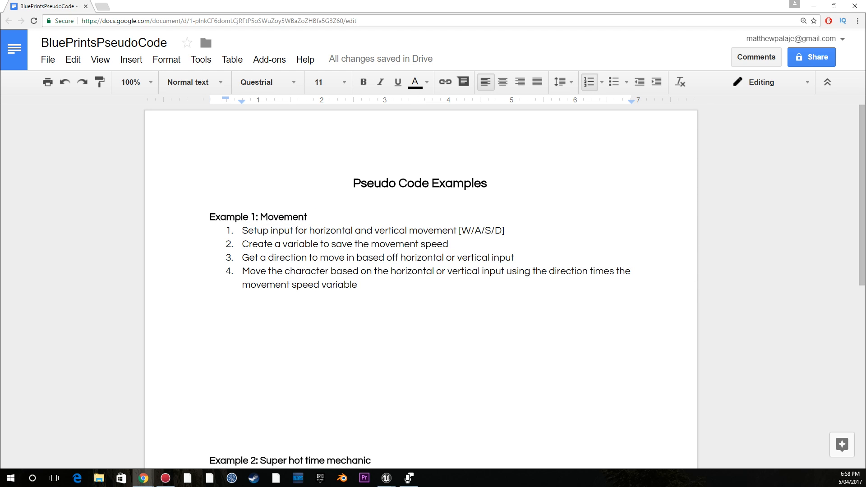
{"action": "left_click_drag", "start_coordinate": [264, 230], "coordinate": [455, 230]}
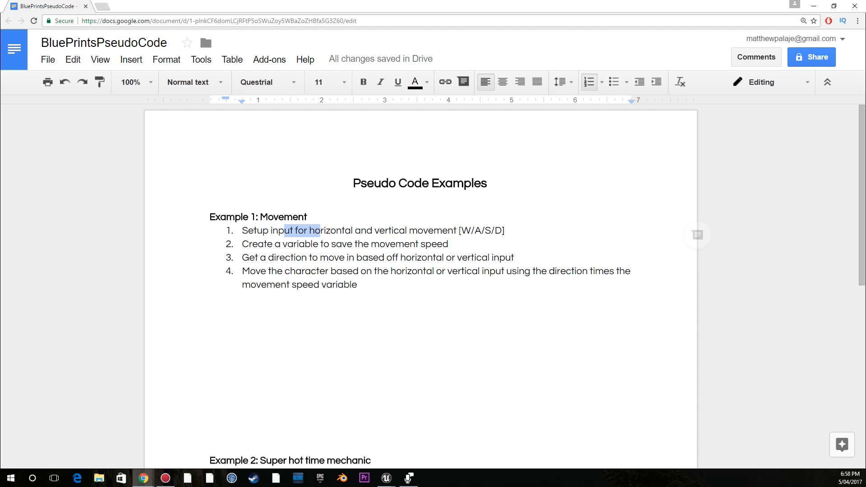
Step: Remove the speed-variable step and 'times the movement speed variable', leaving three Movement steps selected
{"action": "left_click", "coordinate": [386, 232]}
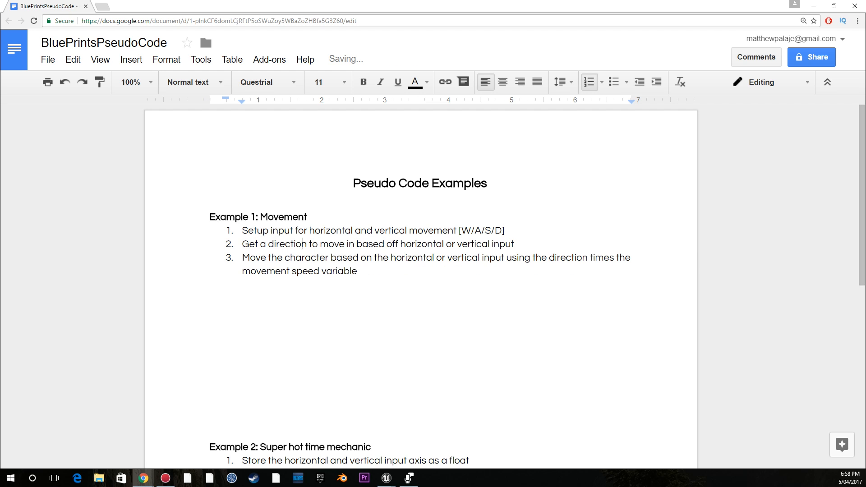
{"action": "left_click_drag", "start_coordinate": [268, 244], "coordinate": [450, 243]}
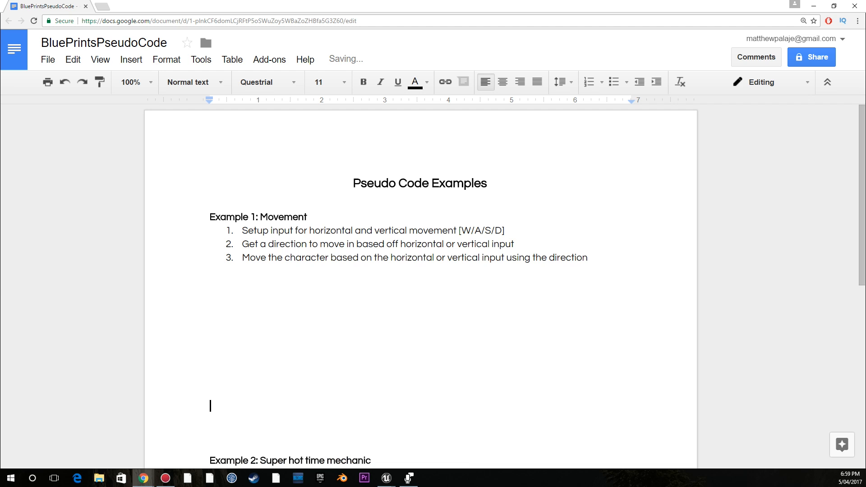
{"action": "left_click_drag", "start_coordinate": [482, 258], "coordinate": [588, 258]}
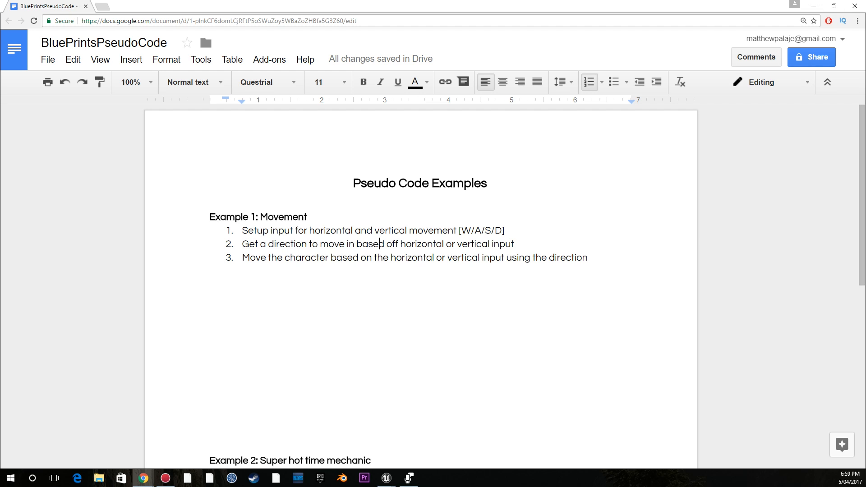
{"action": "left_click_drag", "start_coordinate": [273, 231], "coordinate": [588, 258]}
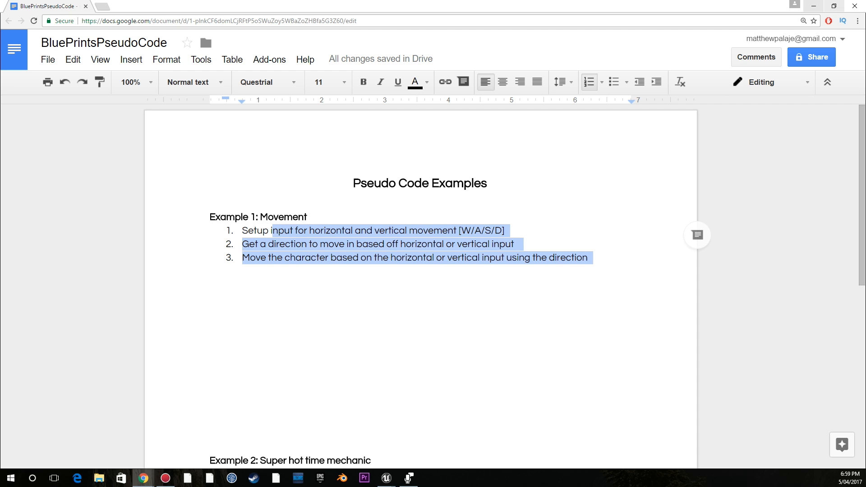
{"action": "mouse_move", "coordinate": [812, 6]}
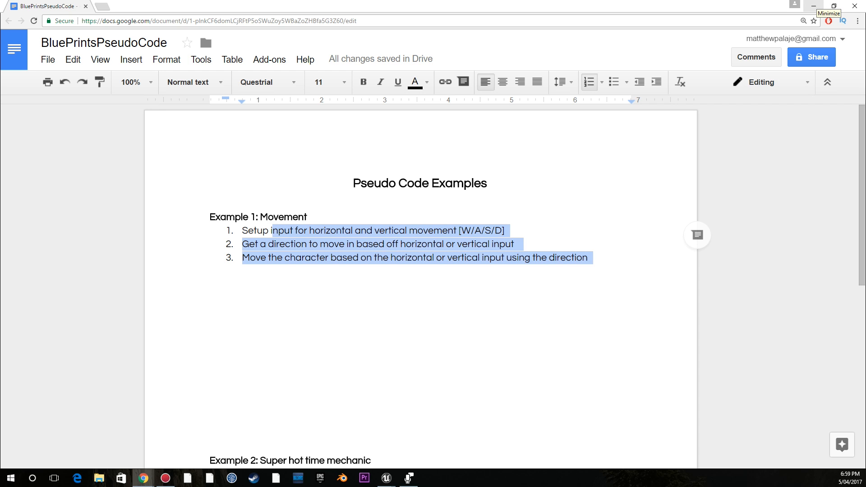
Step: Return to the Unreal level editor and show the Input section of Project Settings
{"action": "left_click", "coordinate": [386, 478]}
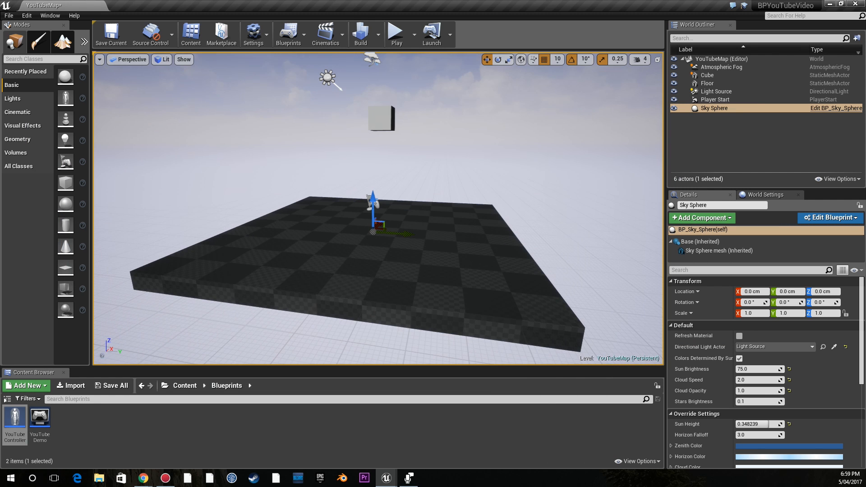
{"action": "double_click", "coordinate": [15, 417]}
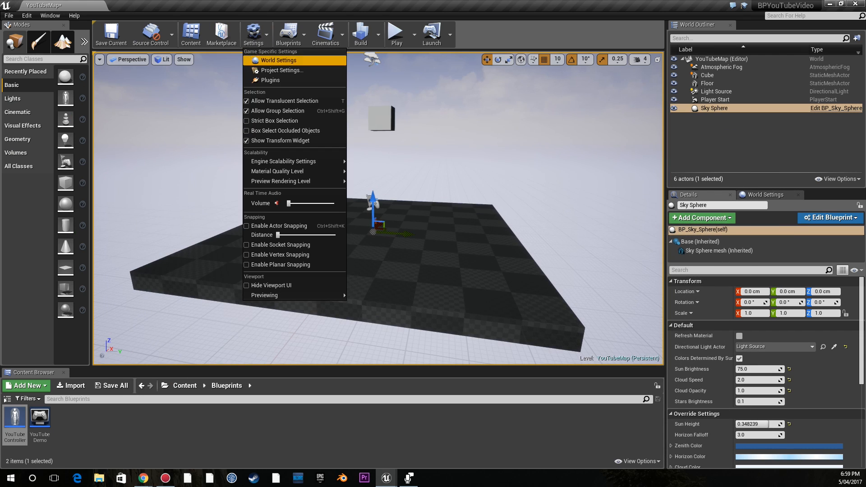
{"action": "left_click", "coordinate": [275, 71]}
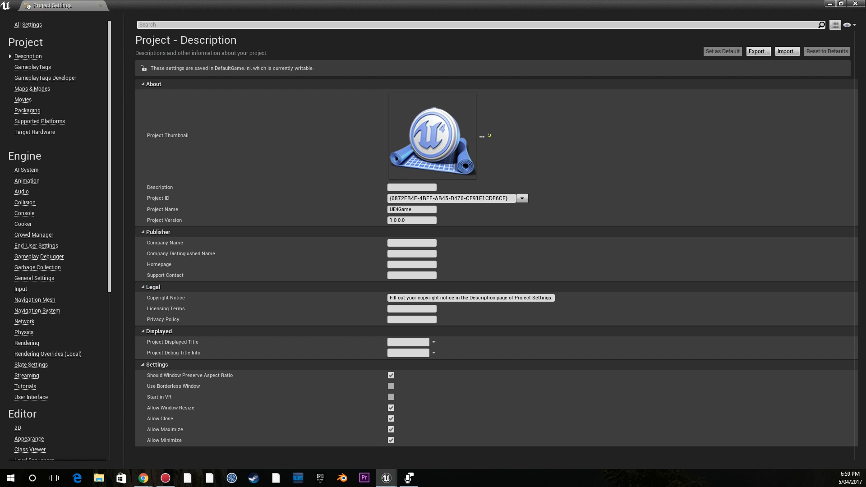
{"action": "left_click", "coordinate": [20, 288]}
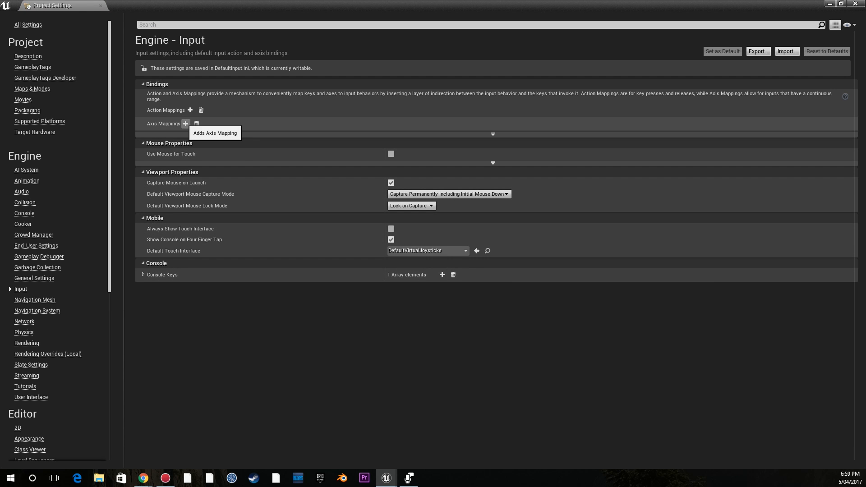
Step: Add two axis mappings named Horizontal and Vertical, each with two key slots
{"action": "left_click", "coordinate": [185, 123]}
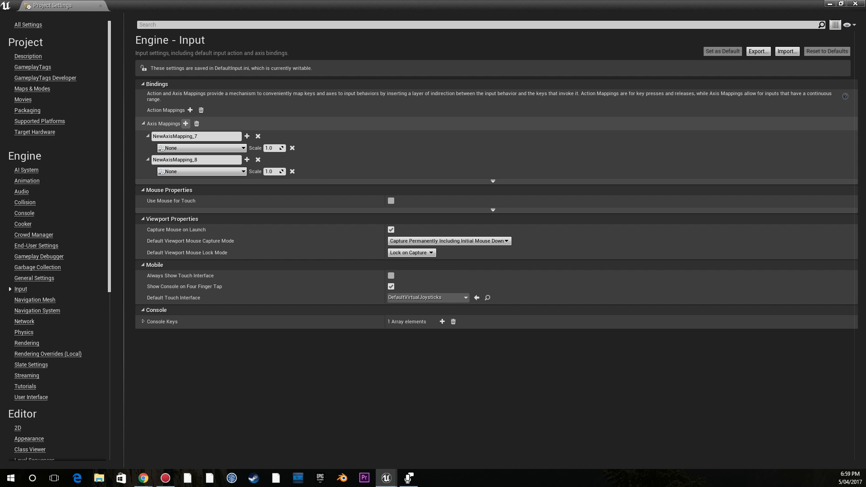
{"action": "left_click", "coordinate": [247, 136]}
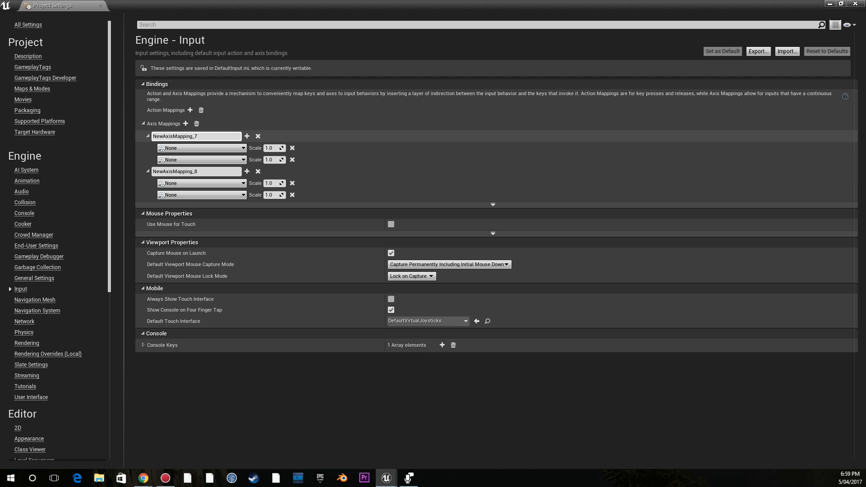
{"action": "type", "text": "Horizontal"}
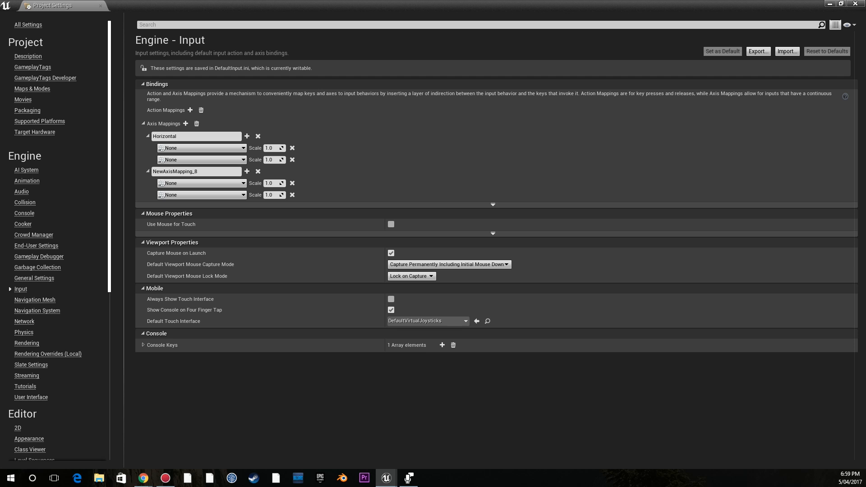
{"action": "double_click", "coordinate": [196, 171]}
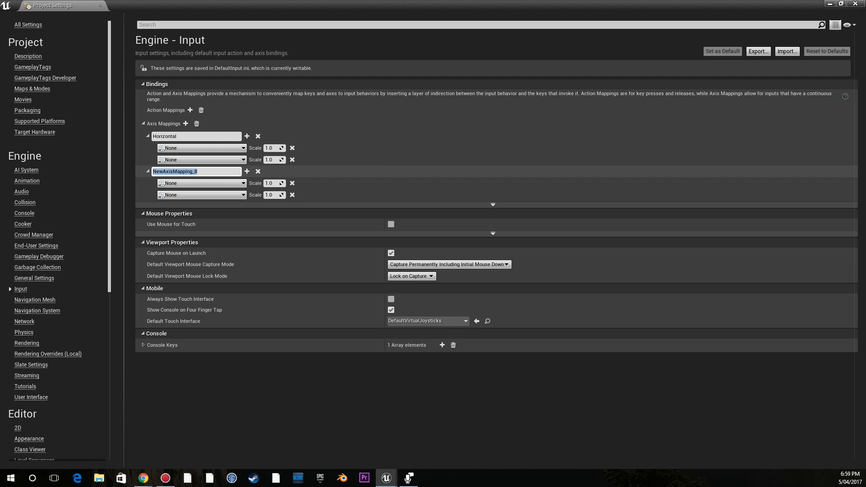
{"action": "type", "text": "Vertical"}
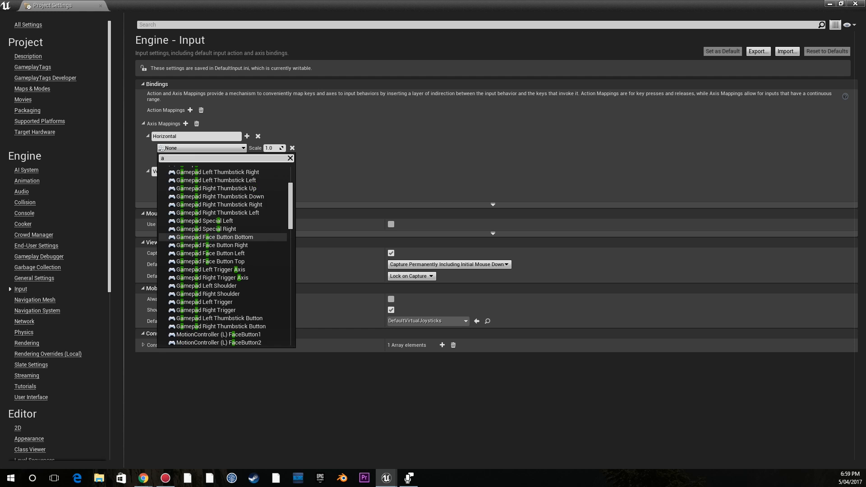
Step: Bind Horizontal to the A and D keys, with a scale of -1
{"action": "scroll", "scroll_direction": "down", "scroll_amount": 3}
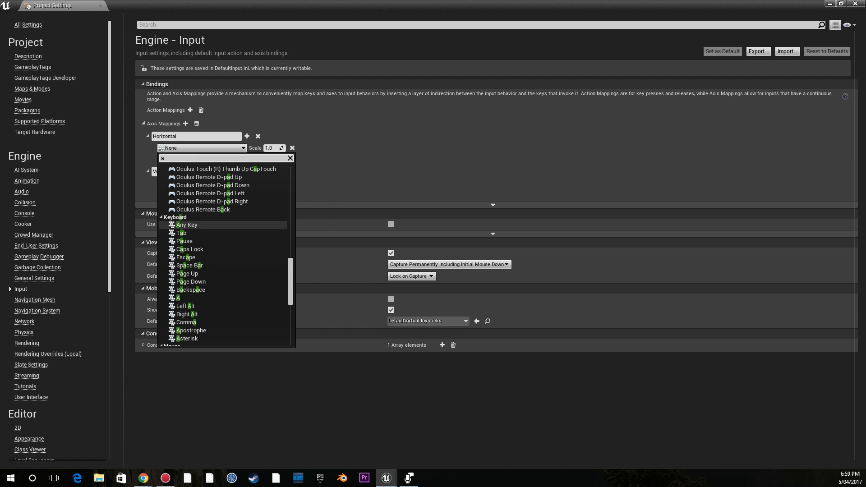
{"action": "left_click", "coordinate": [178, 298]}
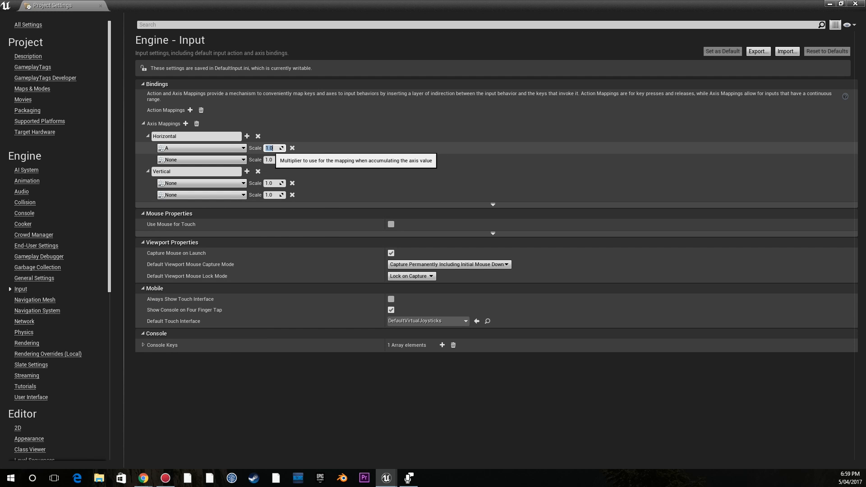
{"action": "left_click", "coordinate": [201, 172]}
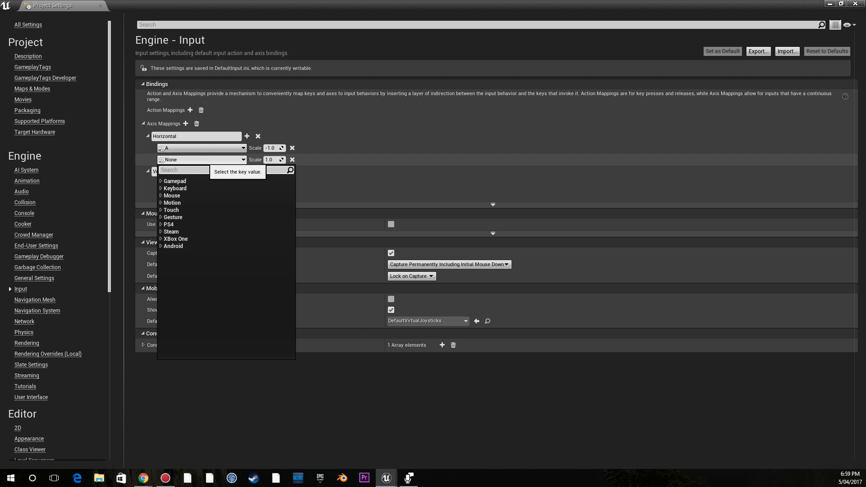
{"action": "type", "text": "d"}
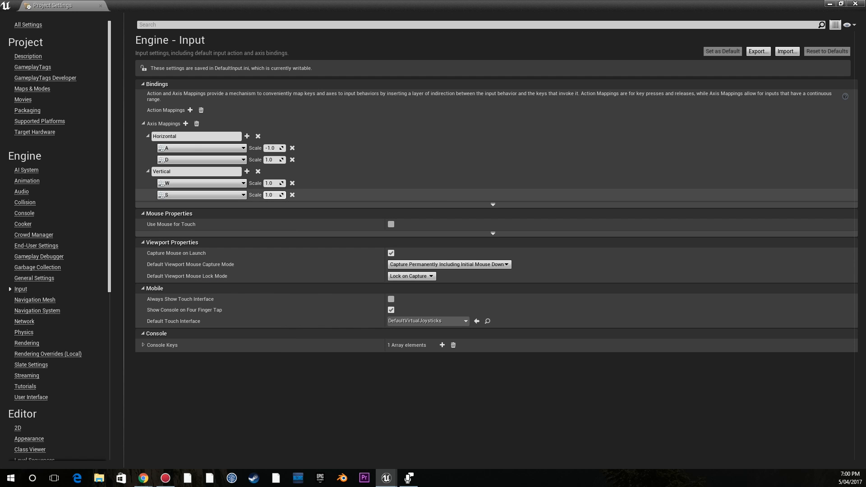
{"action": "type", "text": "-1"}
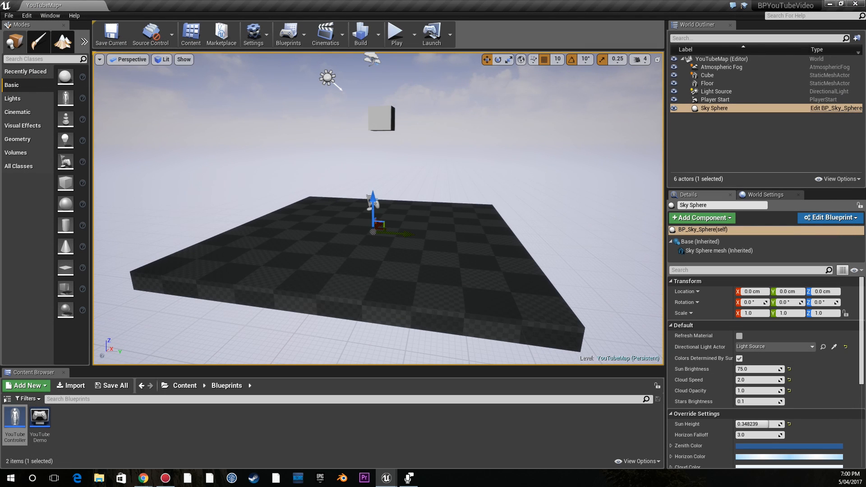
Step: Open the YouTubeController Blueprint and check the move-direction step in the doc
{"action": "double_click", "coordinate": [14, 417]}
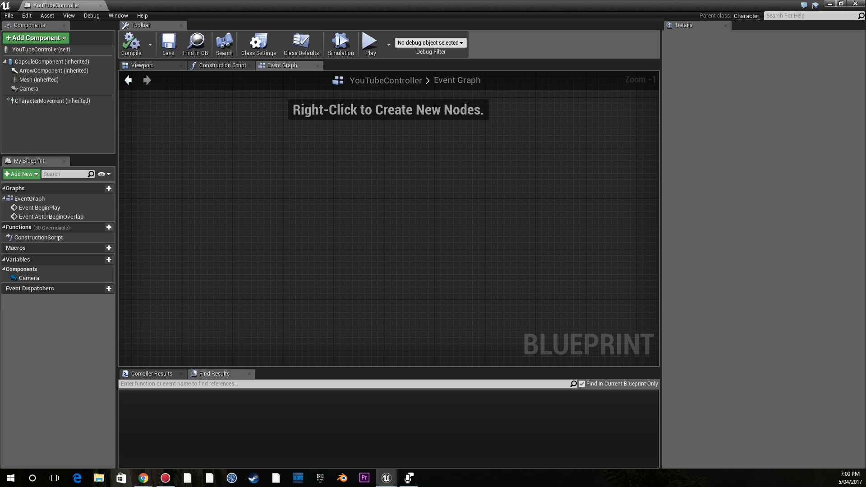
{"action": "left_click", "coordinate": [142, 478]}
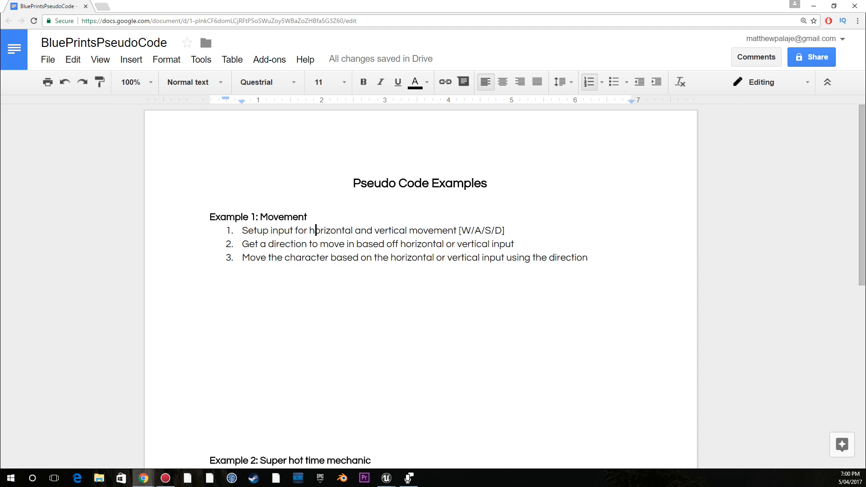
{"action": "left_click_drag", "start_coordinate": [263, 243], "coordinate": [512, 244]}
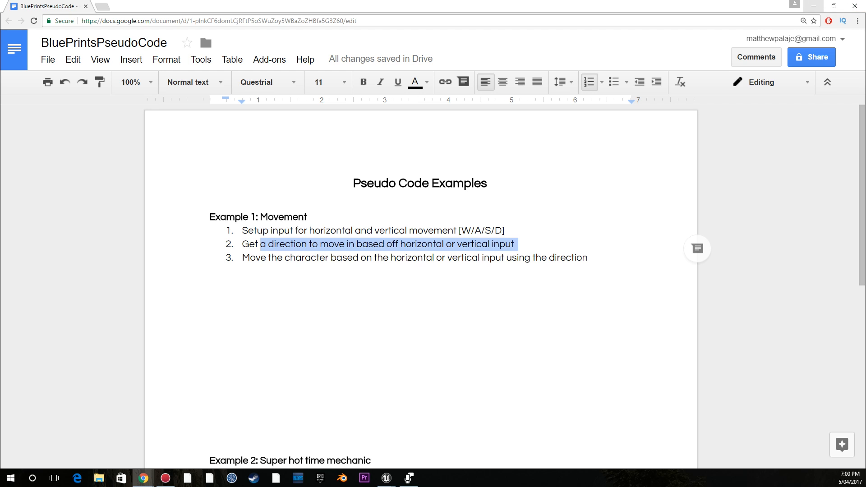
{"action": "left_click", "coordinate": [385, 478]}
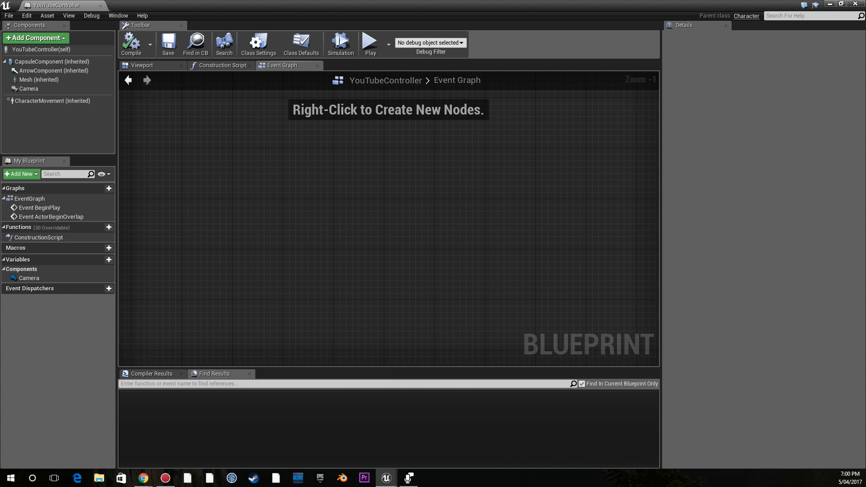
Step: Add InputAxis Horizontal and InputAxis Vertical event nodes via the 'input' search
{"action": "right_click", "coordinate": [370, 221]}
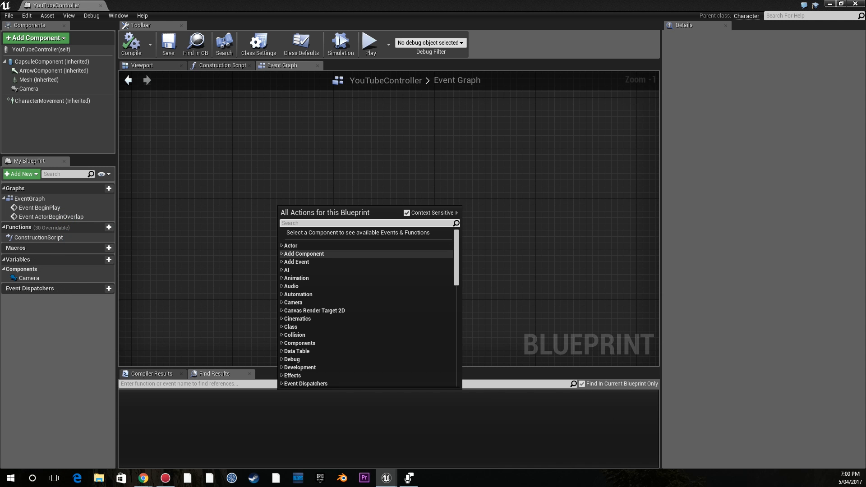
{"action": "type", "text": "input"}
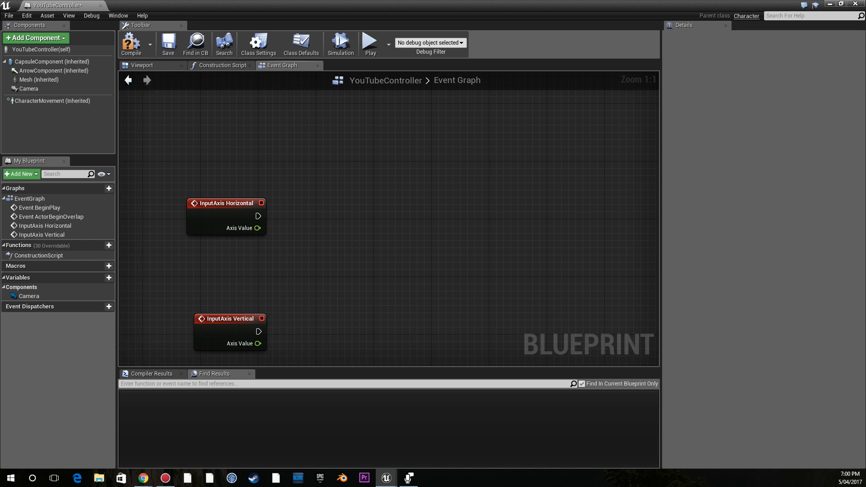
{"action": "left_click", "coordinate": [226, 203]}
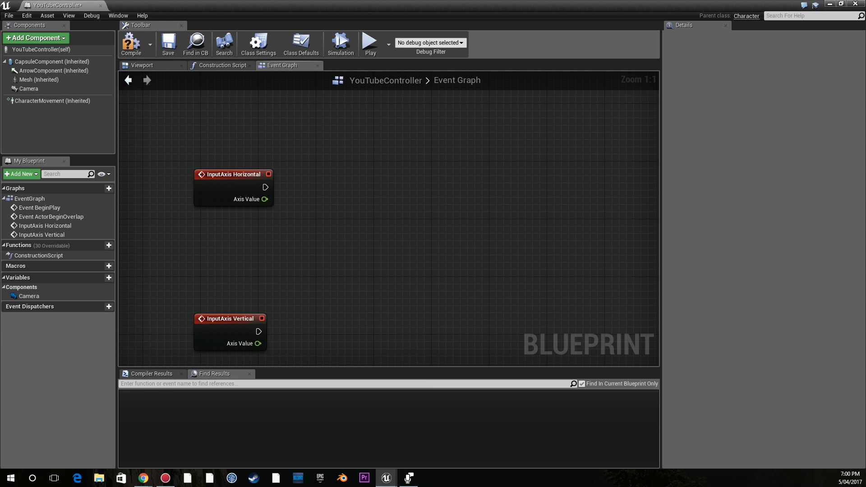
Step: Add a Get Right Vector node fed by GetActorRotation
{"action": "type", "text": "right vec"}
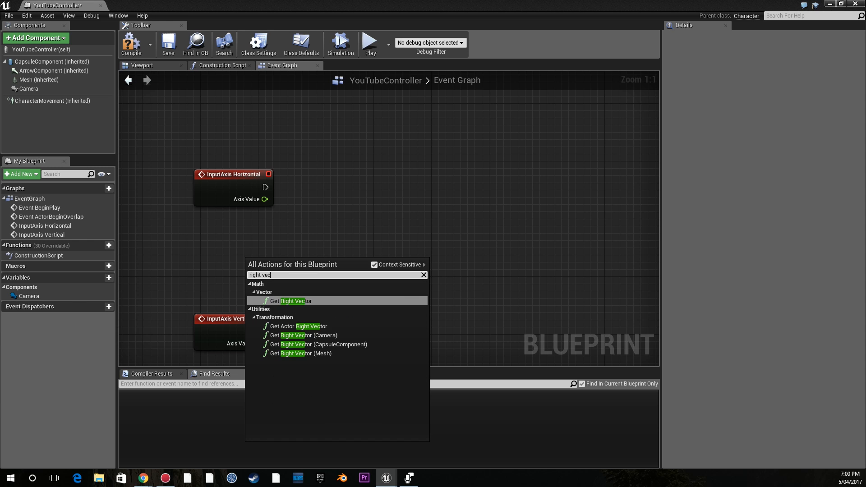
{"action": "mouse_move", "coordinate": [291, 300]}
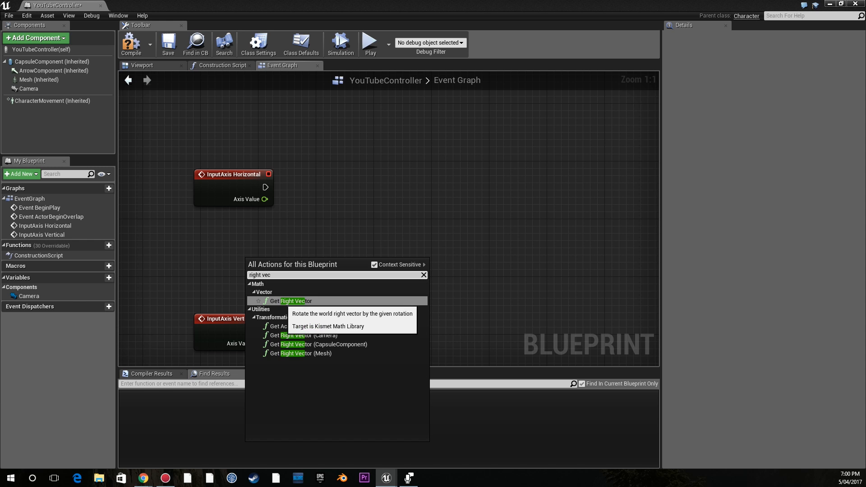
{"action": "left_click", "coordinate": [294, 300]}
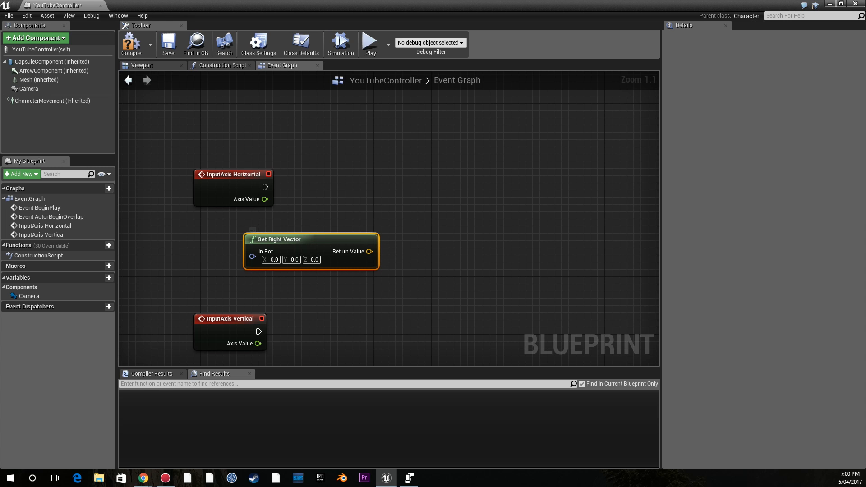
{"action": "left_click", "coordinate": [232, 174]}
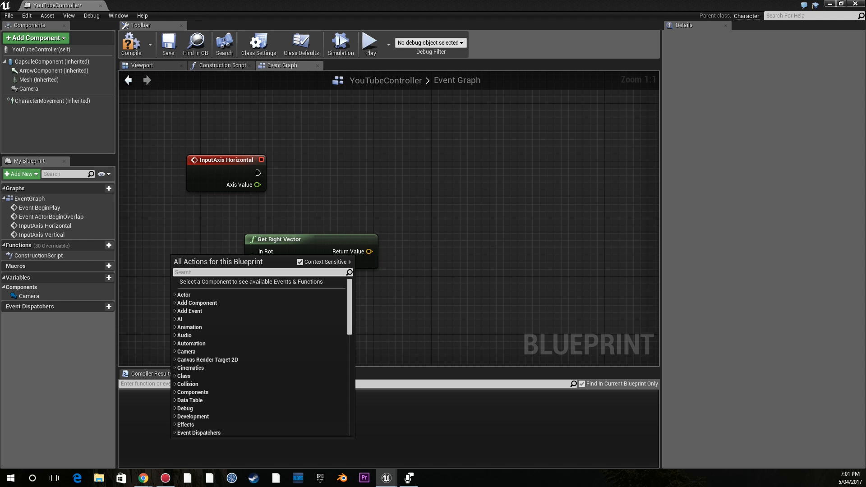
{"action": "type", "text": "get ac"}
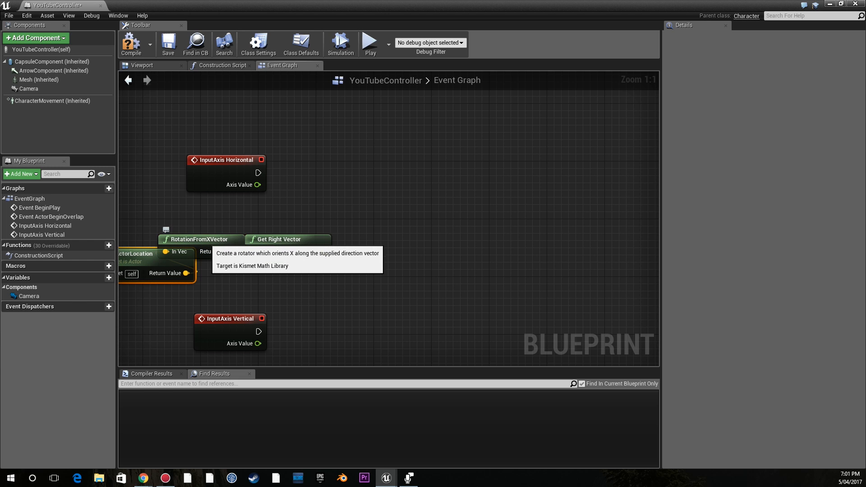
{"action": "left_click_drag", "start_coordinate": [287, 239], "coordinate": [323, 239]}
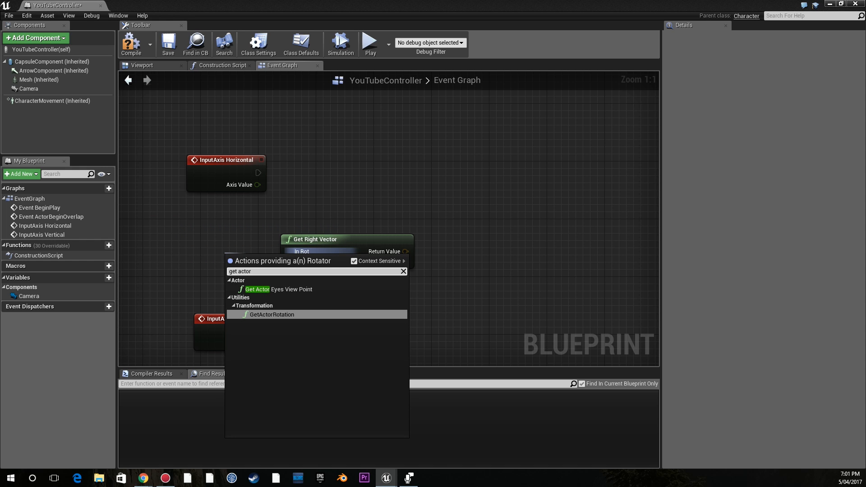
{"action": "left_click", "coordinate": [271, 315]}
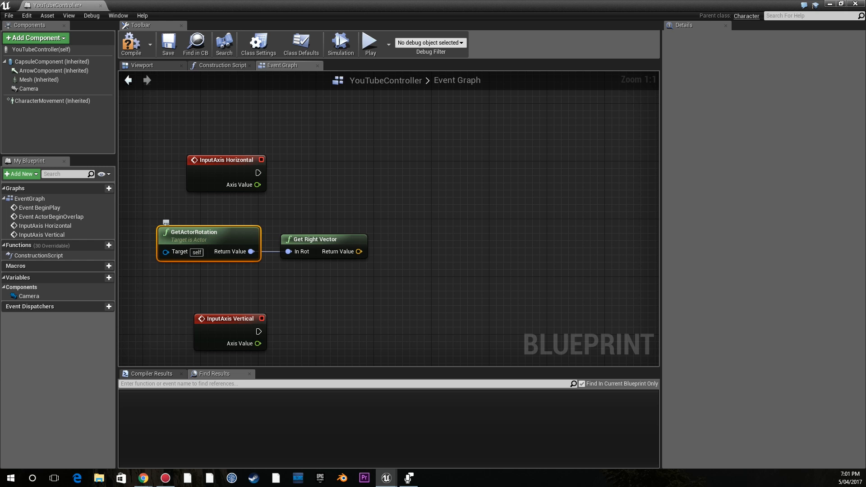
Step: Drive Add Movement Input from InputAxis Horizontal with the right vector as direction, scaled by Axis Value
{"action": "left_click_drag", "start_coordinate": [258, 172], "coordinate": [394, 175]}
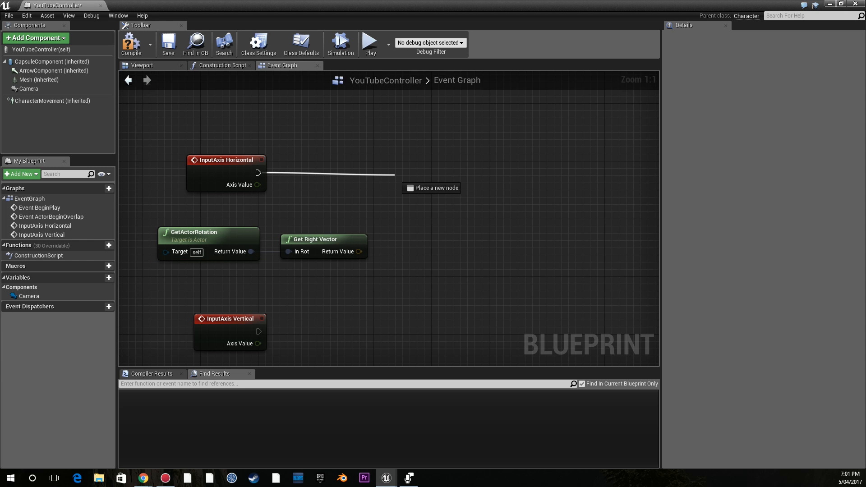
{"action": "type", "text": "inp"}
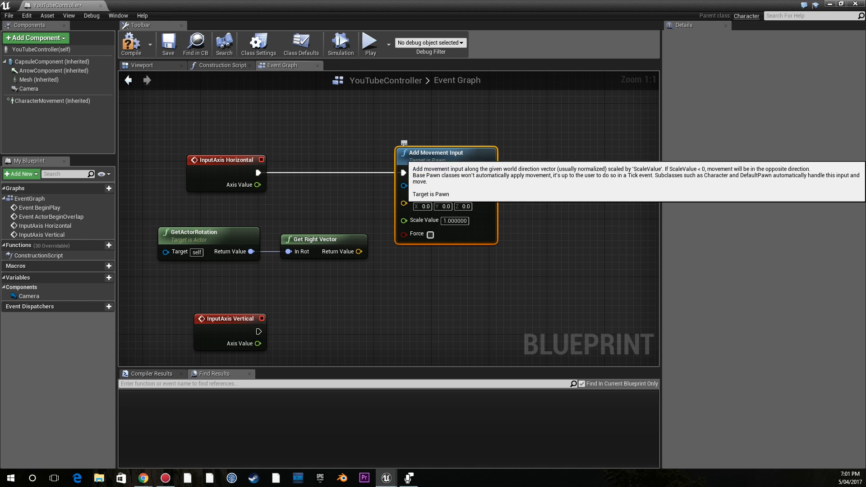
{"action": "left_click_drag", "start_coordinate": [359, 252], "coordinate": [404, 204]}
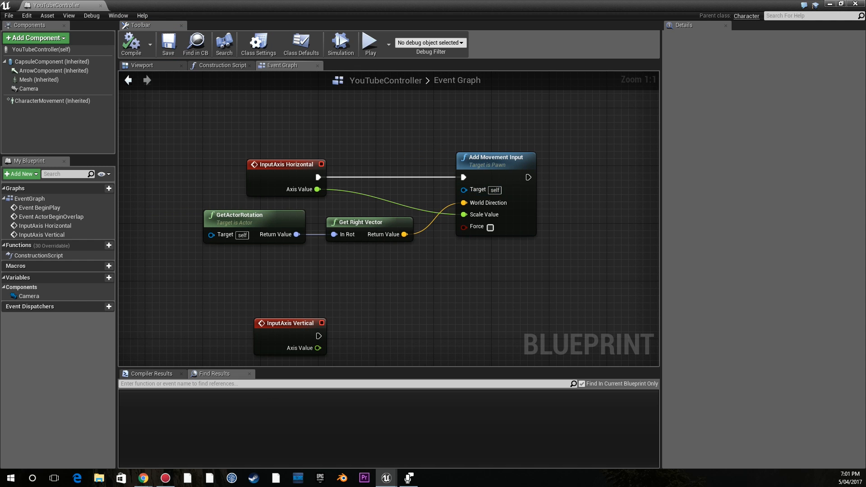
{"action": "left_click", "coordinate": [272, 164]}
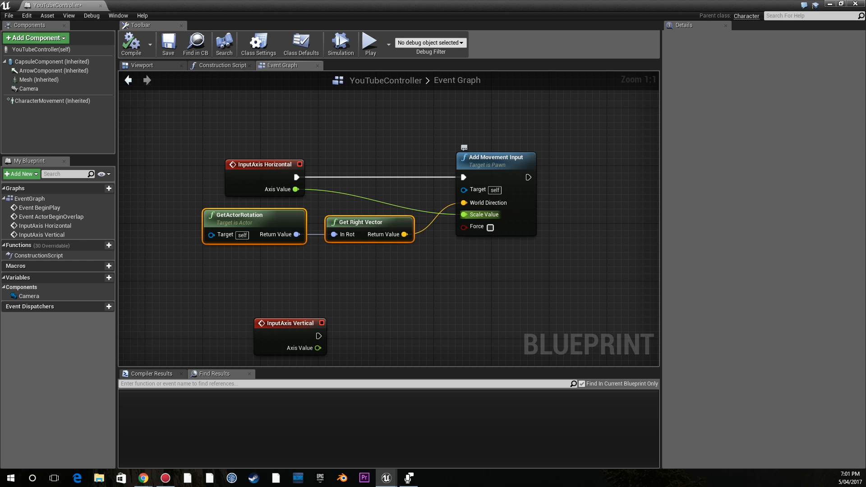
{"action": "mouse_move", "coordinate": [487, 214]}
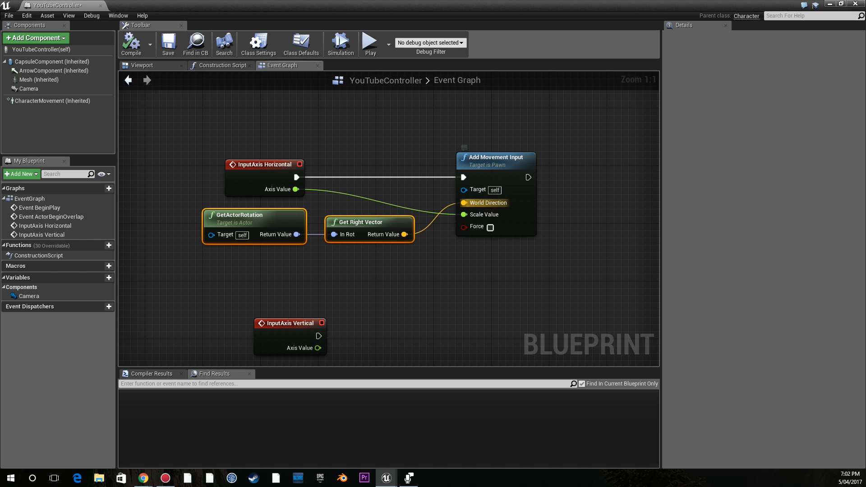
{"action": "mouse_move", "coordinate": [369, 222]}
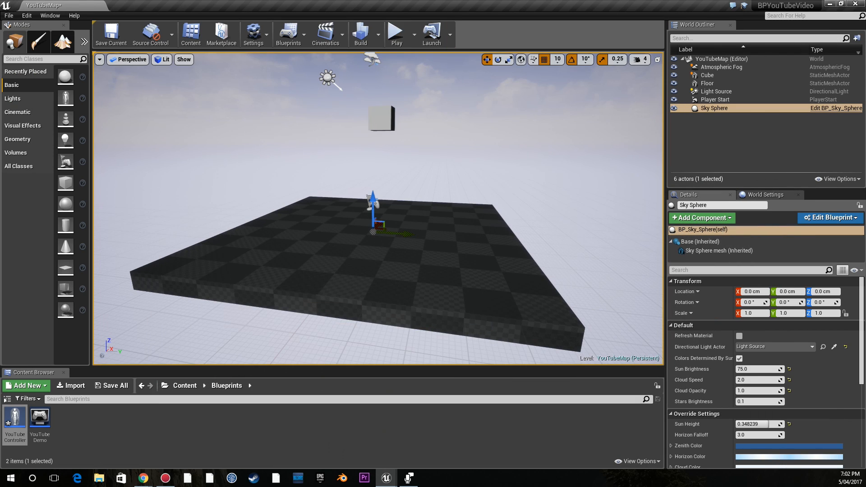
Step: Play-test the level, stop it, and return to the YouTubeController Blueprint
{"action": "left_click", "coordinate": [394, 30]}
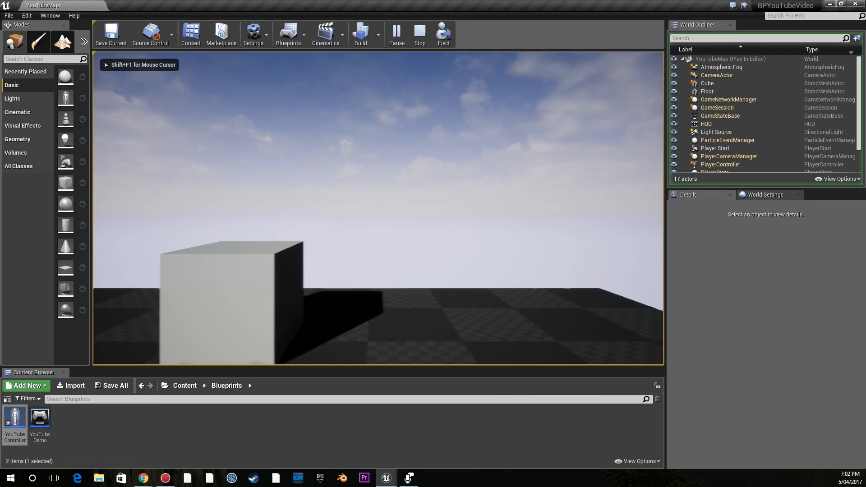
{"action": "left_click", "coordinate": [419, 34]}
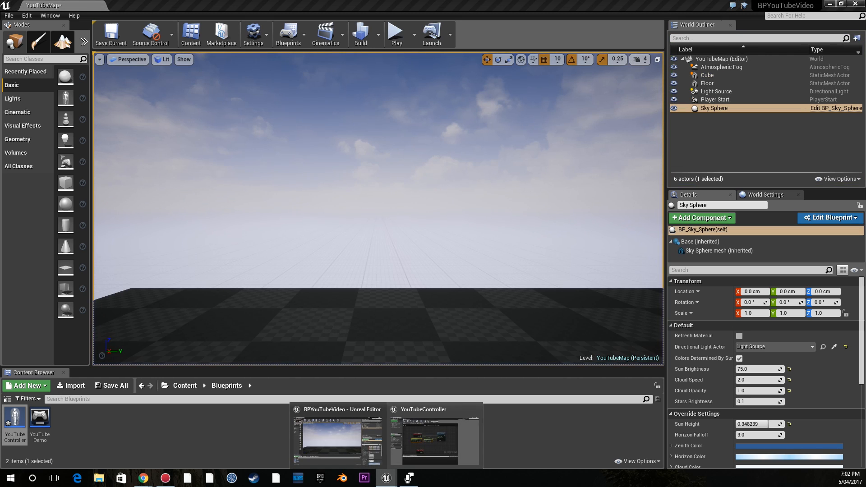
{"action": "left_click", "coordinate": [434, 436]}
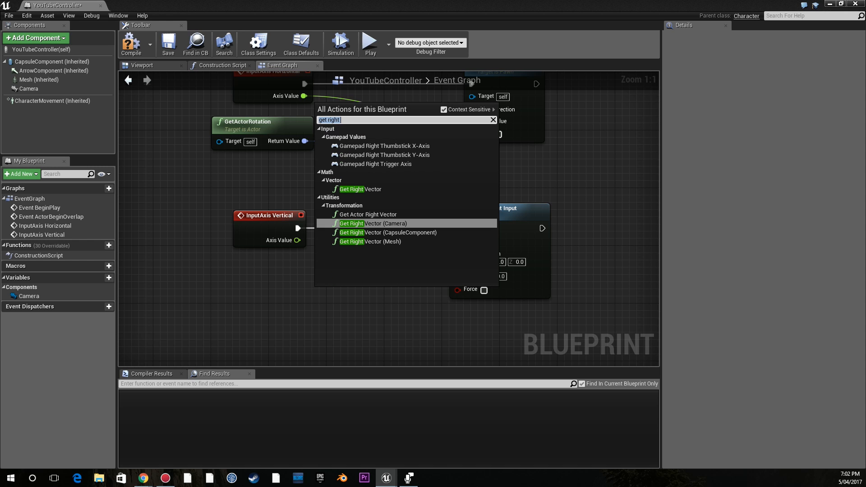
Step: Add a forward-vector node with GetActorRotation feeding InputAxis Vertical's movement direction
{"action": "type", "text": "get forward"}
{"action": "type", "text": "get actor r"}
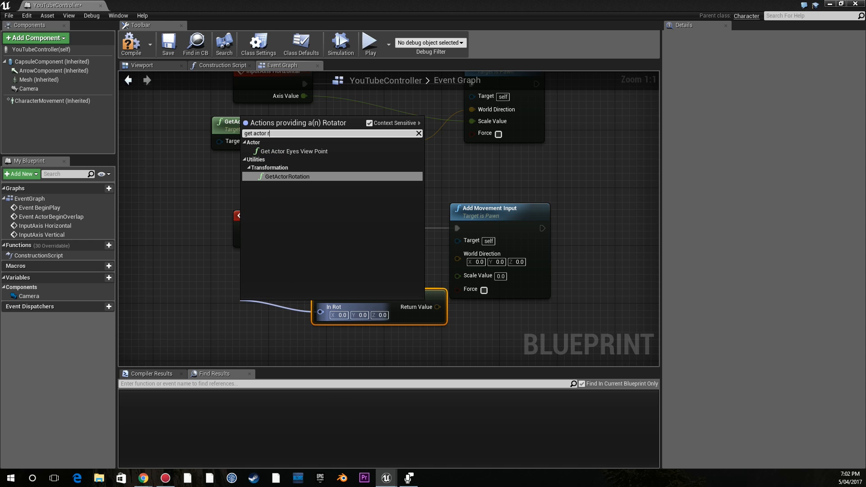
{"action": "left_click", "coordinate": [287, 176]}
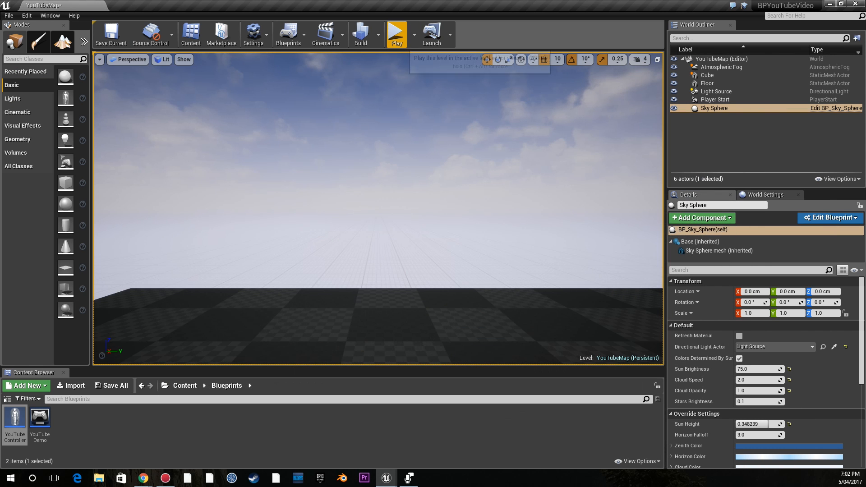
Step: Play-test again, stop, and reopen the YouTubeController event graph
{"action": "left_click", "coordinate": [397, 34]}
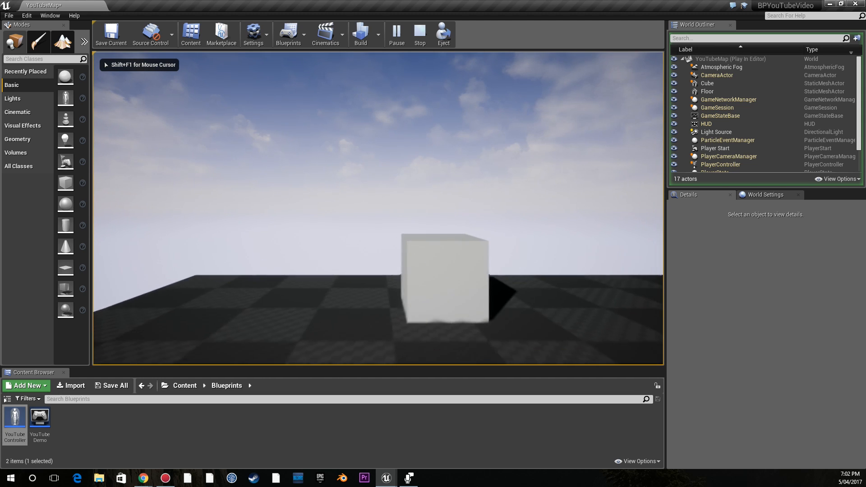
{"action": "left_click", "coordinate": [419, 34]}
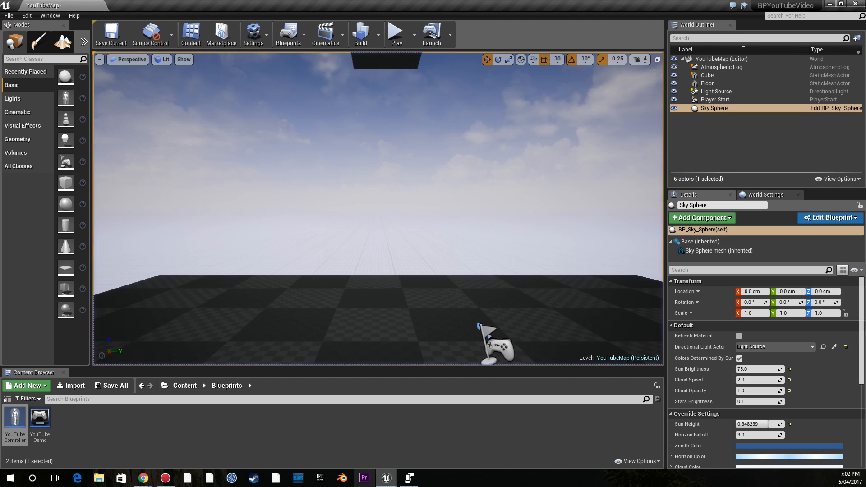
{"action": "double_click", "coordinate": [14, 418]}
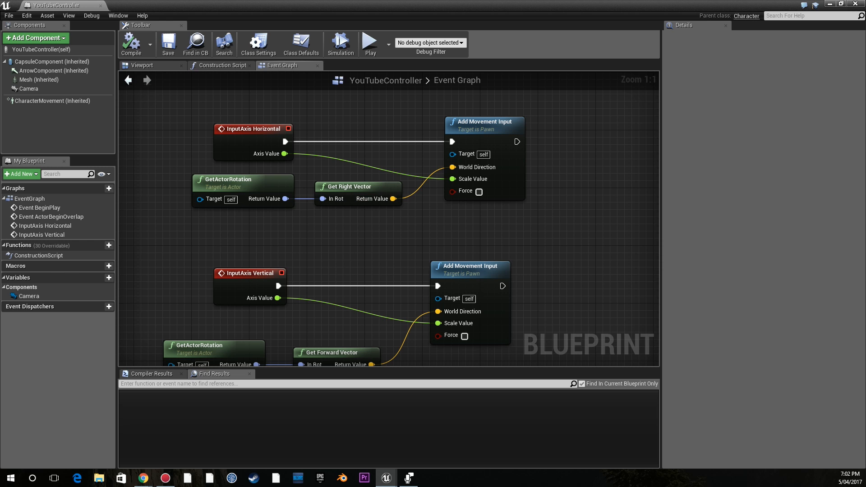
{"action": "scroll", "scroll_direction": "down", "scroll_amount": 3}
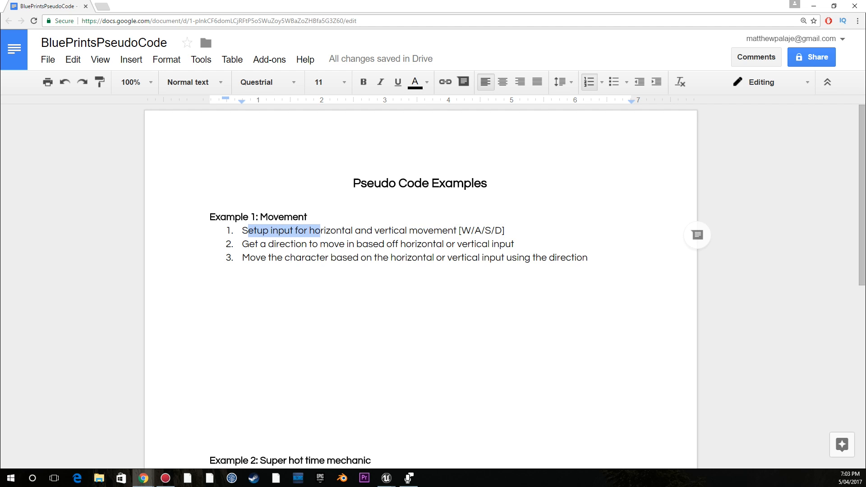
Step: Insert a new step 2 'Check if Horizontal or vertical input is pressed [How can i check for keyboard' input
{"action": "left_click", "coordinate": [387, 244]}
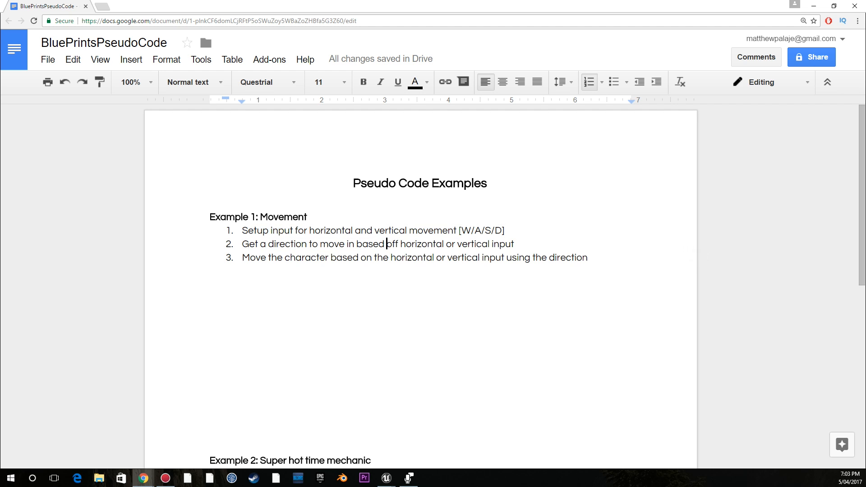
{"action": "key", "text": "Enter"}
{"action": "type", "text": "Check if"}
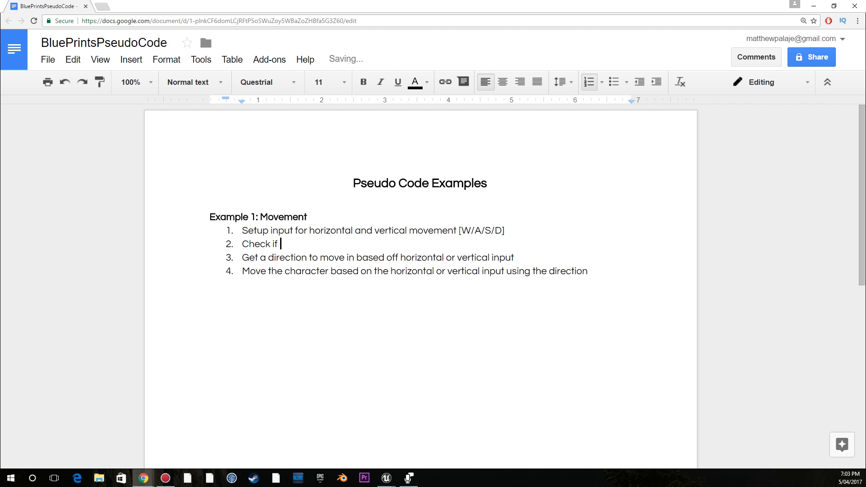
{"action": "type", "text": "Horizontal or vertical inp"}
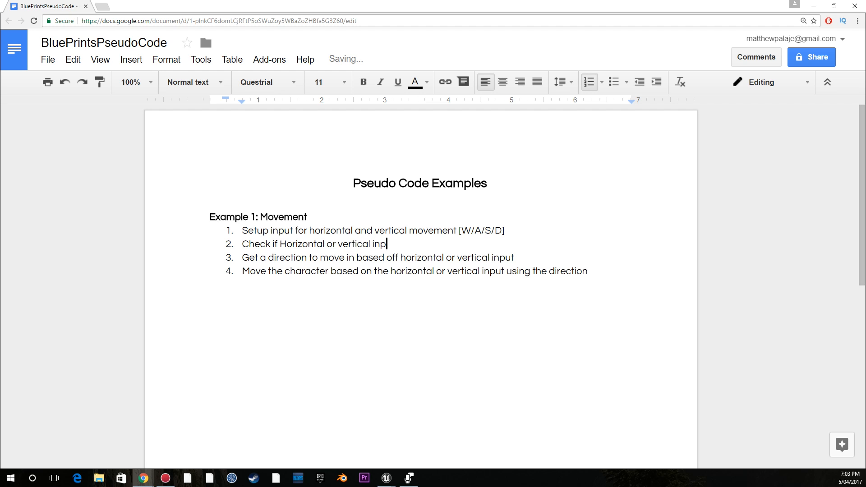
{"action": "type", "text": "ut is pressed"}
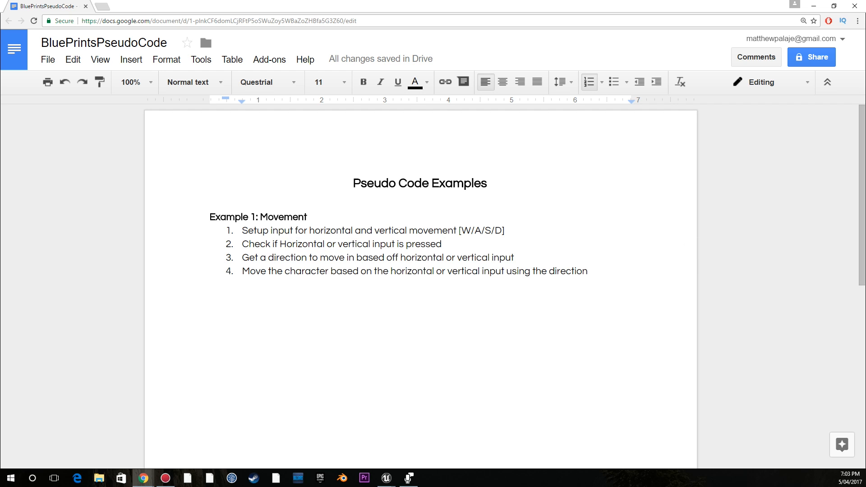
{"action": "type", "text": "[How ca"}
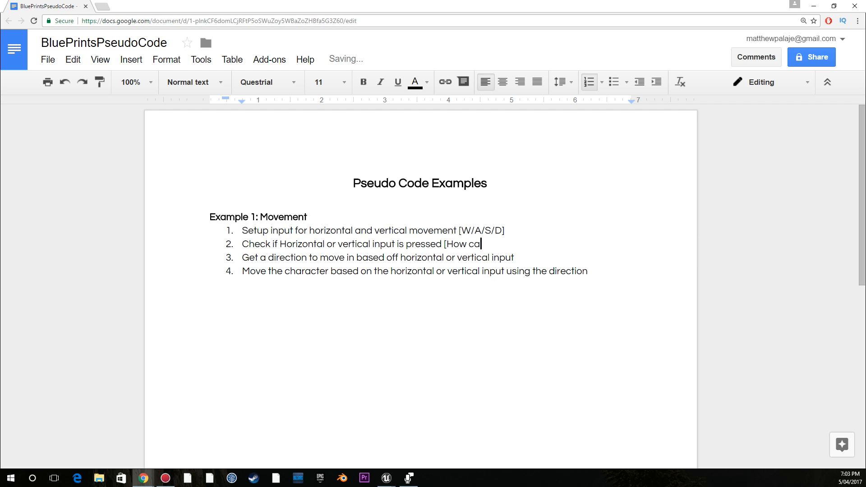
{"action": "type", "text": "n i check for w"}
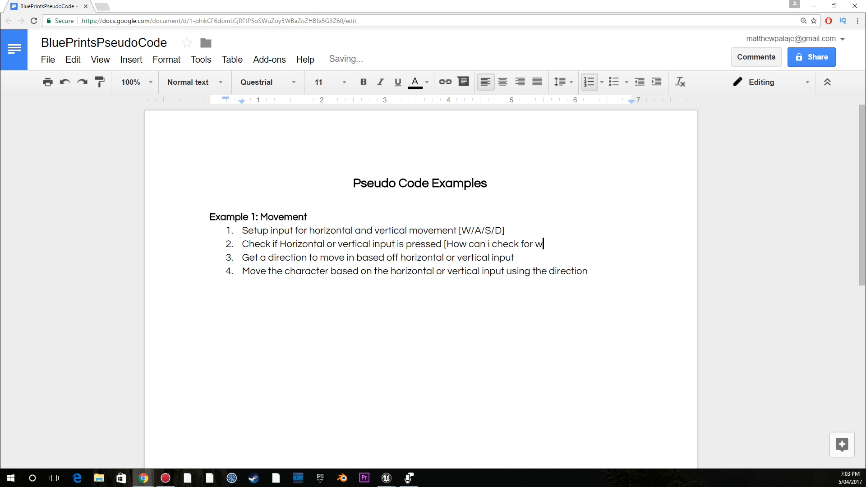
{"action": "key", "text": "backspace"}
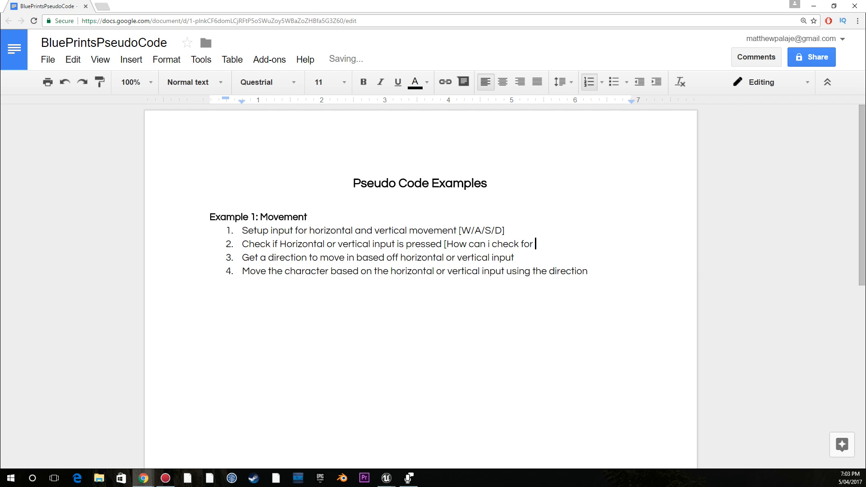
{"action": "key", "text": "backspace"}
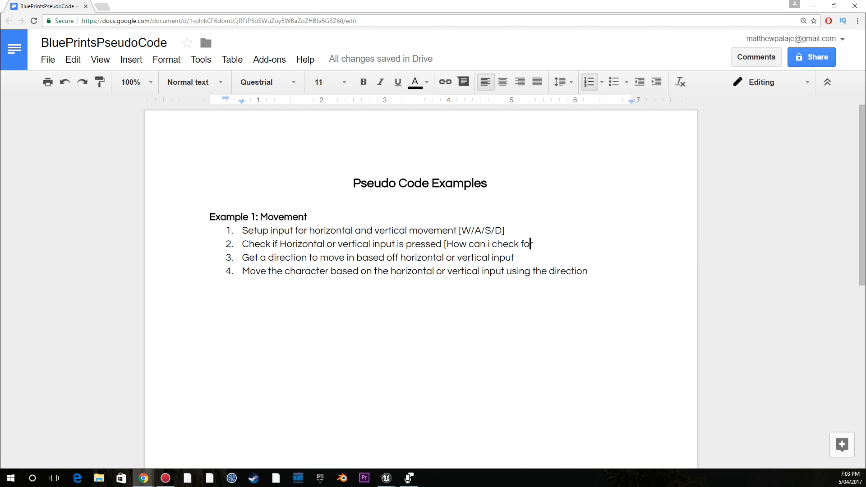
{"action": "type", "text": "keyboard input pressed]"}
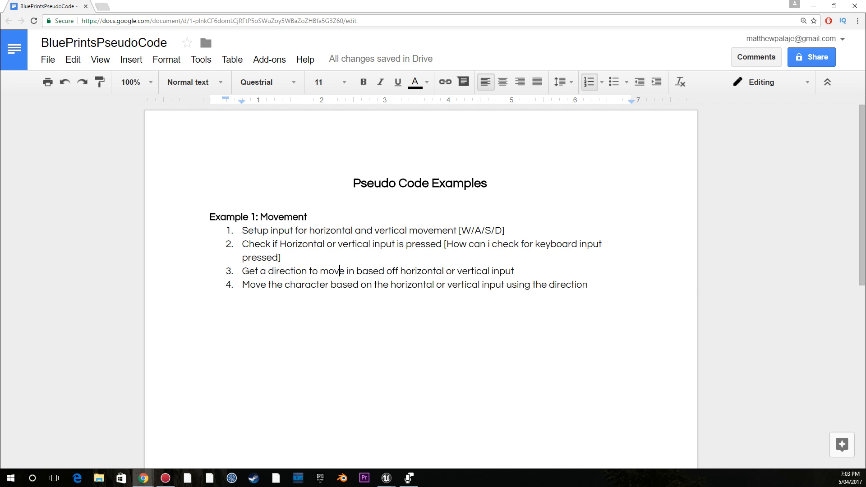
Step: Highlight the check-input and character-moving steps while reviewing, then select all the text
{"action": "left_click_drag", "start_coordinate": [259, 270], "coordinate": [482, 271]}
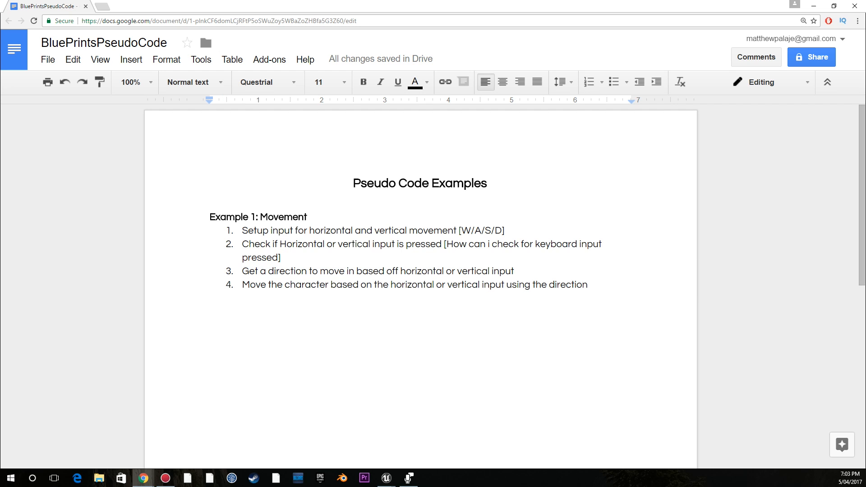
{"action": "left_click_drag", "start_coordinate": [246, 285], "coordinate": [302, 284]}
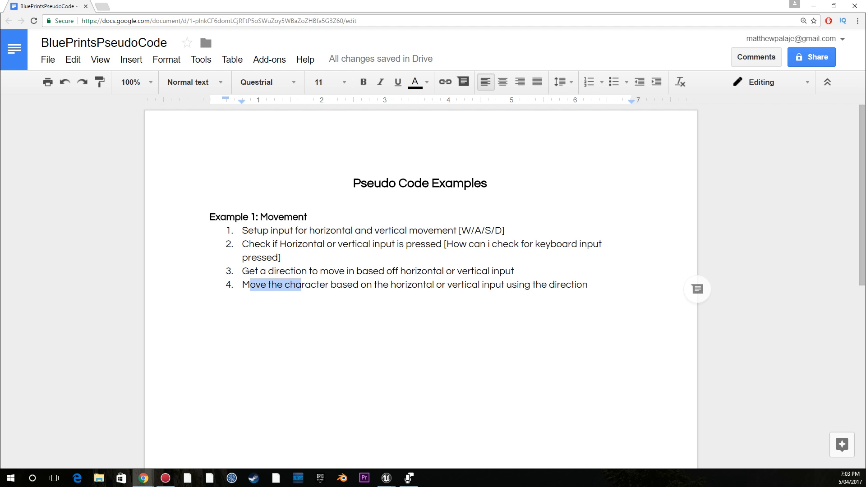
{"action": "left_click", "coordinate": [377, 285]}
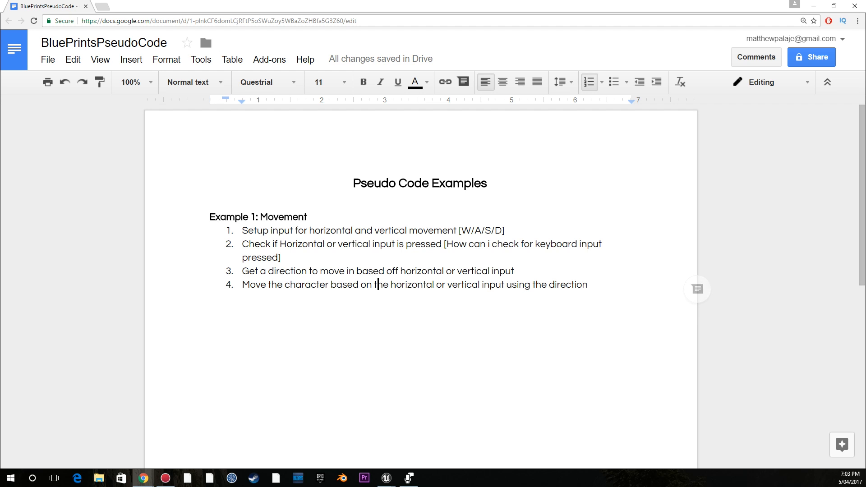
{"action": "left_click_drag", "start_coordinate": [347, 285], "coordinate": [589, 285]}
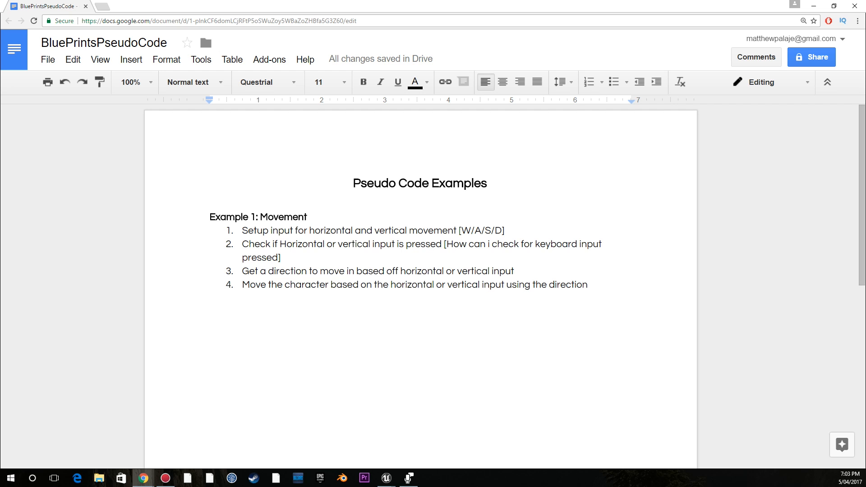
{"action": "left_click", "coordinate": [421, 271]}
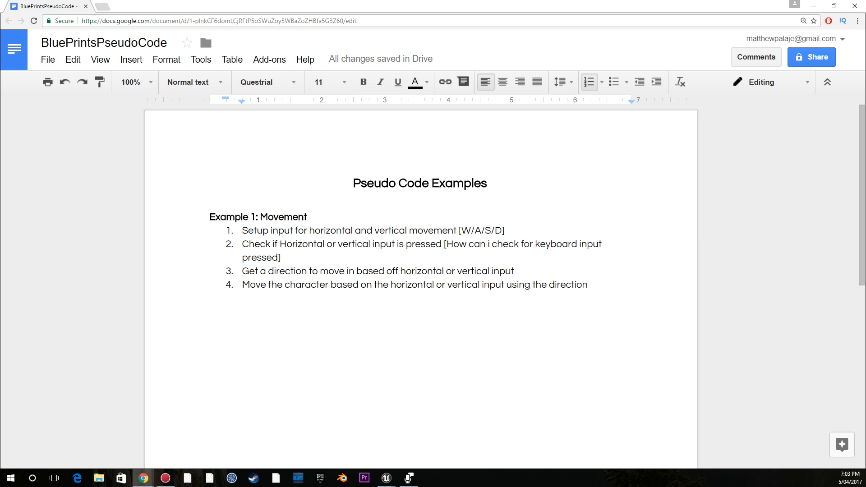
{"action": "left_click_drag", "start_coordinate": [244, 230], "coordinate": [509, 285]}
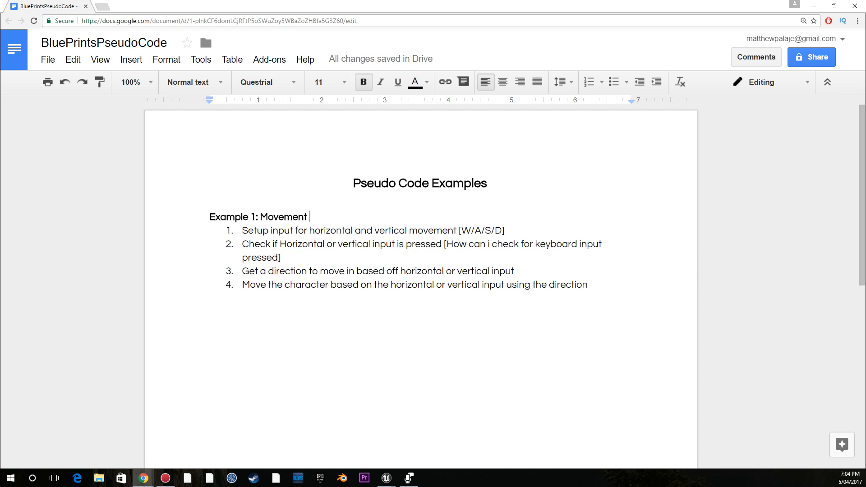
{"action": "key", "text": "ctrl+a"}
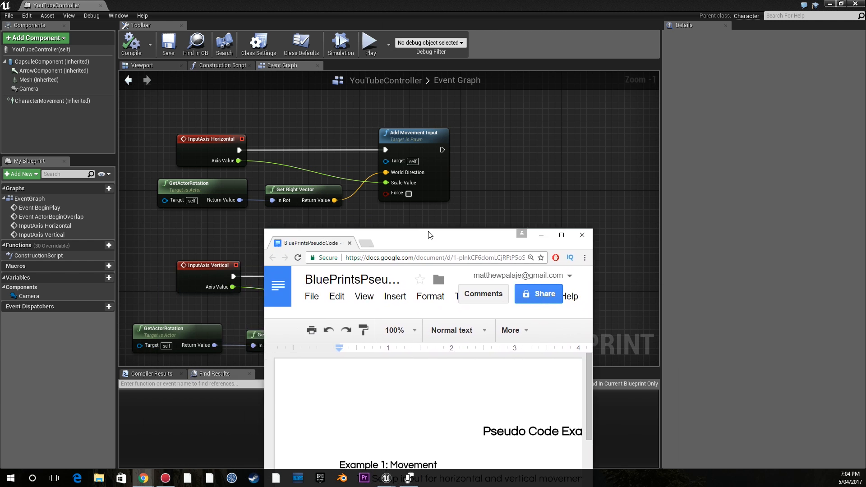
Step: Bring the pseudocode document with the Super hot time mechanic steps back to the front
{"action": "left_click", "coordinate": [562, 235]}
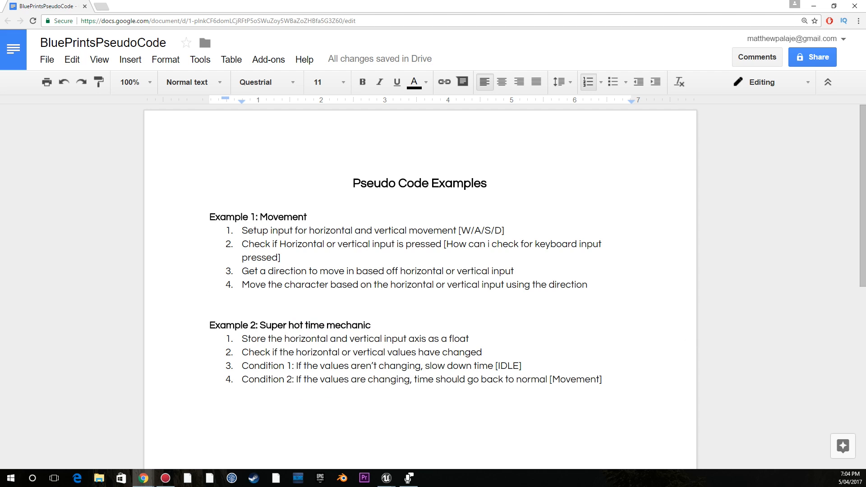
Step: Highlight the movement and time-mechanic steps in the pseudocode while explaining them
{"action": "left_click_drag", "start_coordinate": [241, 230], "coordinate": [367, 230]}
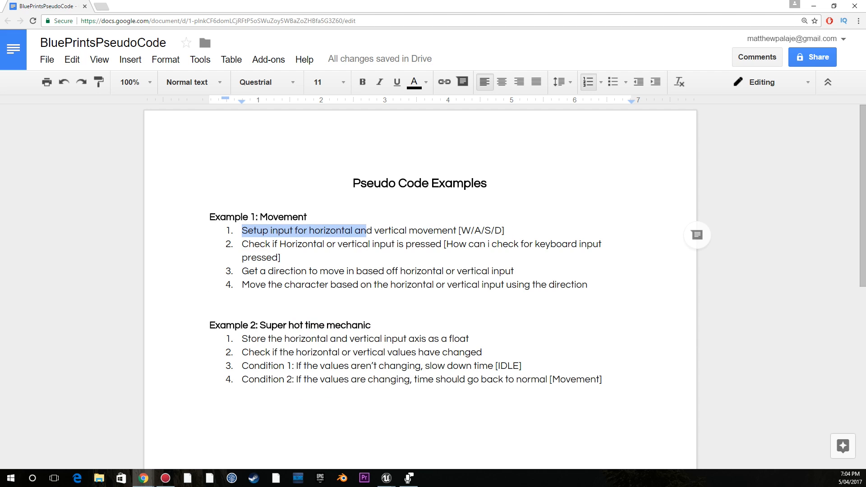
{"action": "left_click_drag", "start_coordinate": [255, 339], "coordinate": [390, 338]}
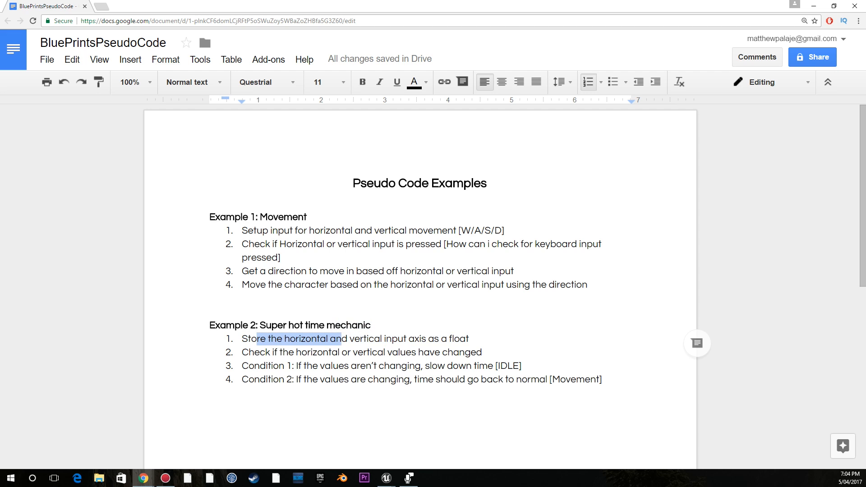
{"action": "left_click_drag", "start_coordinate": [342, 339], "coordinate": [484, 338]}
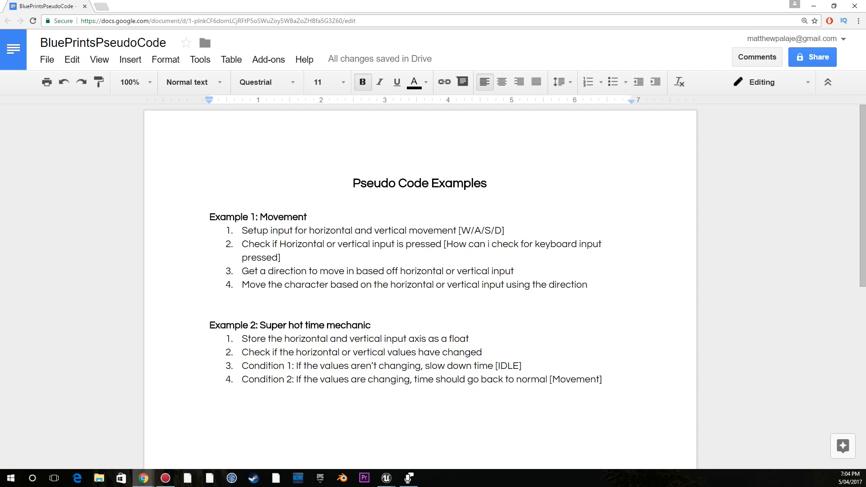
{"action": "left_click_drag", "start_coordinate": [290, 339], "coordinate": [475, 338]}
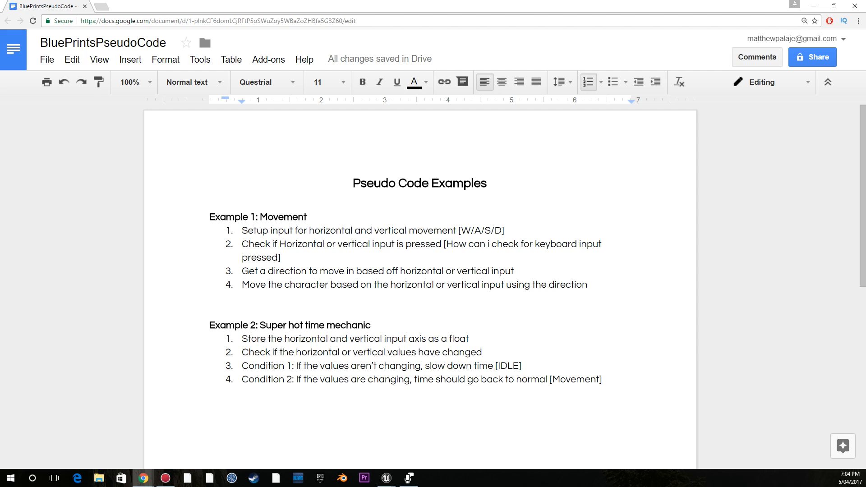
Step: Append notes to the steps: "[Store if w,a,s,d pressed]" and "[Check if they have been pressed]"
{"action": "left_click", "coordinate": [470, 339]}
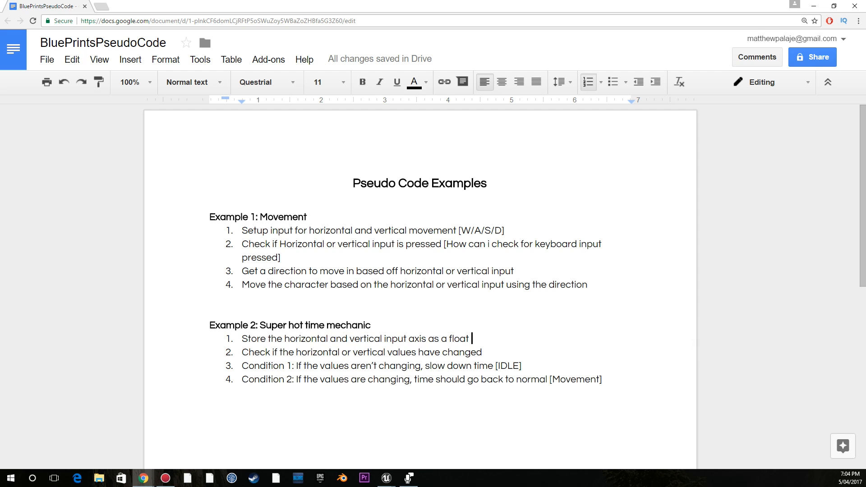
{"action": "type", "text": "[Has"}
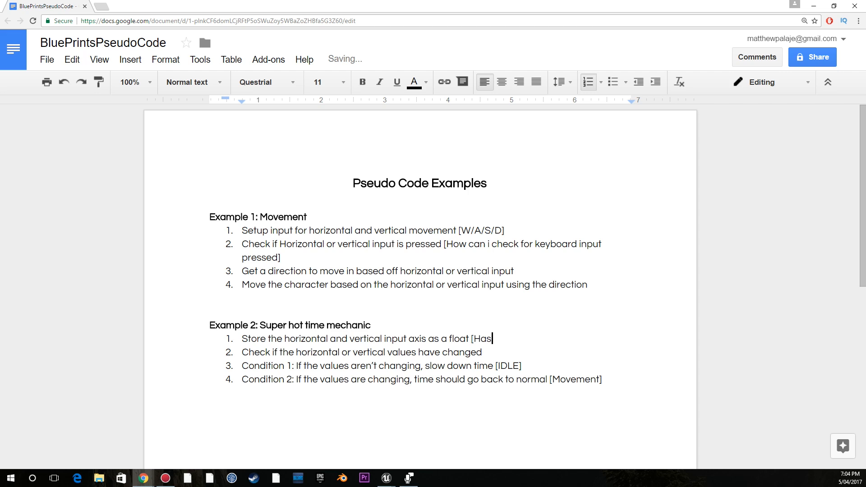
{"action": "key", "text": "backspace"}
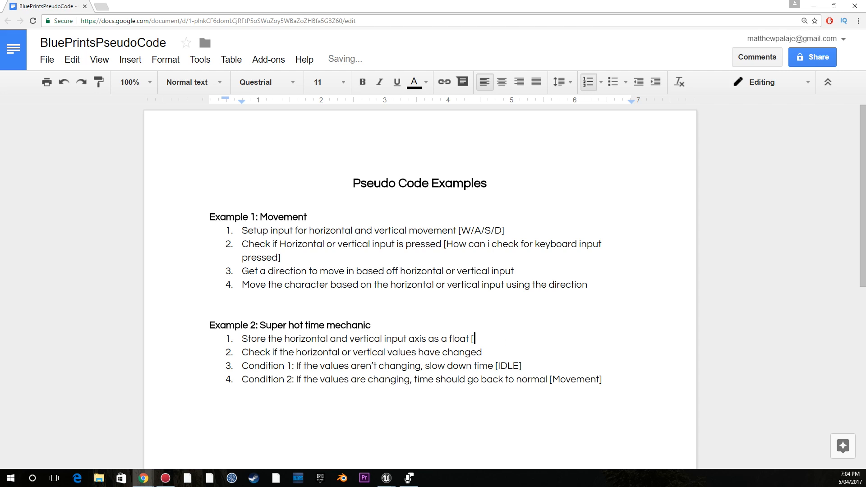
{"action": "type", "text": "Store if w,"}
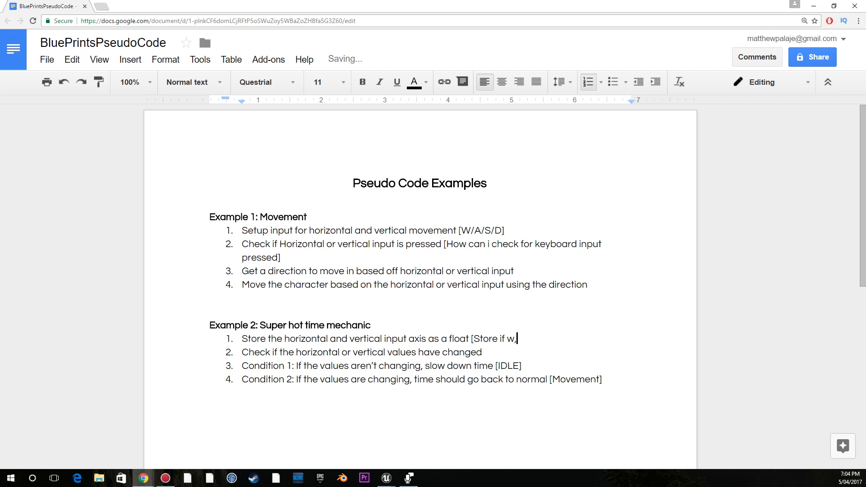
{"action": "type", "text": "a,s,d have been pre"}
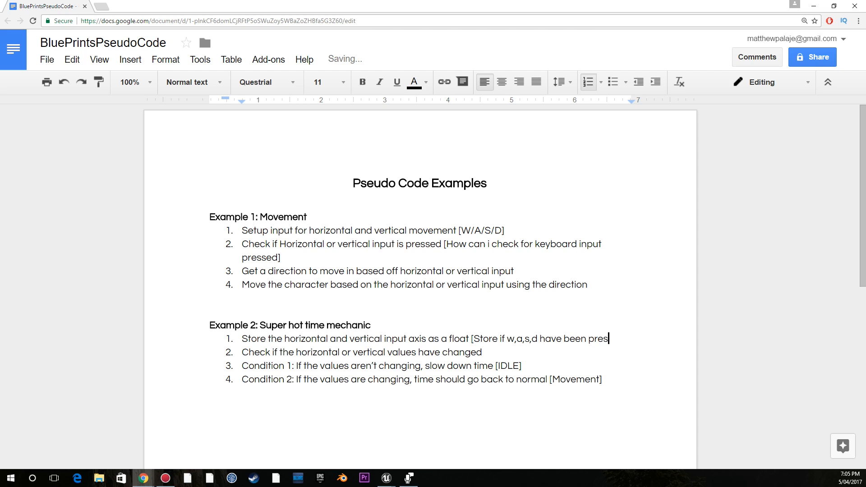
{"action": "type", "text": "sed]"}
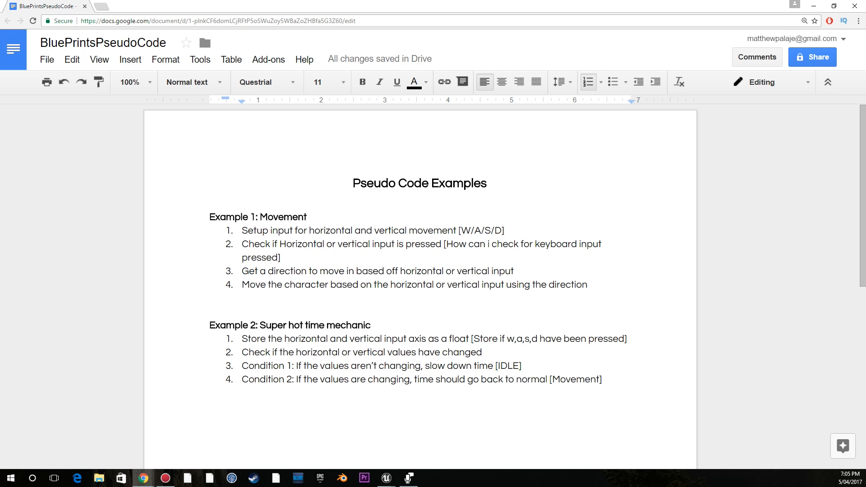
{"action": "type", "text": "[Check if"}
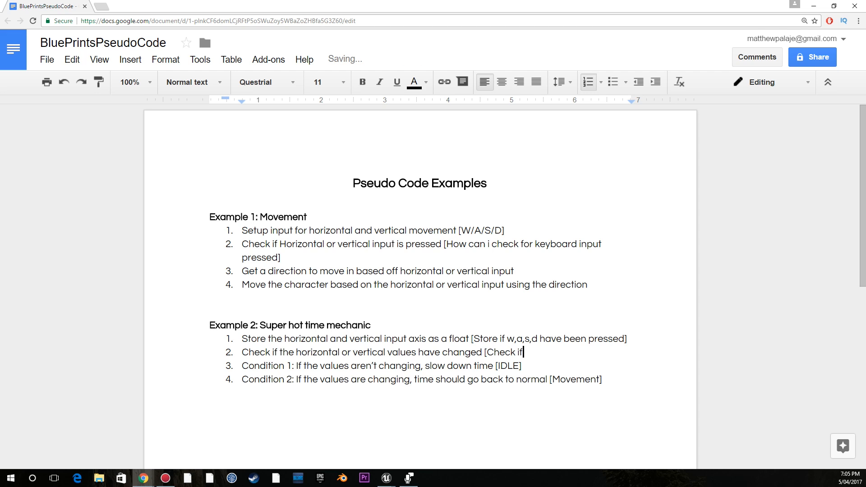
{"action": "type", "text": "they have"}
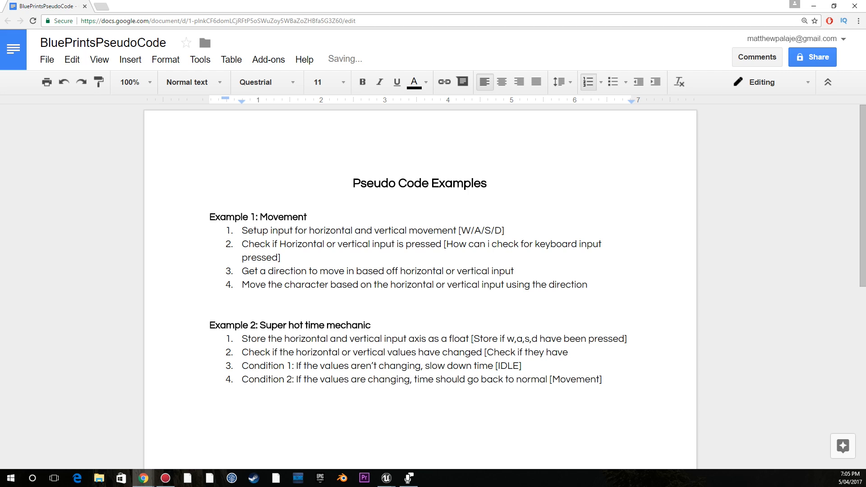
{"action": "type", "text": "been pressed]"}
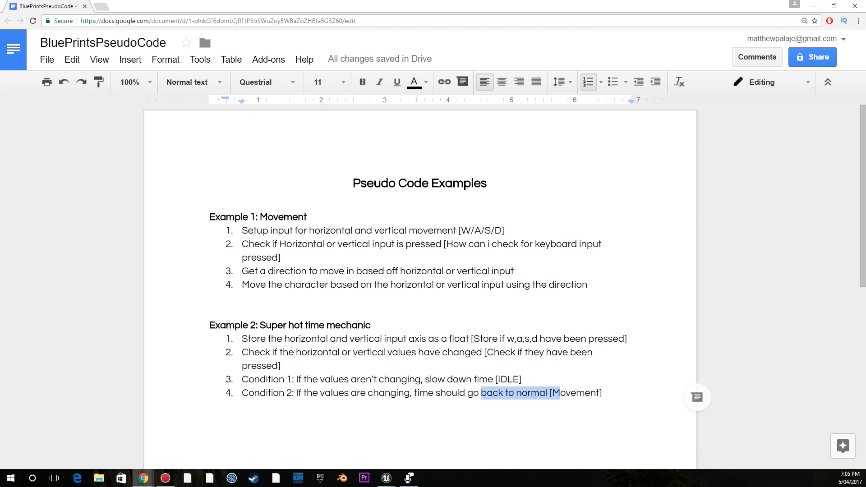
Step: Reread the step 2 values wording and Condition 1, then return to the Blueprint graph
{"action": "left_click", "coordinate": [508, 393]}
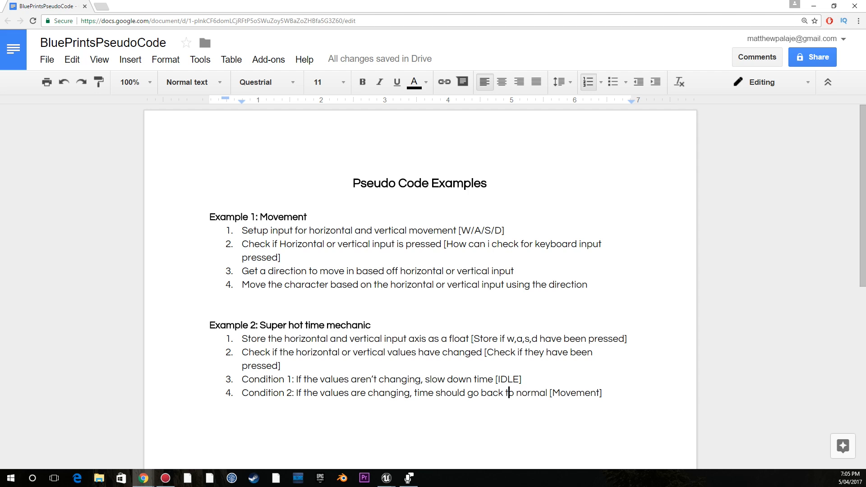
{"action": "left_click_drag", "start_coordinate": [291, 352], "coordinate": [476, 353]}
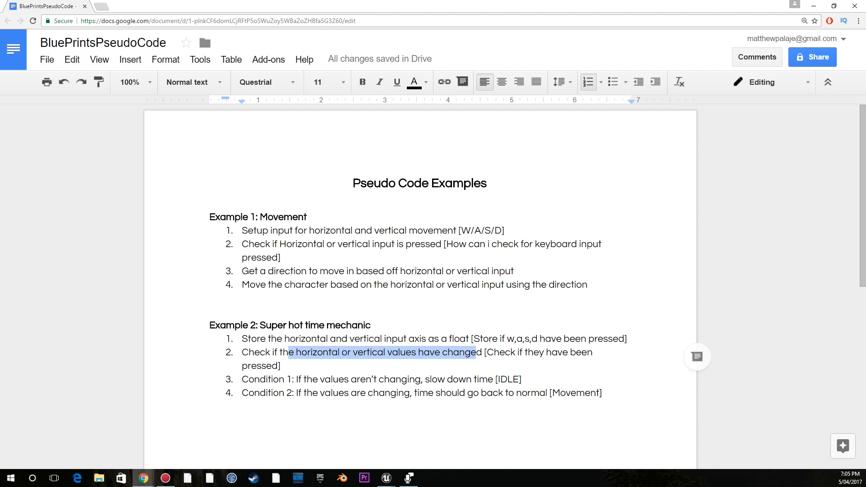
{"action": "left_click_drag", "start_coordinate": [304, 379], "coordinate": [242, 393]}
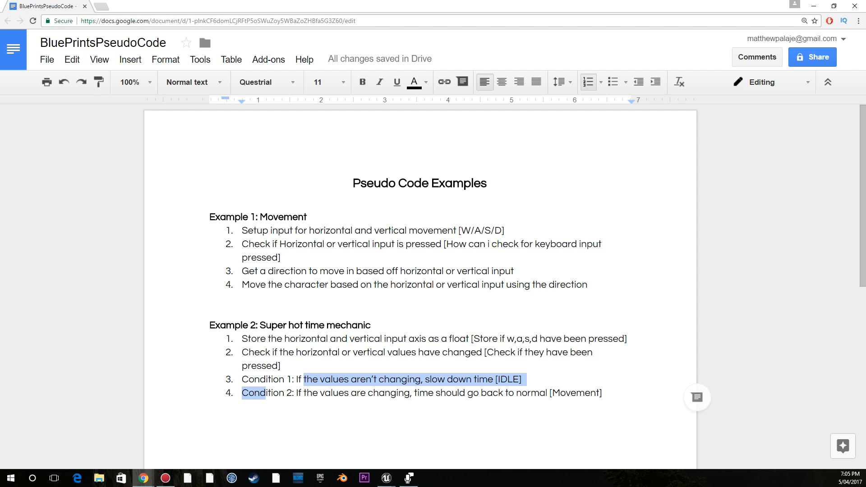
{"action": "left_click", "coordinate": [390, 379]}
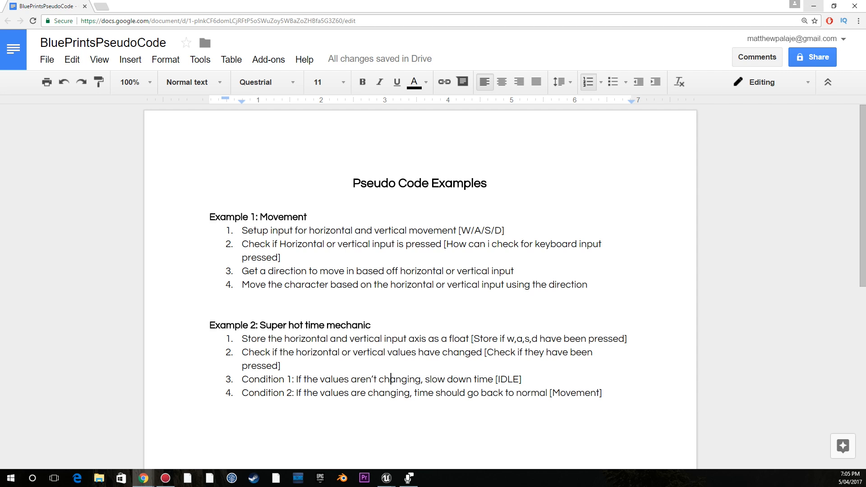
{"action": "left_click", "coordinate": [385, 478]}
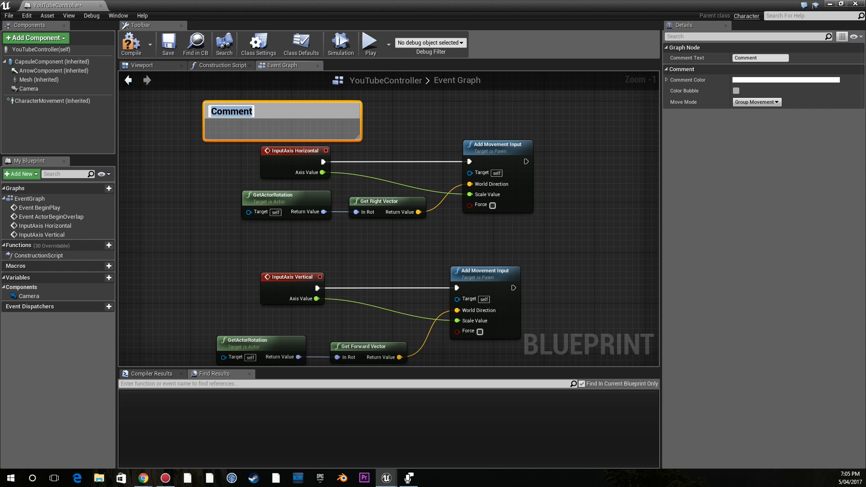
Step: Name the comment box MovementInput, then recheck step 1 about storing input axis in the doc
{"action": "type", "text": "MovementInput"}
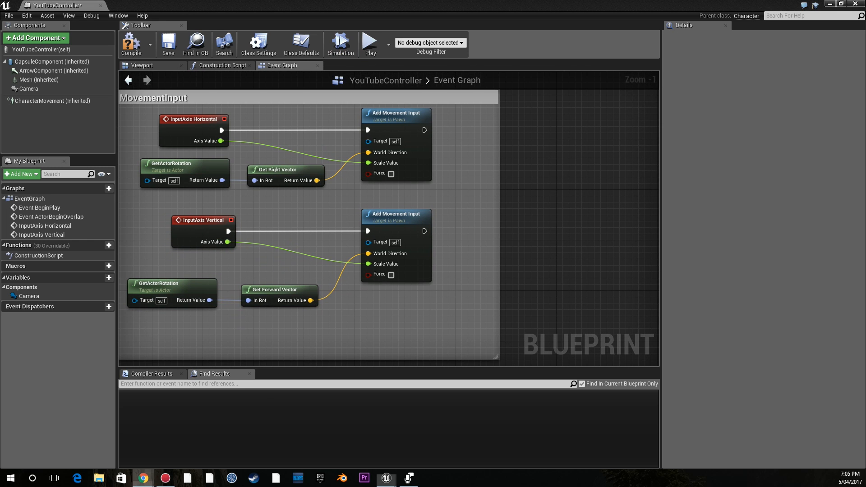
{"action": "left_click", "coordinate": [143, 478]}
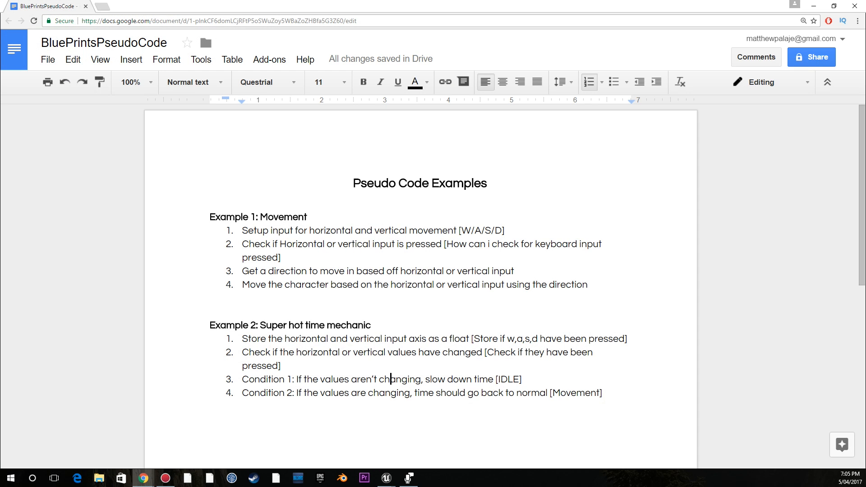
{"action": "left_click_drag", "start_coordinate": [320, 339], "coordinate": [448, 339]}
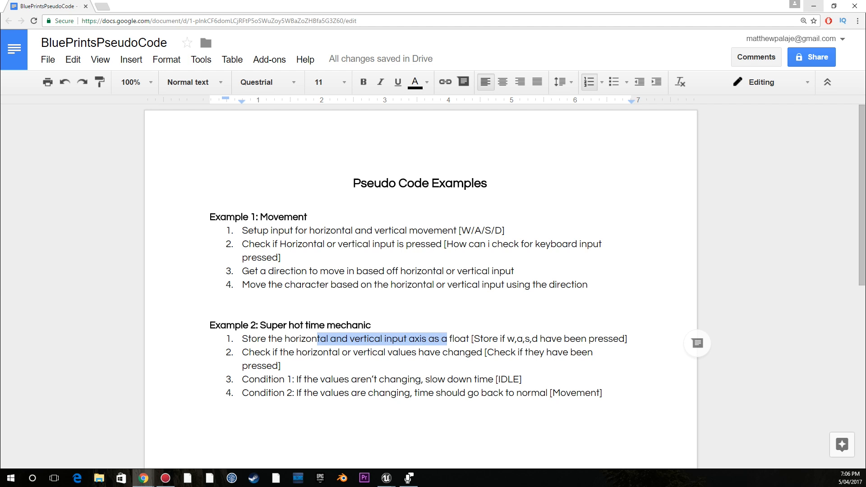
{"action": "left_click", "coordinate": [386, 478]}
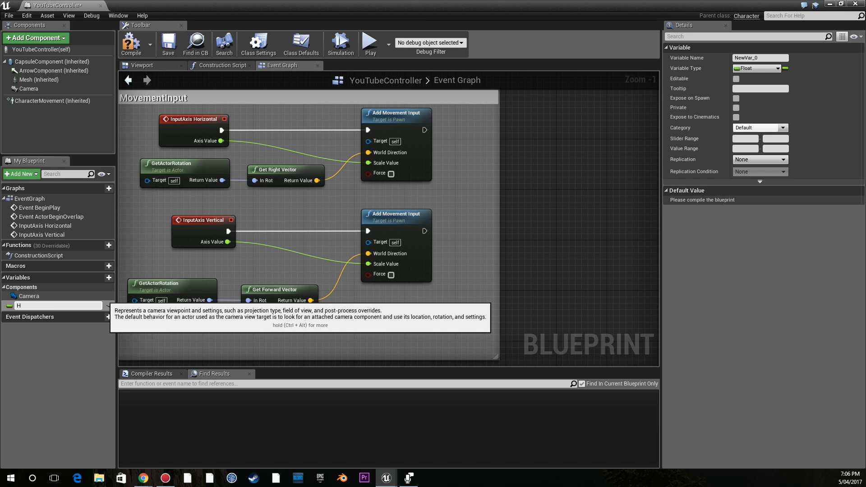
Step: Create float HAxis and wire SET HAxis and SET Vaxis after each movement input's Axis Value
{"action": "type", "text": "HAxis"}
{"action": "type", "text": "Vaxis"}
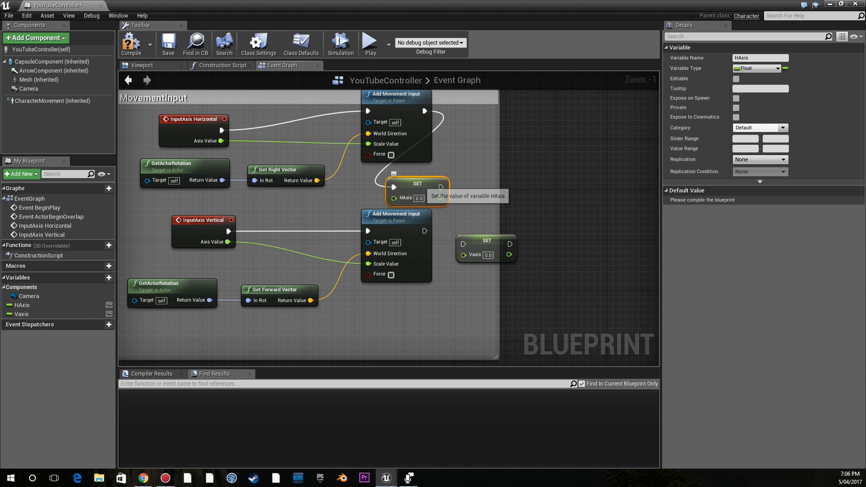
{"action": "left_click_drag", "start_coordinate": [418, 190], "coordinate": [474, 185]}
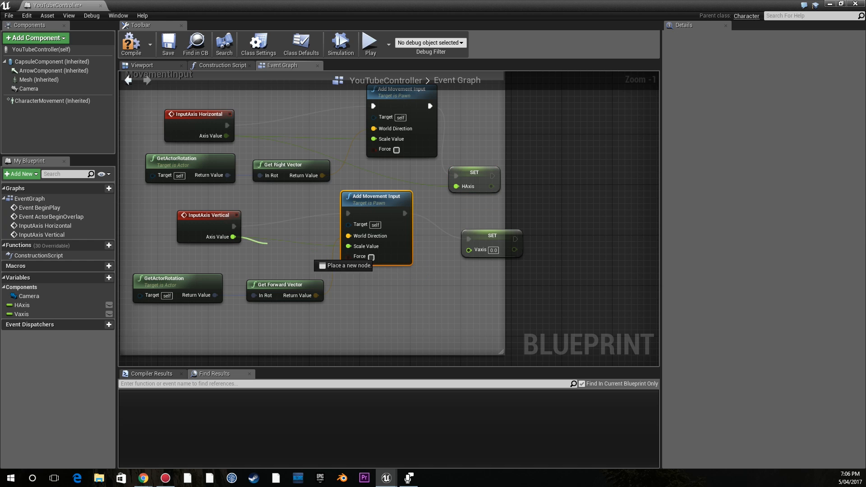
{"action": "left_click", "coordinate": [468, 280]}
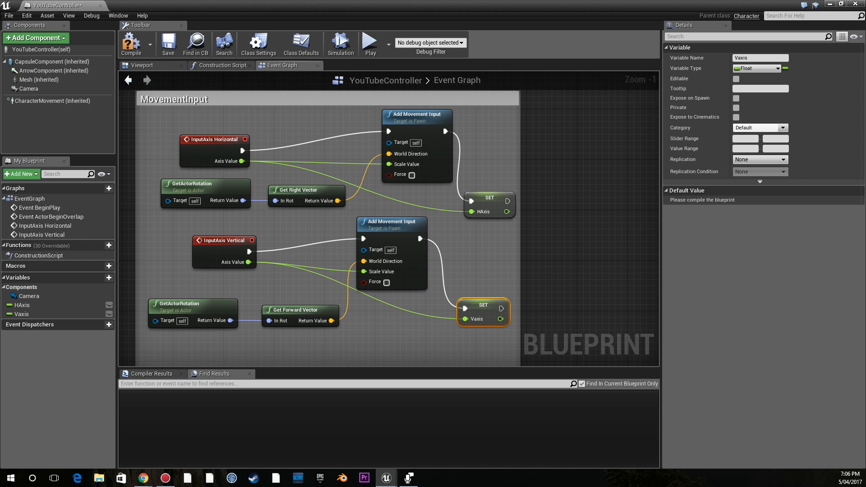
{"action": "mouse_move", "coordinate": [215, 139]}
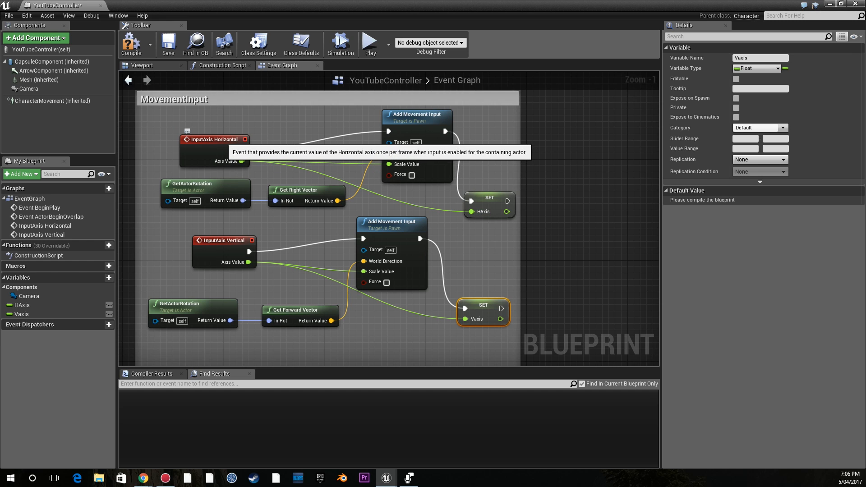
{"action": "left_click", "coordinate": [488, 198]}
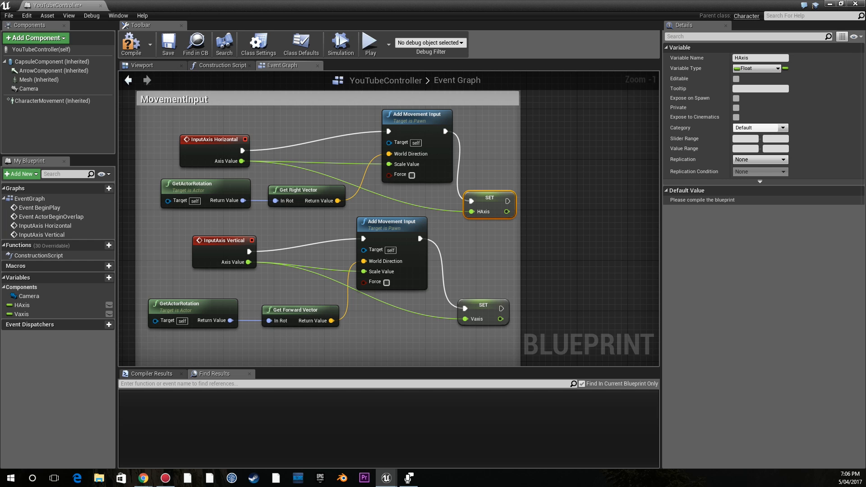
{"action": "mouse_move", "coordinate": [131, 44]}
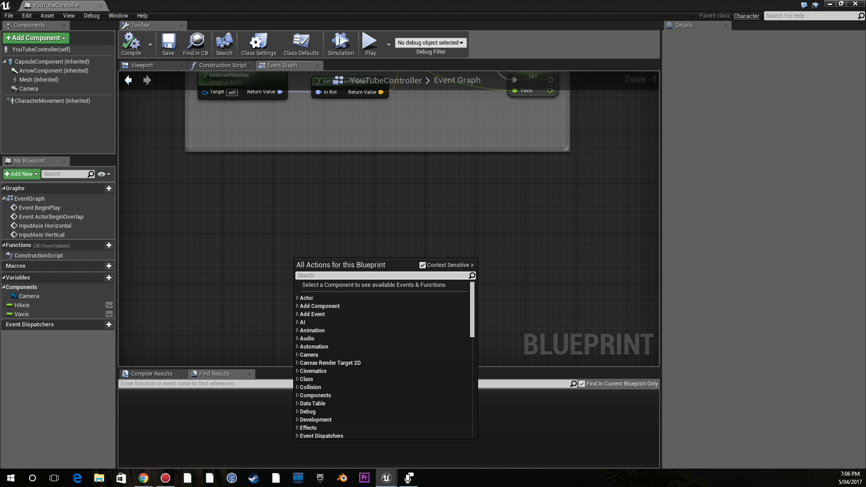
Step: Add an Event Tick node feeding a Branch node below the movement logic
{"action": "type", "text": "eve"}
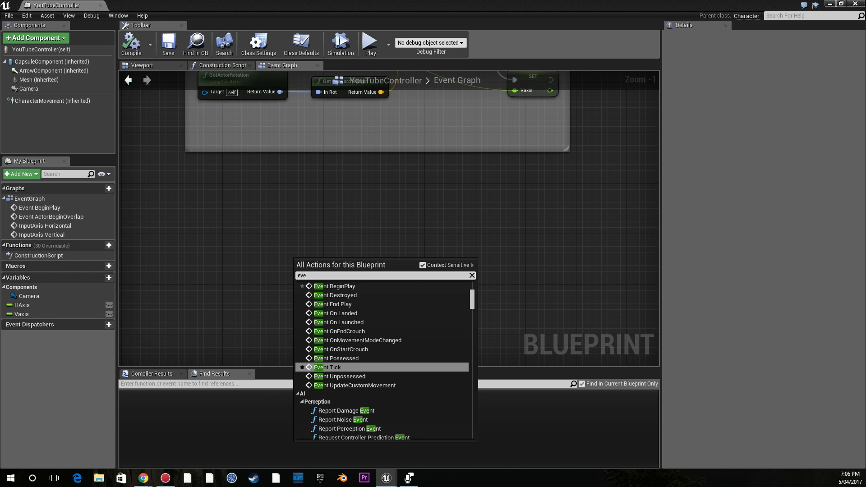
{"action": "left_click", "coordinate": [327, 367]}
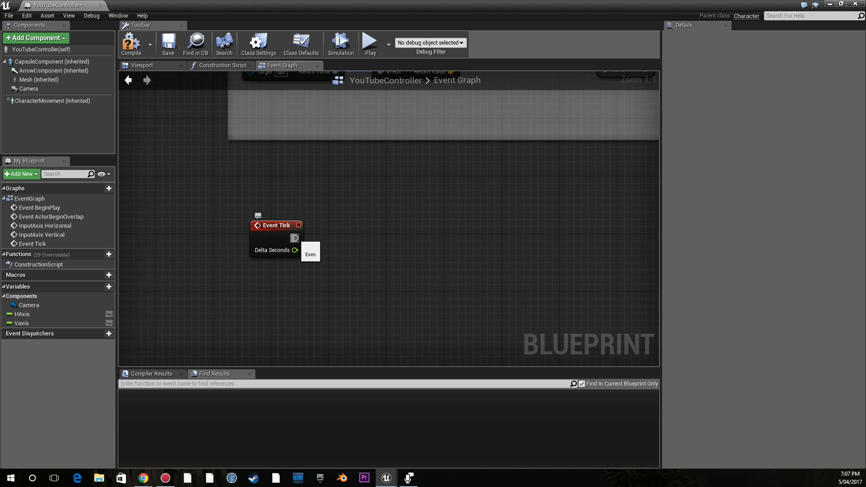
{"action": "left_click_drag", "start_coordinate": [296, 238], "coordinate": [386, 233]}
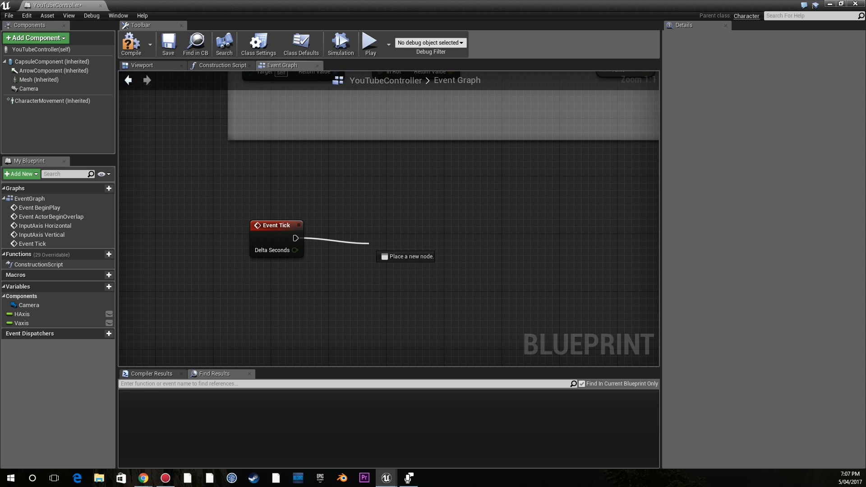
{"action": "type", "text": "bran"}
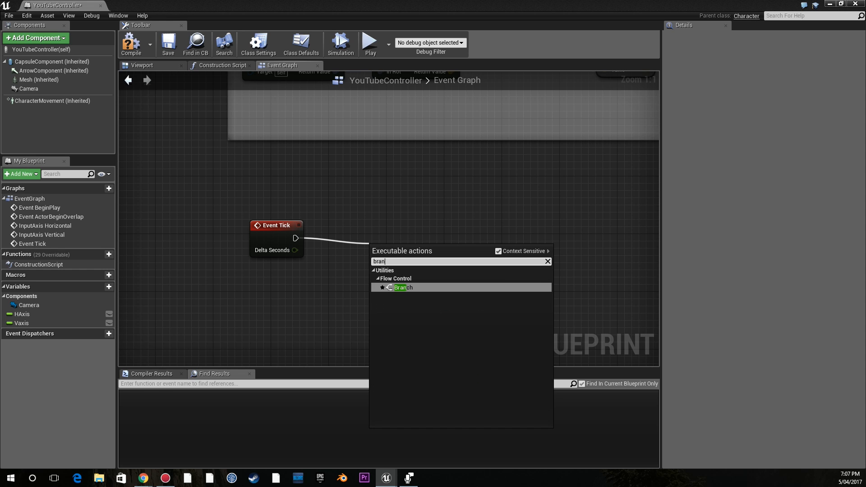
{"action": "left_click", "coordinate": [402, 287]}
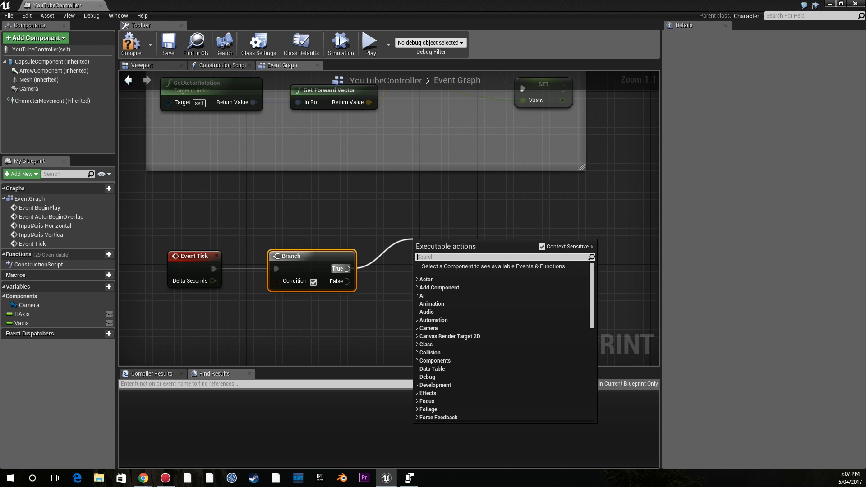
Step: Add Set Global Time Dilation nodes on the Branch's True and False paths
{"action": "type", "text": "time"}
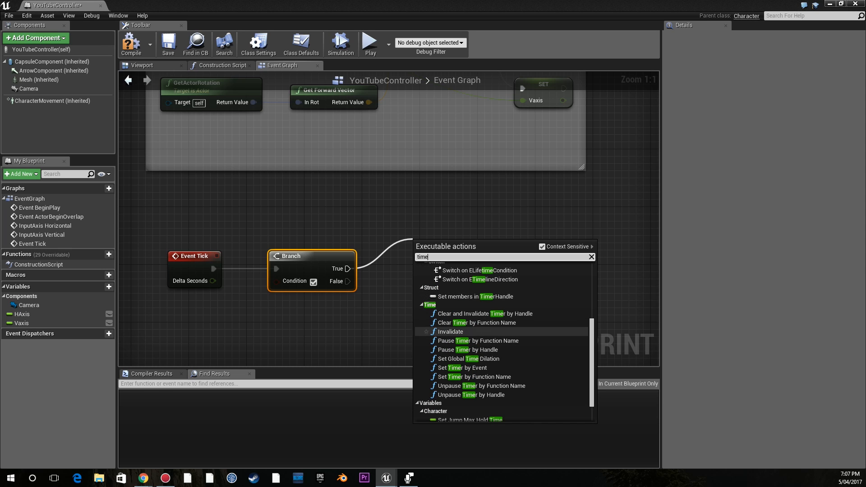
{"action": "mouse_move", "coordinate": [470, 395]}
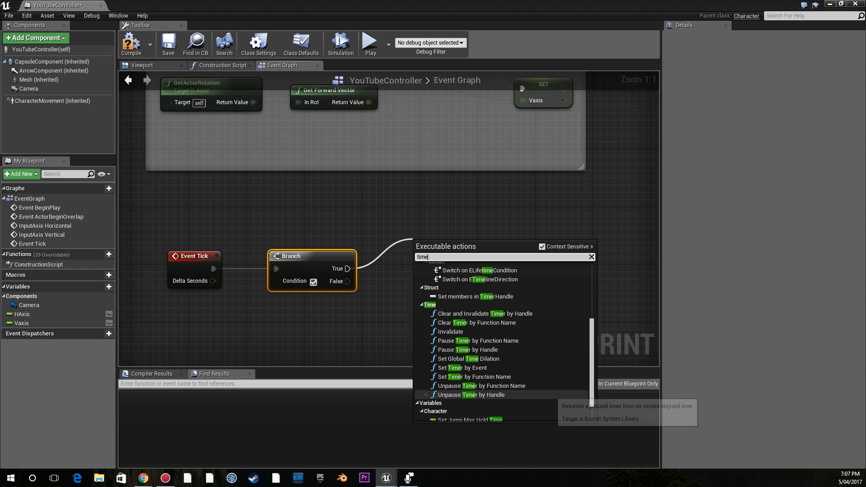
{"action": "mouse_move", "coordinate": [468, 359]}
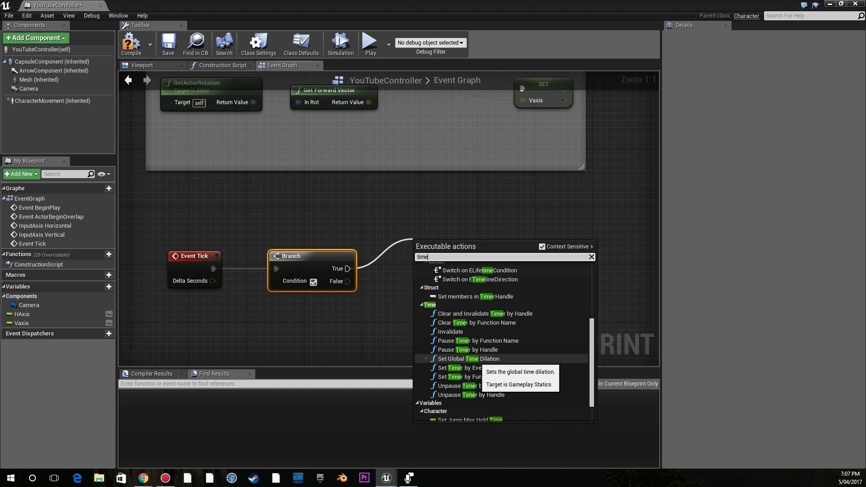
{"action": "left_click", "coordinate": [469, 359]}
{"action": "type", "text": "set time"}
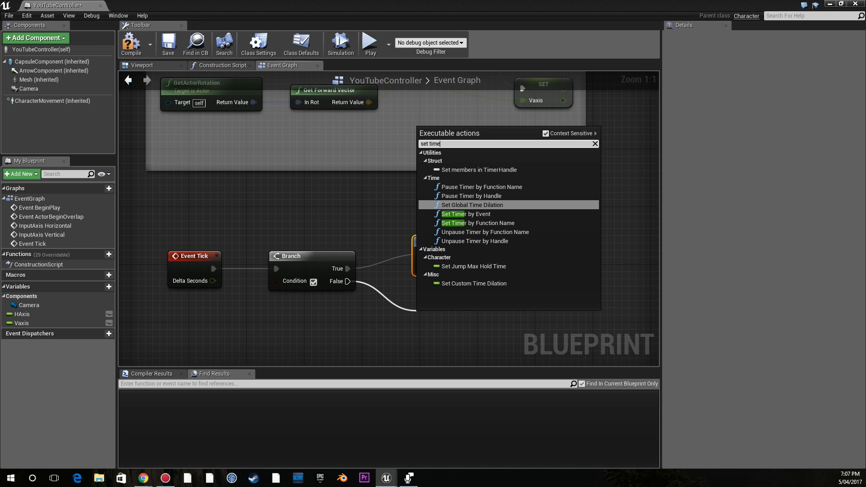
{"action": "left_click", "coordinate": [472, 205]}
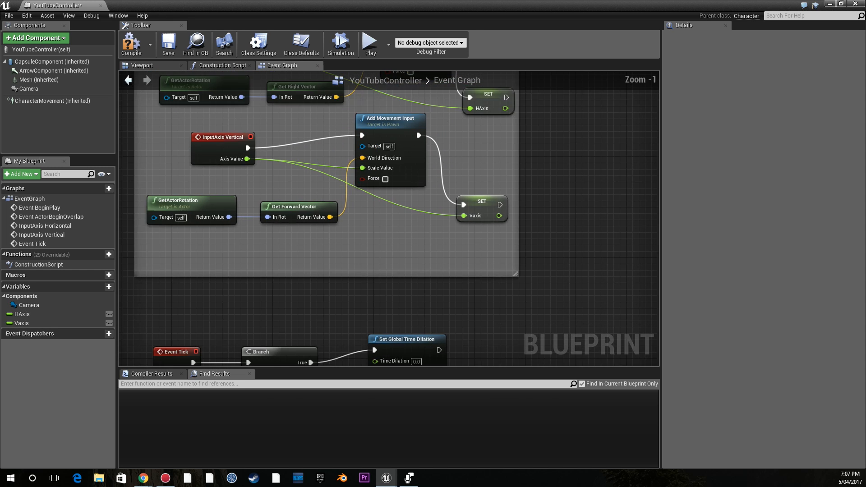
Step: Reread Condition 1 in the pseudocode document and return to the Event Graph
{"action": "left_click", "coordinate": [143, 478]}
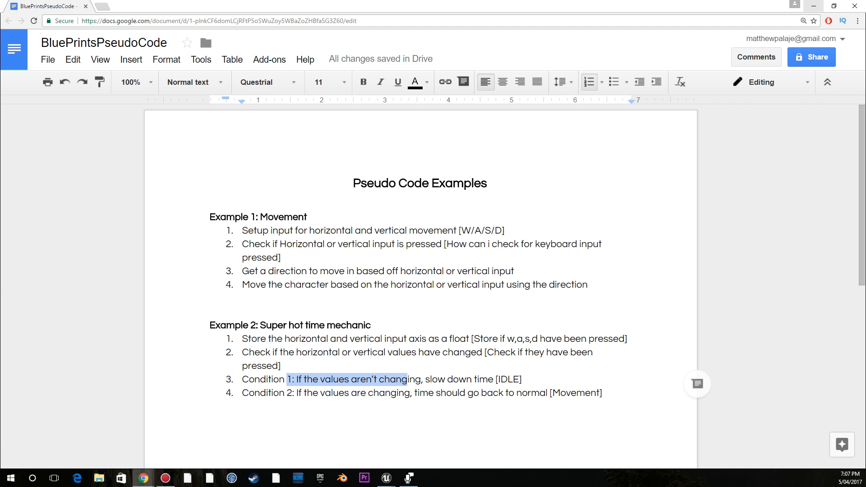
{"action": "mouse_move", "coordinate": [813, 6]}
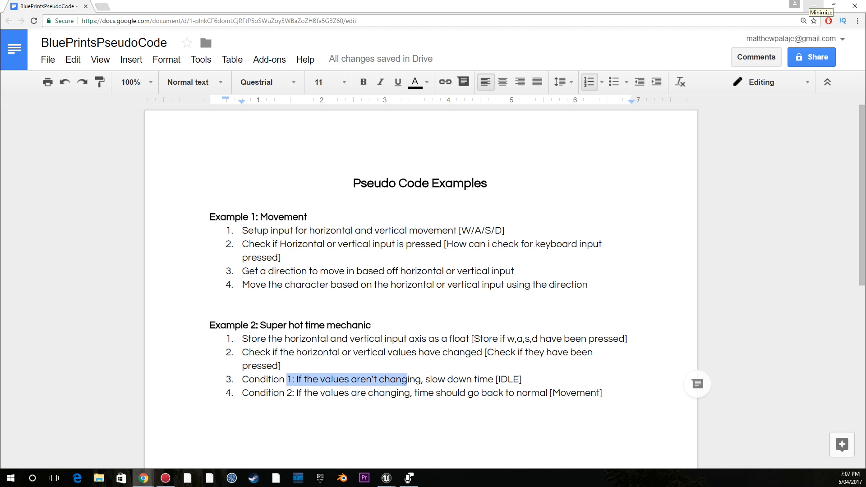
{"action": "left_click", "coordinate": [384, 479]}
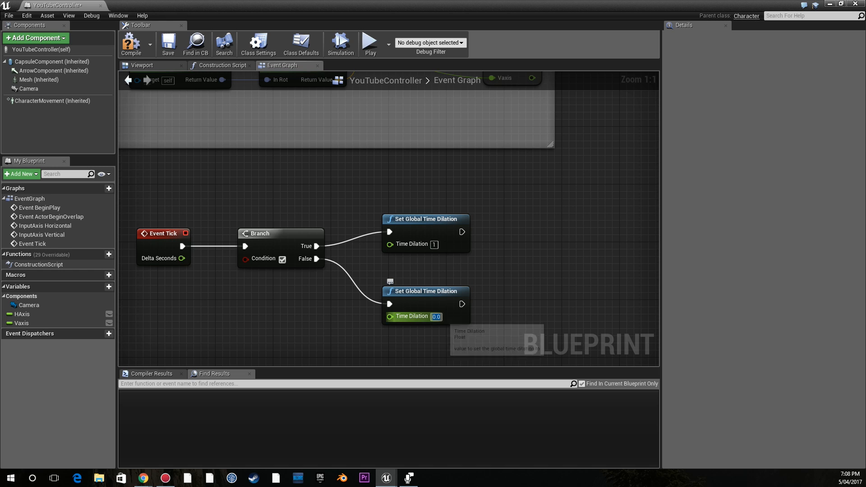
Step: Set idle time dilation to 0.1 and add != 0 checks on the Vaxis and HAxis getters
{"action": "type", "text": "0.1"}
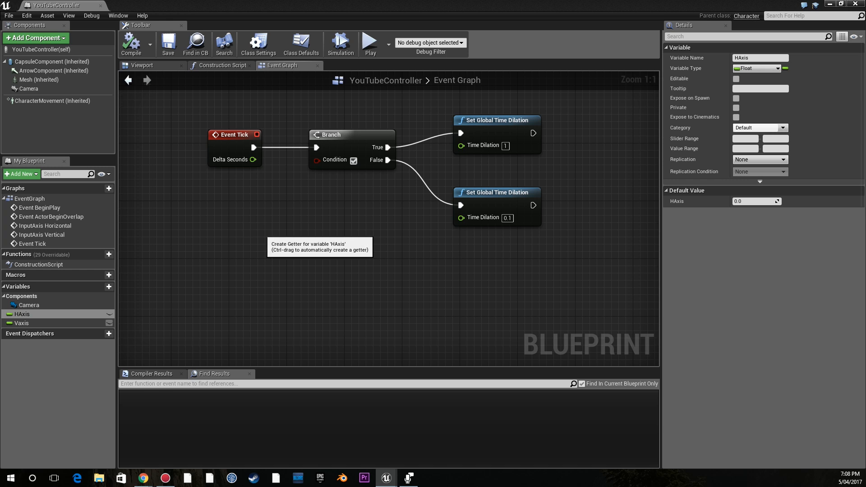
{"action": "left_click", "coordinate": [22, 323]}
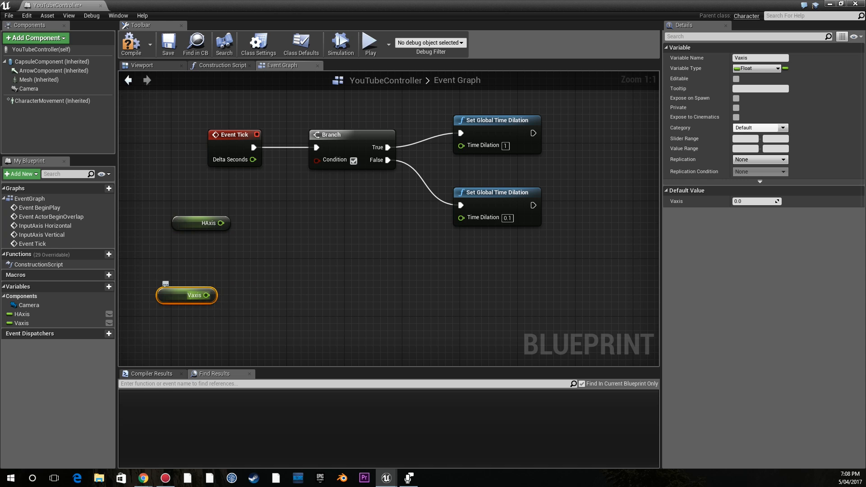
{"action": "left_click_drag", "start_coordinate": [209, 295], "coordinate": [276, 278]}
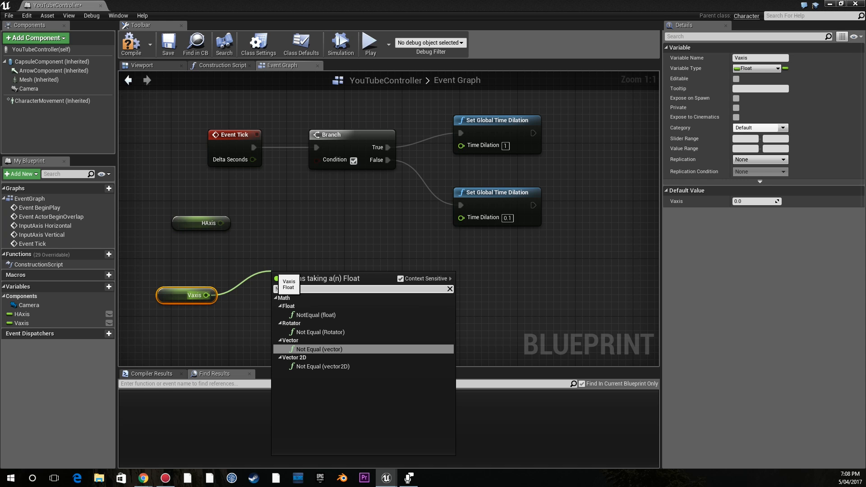
{"action": "left_click", "coordinate": [317, 349]}
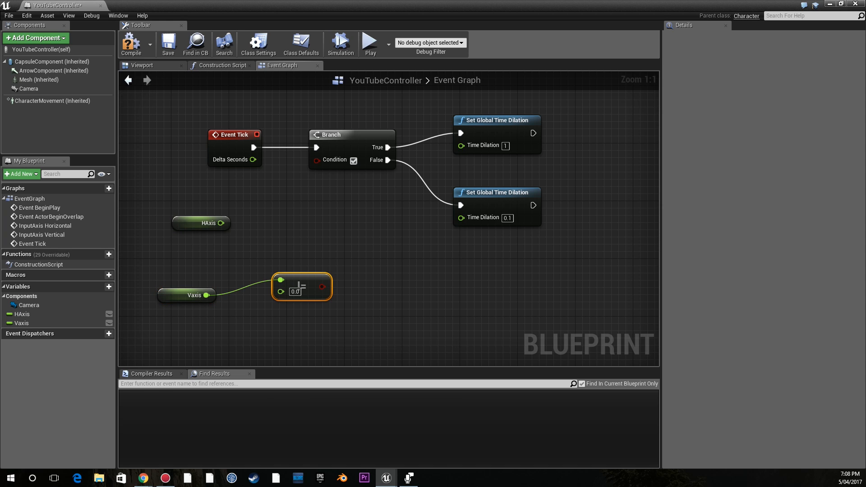
{"action": "type", "text": "!=0"}
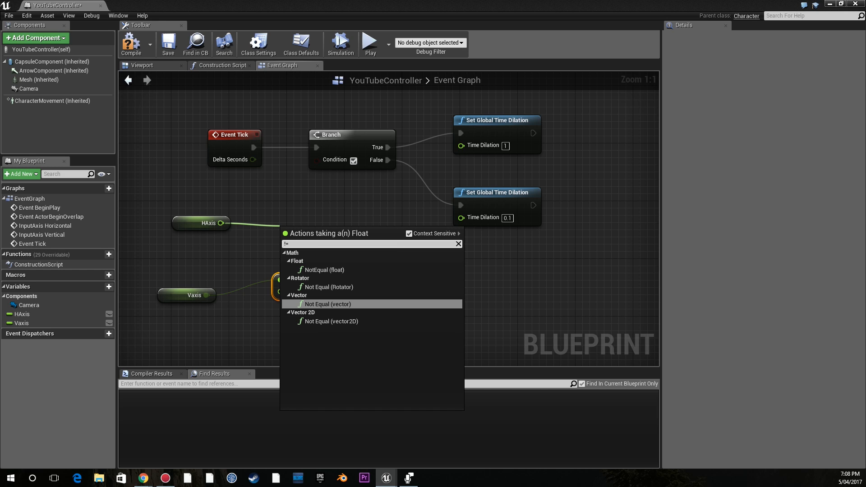
{"action": "left_click", "coordinate": [327, 304]}
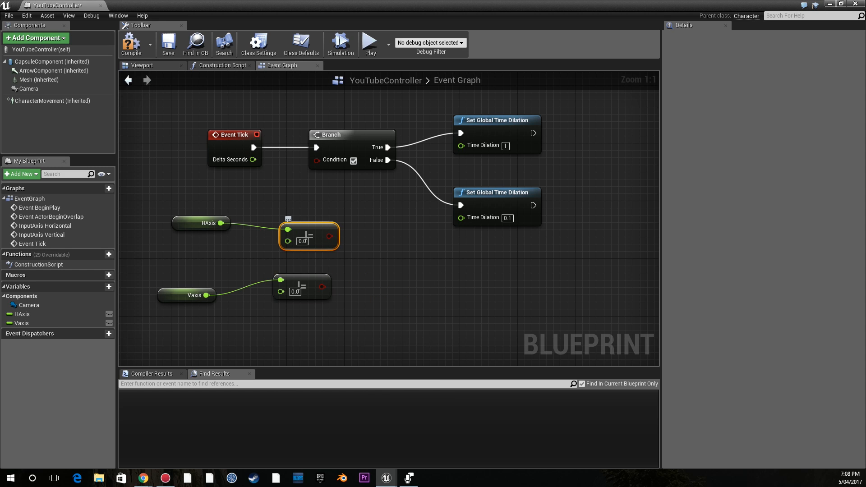
Step: Combine both checks through an OR Boolean node into the Branch condition
{"action": "left_click_drag", "start_coordinate": [310, 237], "coordinate": [279, 229]}
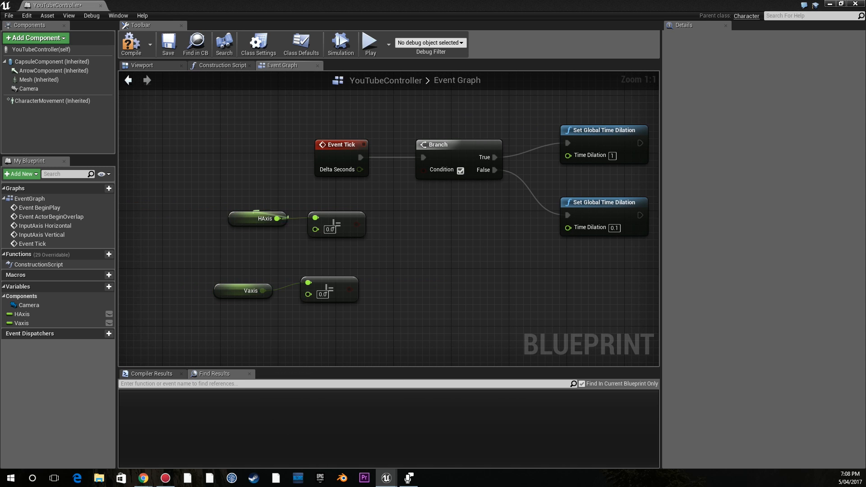
{"action": "left_click", "coordinate": [322, 225]}
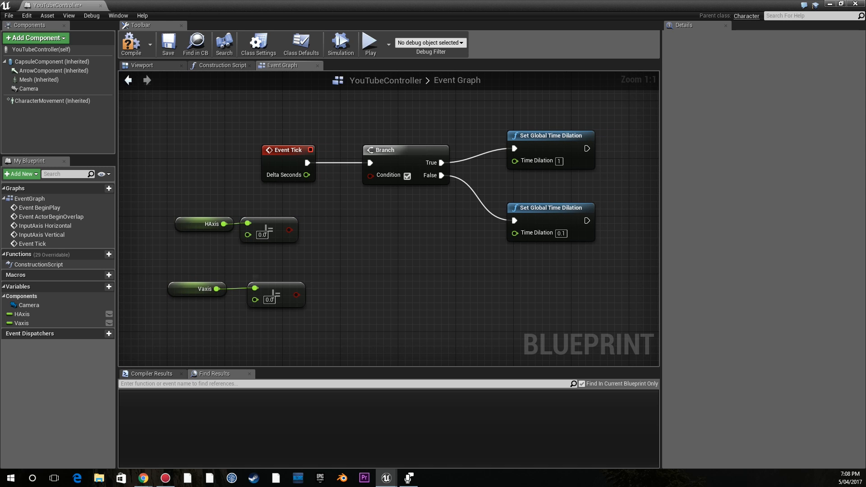
{"action": "left_click", "coordinate": [269, 295]}
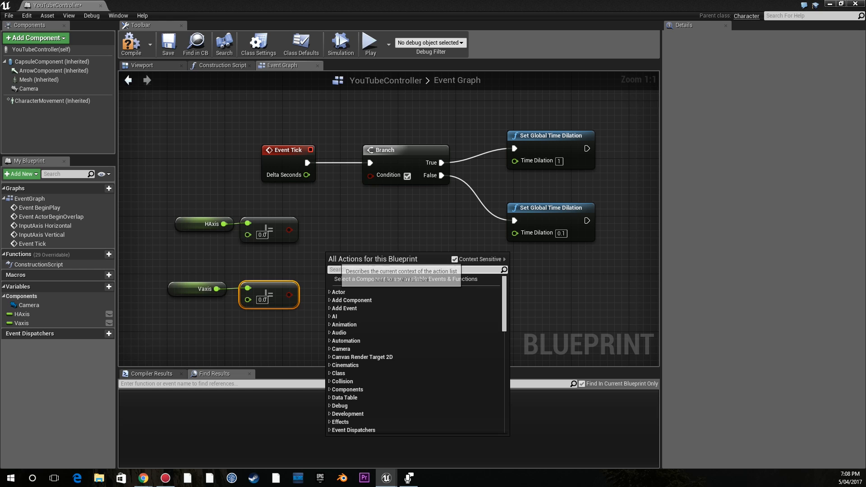
{"action": "type", "text": "or"}
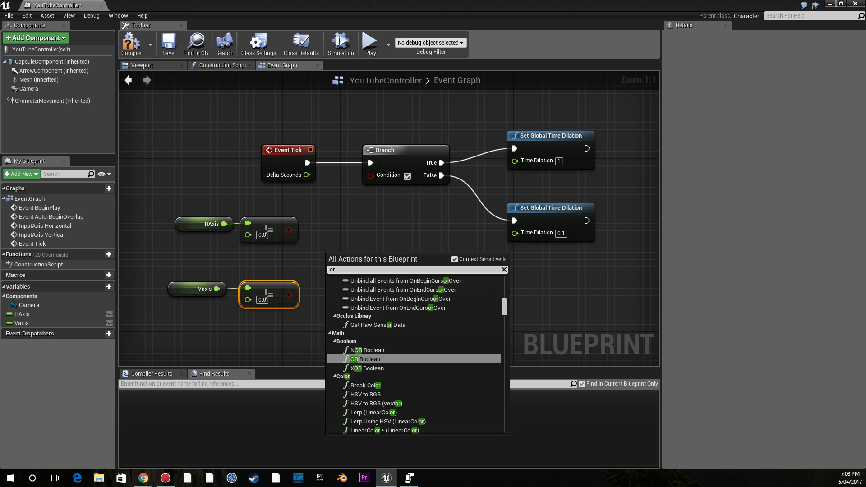
{"action": "left_click", "coordinate": [366, 359]}
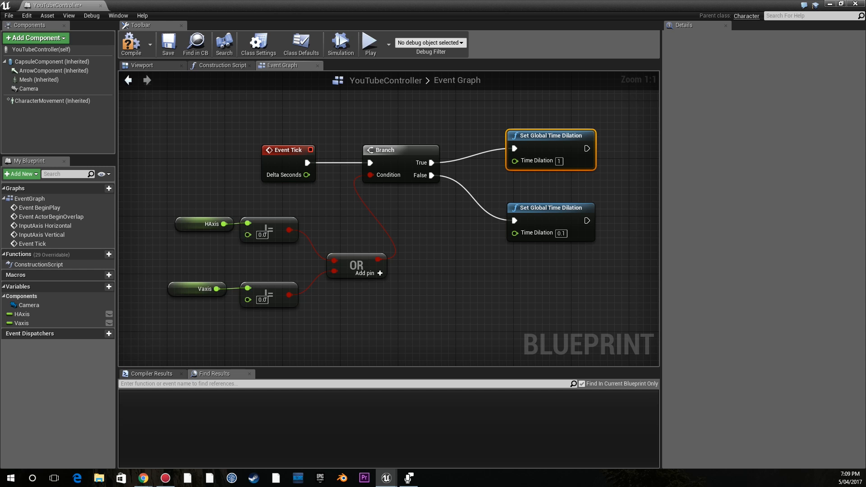
{"action": "mouse_move", "coordinate": [131, 44]}
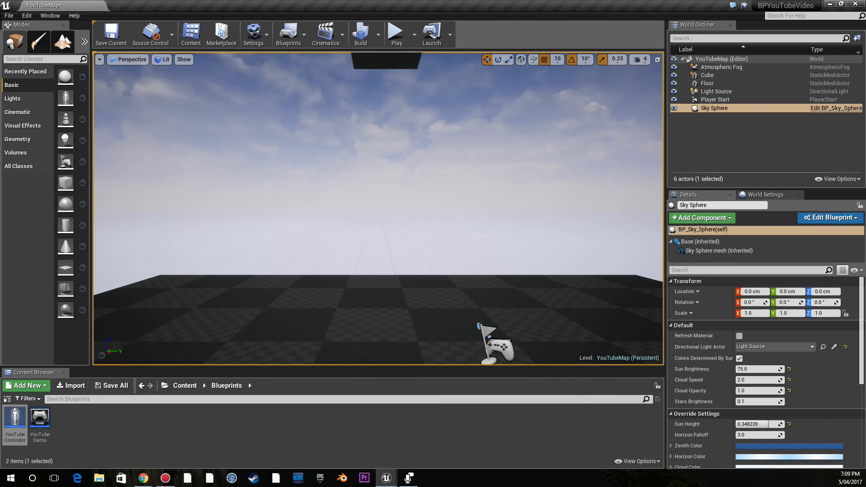
Step: Play-test the slow-motion logic, stop, and select the cube to duplicate it
{"action": "left_click", "coordinate": [396, 33]}
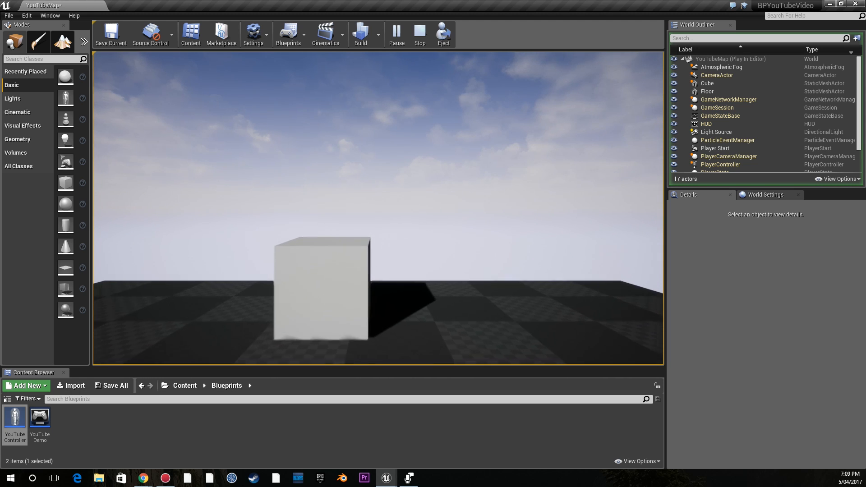
{"action": "left_click", "coordinate": [420, 34]}
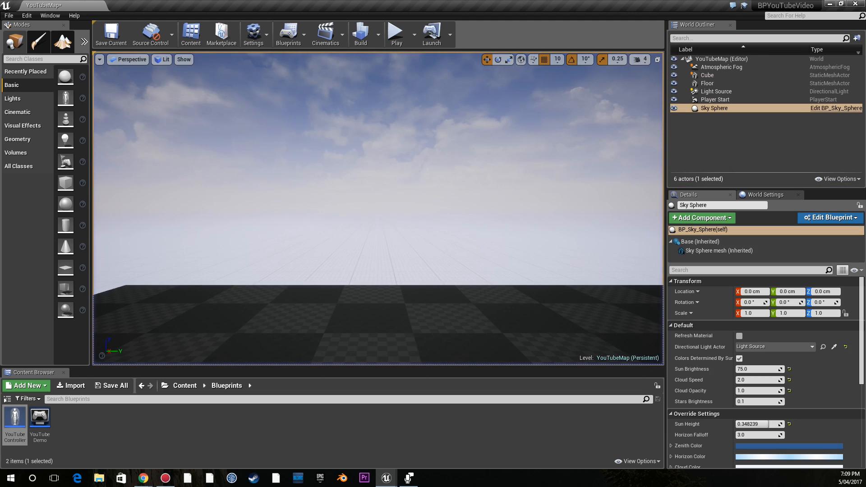
{"action": "left_click", "coordinate": [708, 75]}
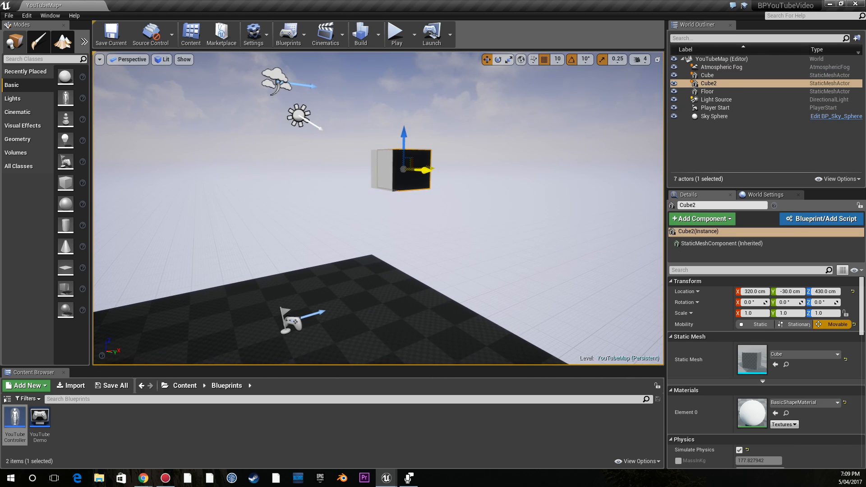
Step: Duplicate cubes and the floor to place Cube3, Cube4 and Floor2 in the level
{"action": "left_click_drag", "start_coordinate": [428, 168], "coordinate": [489, 165]}
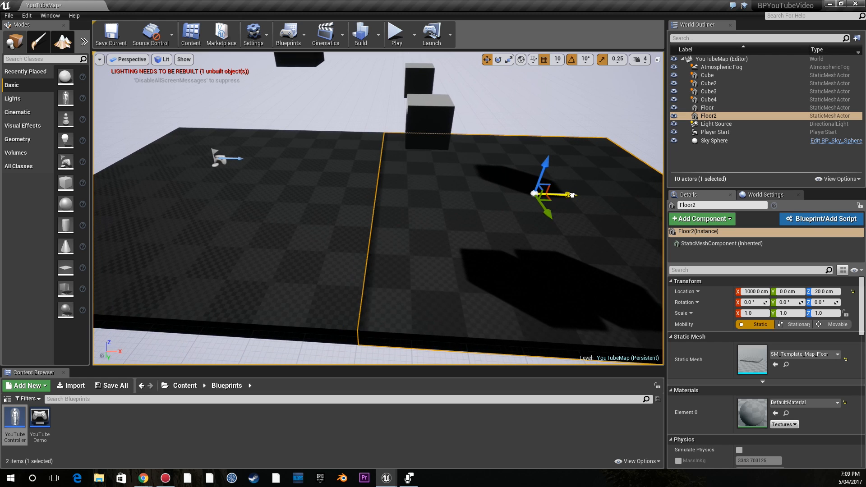
{"action": "left_click", "coordinate": [378, 35]}
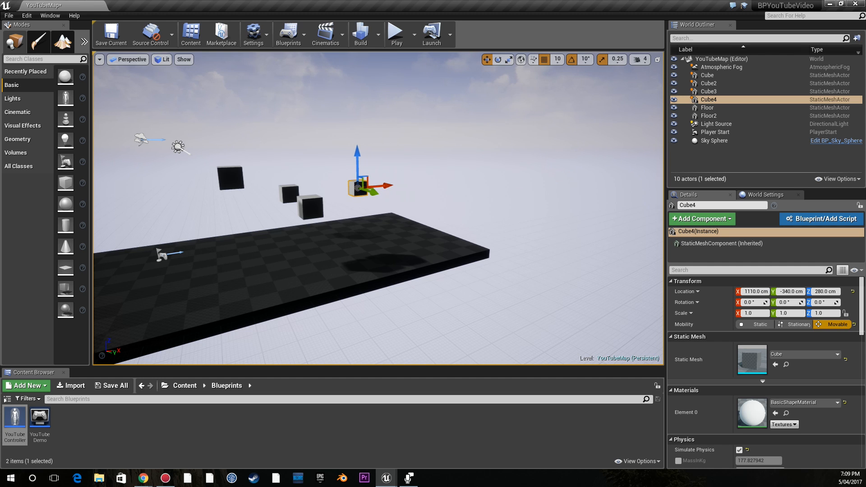
{"action": "left_click", "coordinate": [714, 140]}
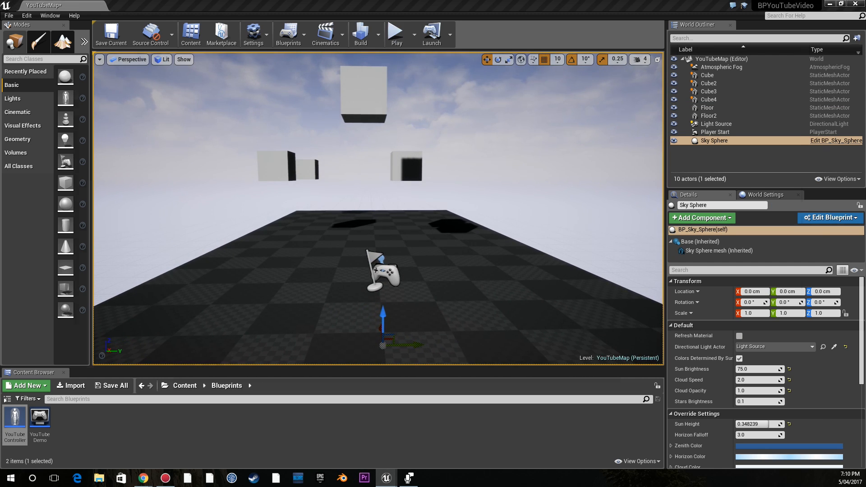
Step: Play-test, set time dilation to 0.6 moving and 0.05 idle, and play-test again
{"action": "double_click", "coordinate": [15, 418]}
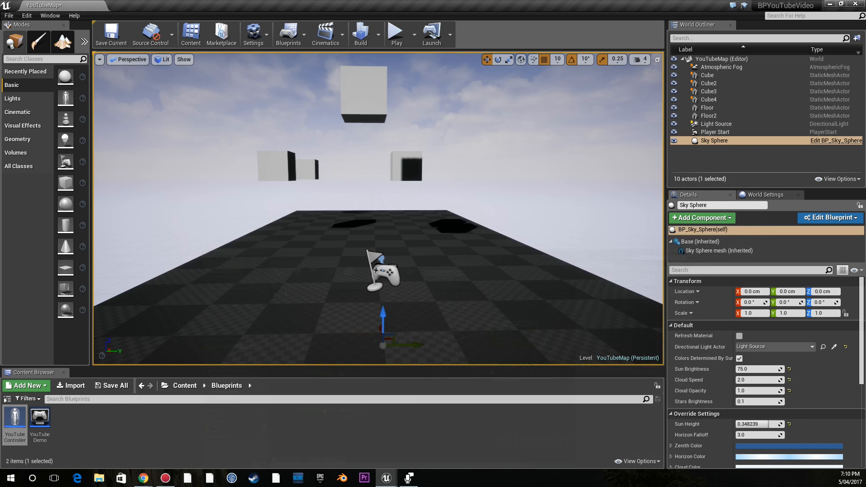
{"action": "left_click", "coordinate": [395, 33]}
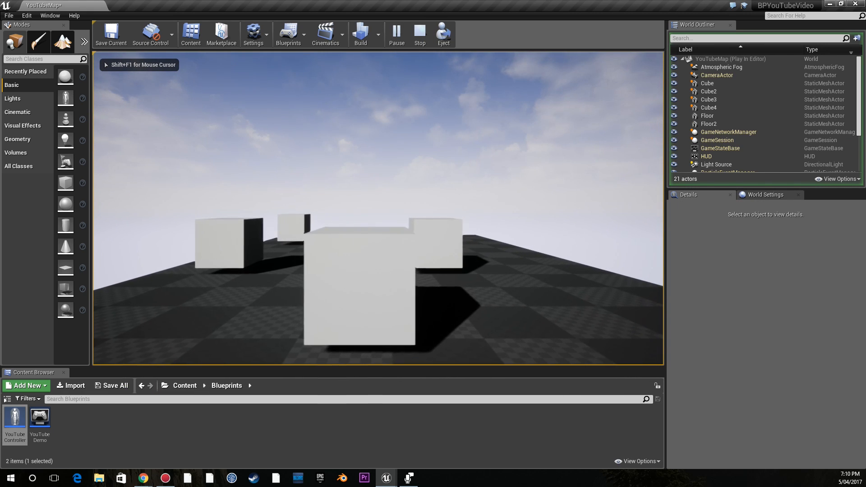
{"action": "left_click", "coordinate": [420, 34]}
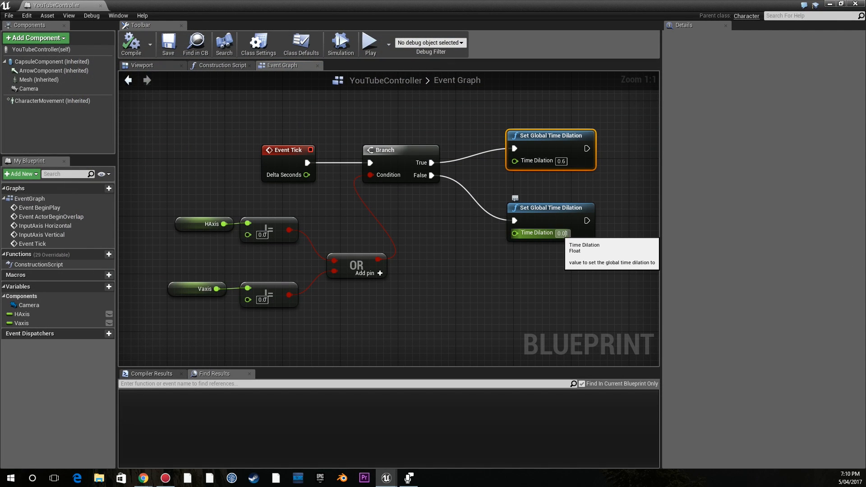
{"action": "type", "text": "0.05"}
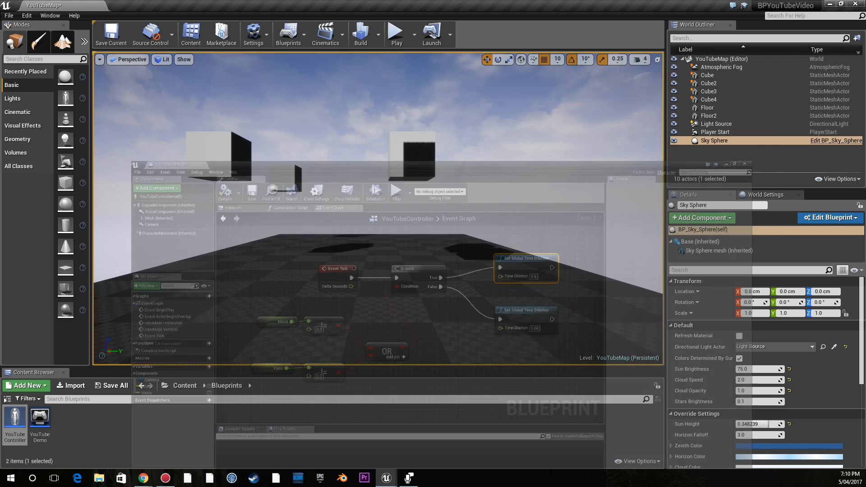
{"action": "left_click", "coordinate": [396, 34]}
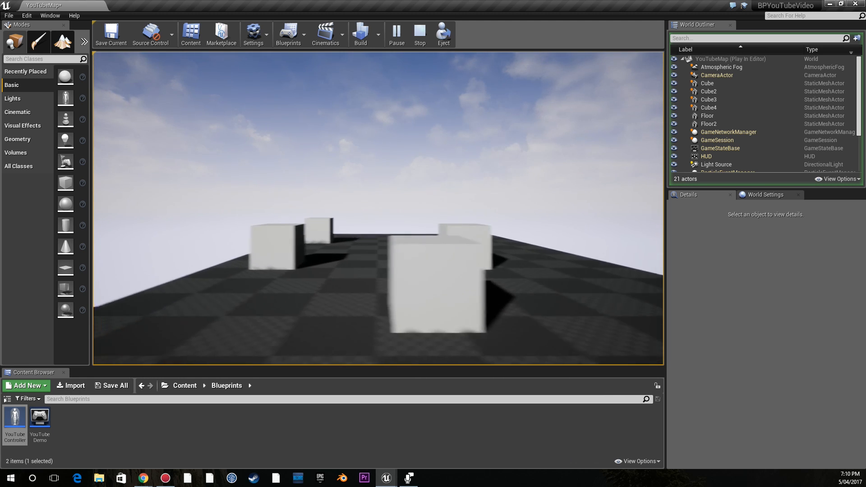
{"action": "left_click", "coordinate": [419, 33]}
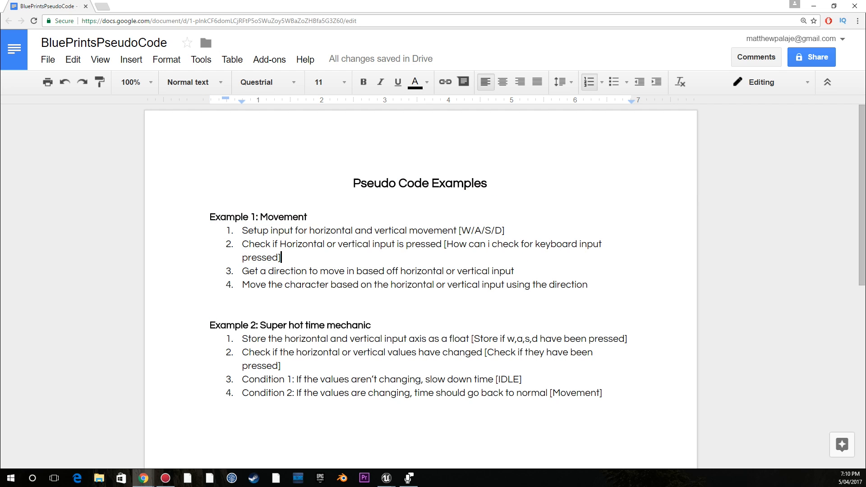
Step: Review the Example 2 pseudocode steps and bring up the YouTubeController event graph
{"action": "left_click_drag", "start_coordinate": [258, 325], "coordinate": [285, 339]}
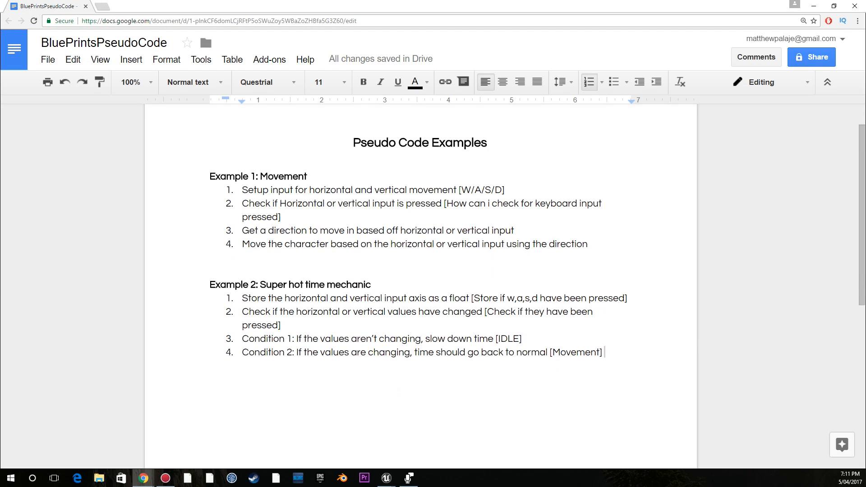
{"action": "left_click", "coordinate": [386, 478]}
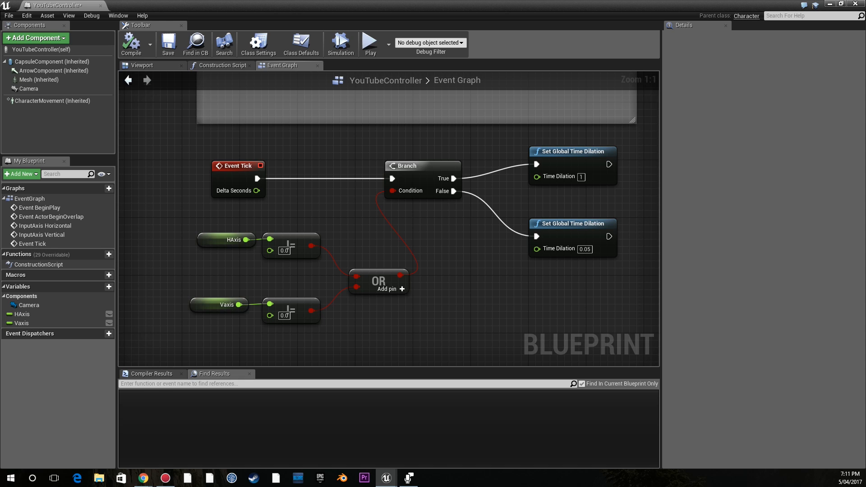
Step: Review the Event Graph around the Add Movement Input node, then return to the pseudocode document
{"action": "left_click", "coordinate": [238, 165]}
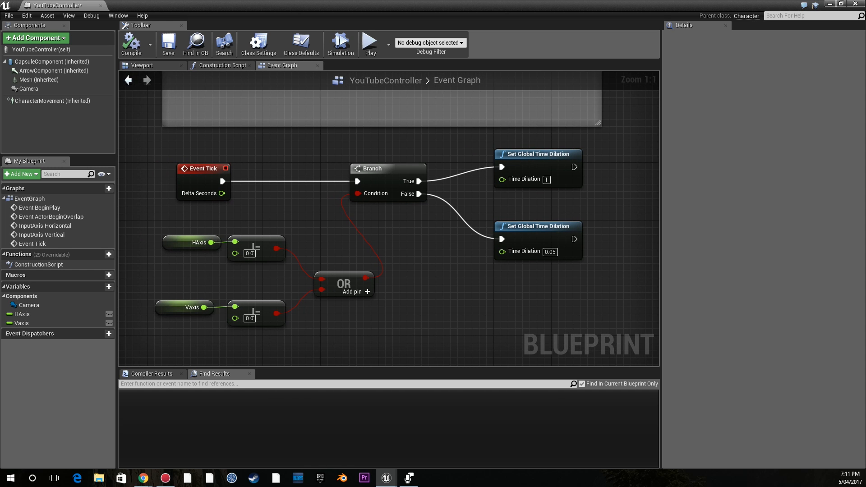
{"action": "left_click", "coordinate": [387, 168]}
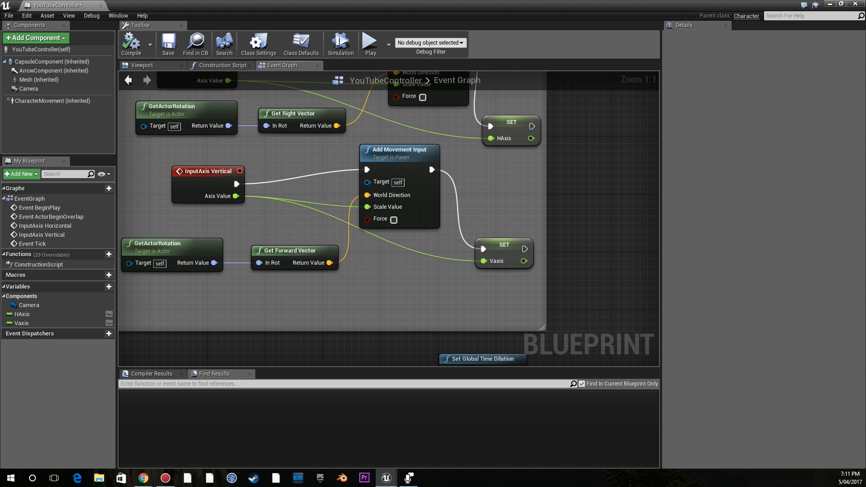
{"action": "left_click", "coordinate": [399, 149]}
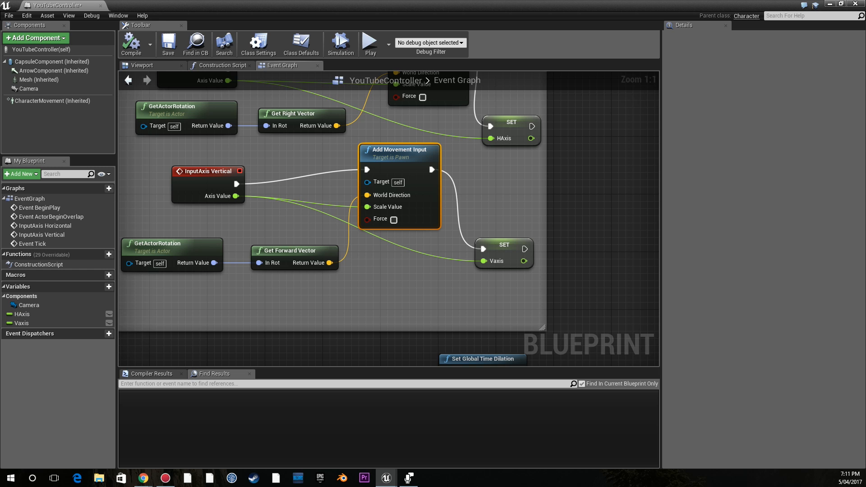
{"action": "scroll", "scroll_direction": "down", "scroll_amount": 3}
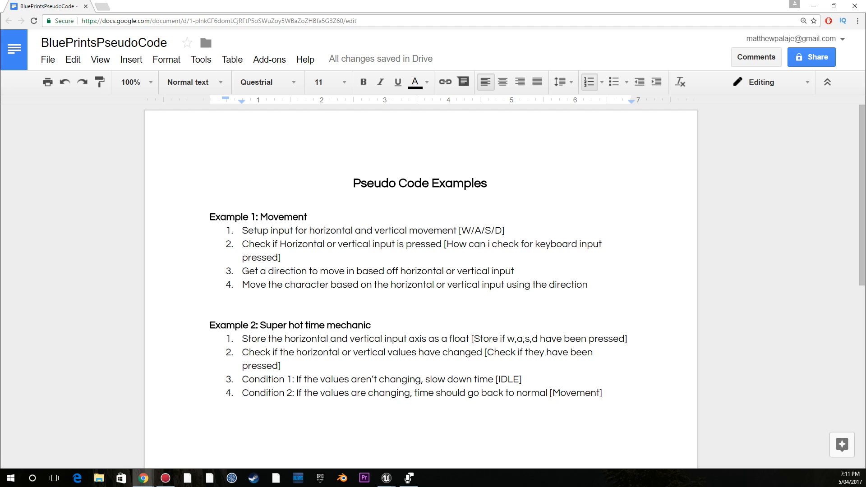
Step: Add a bold 'Example 3: Inventory' heading below the Example 2 time-mechanic steps
{"action": "left_click_drag", "start_coordinate": [210, 217], "coordinate": [589, 284]}
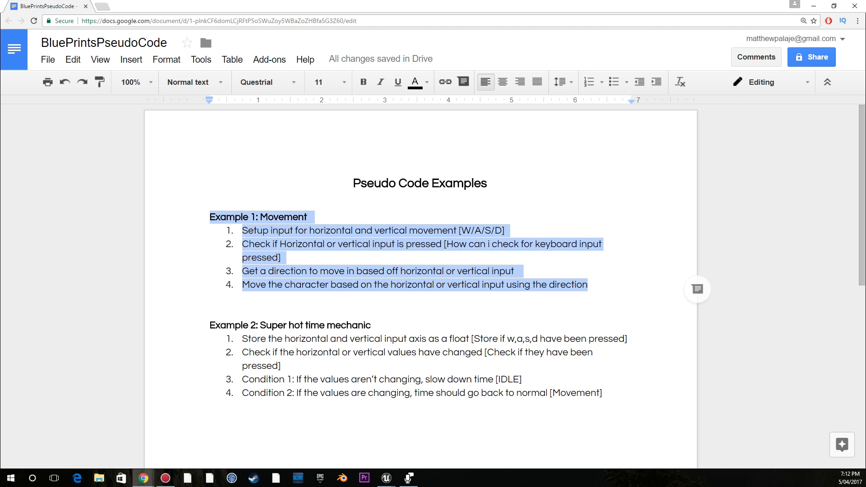
{"action": "left_click", "coordinate": [209, 311]}
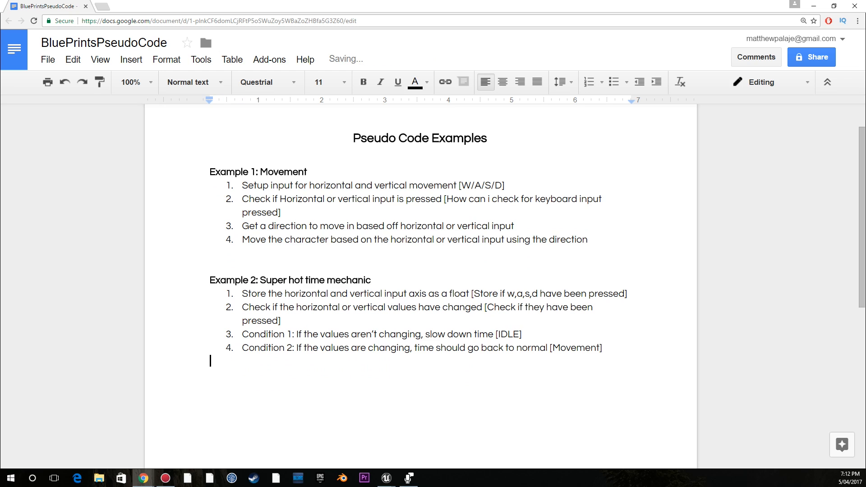
{"action": "type", "text": "Examle"}
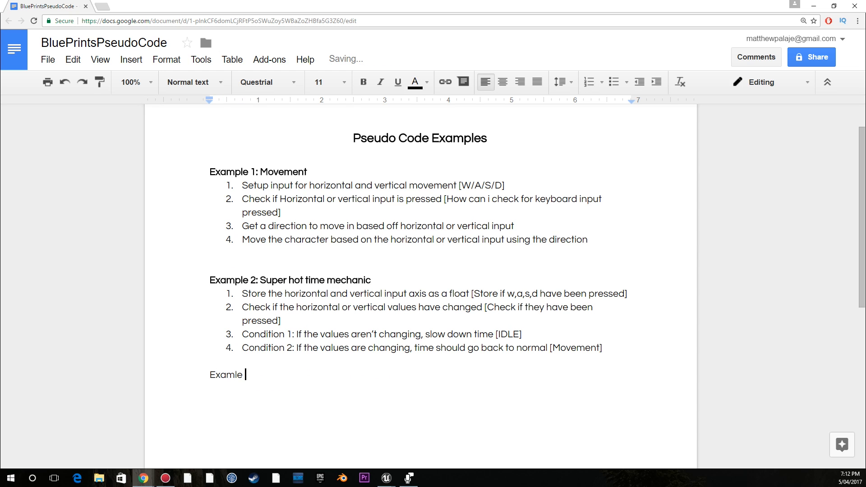
{"action": "type", "text": "p"}
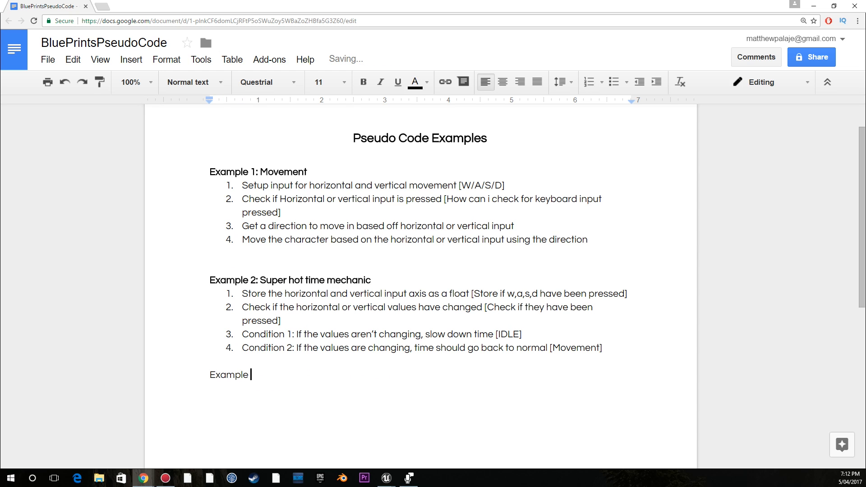
{"action": "type", "text": "3: Inventor"}
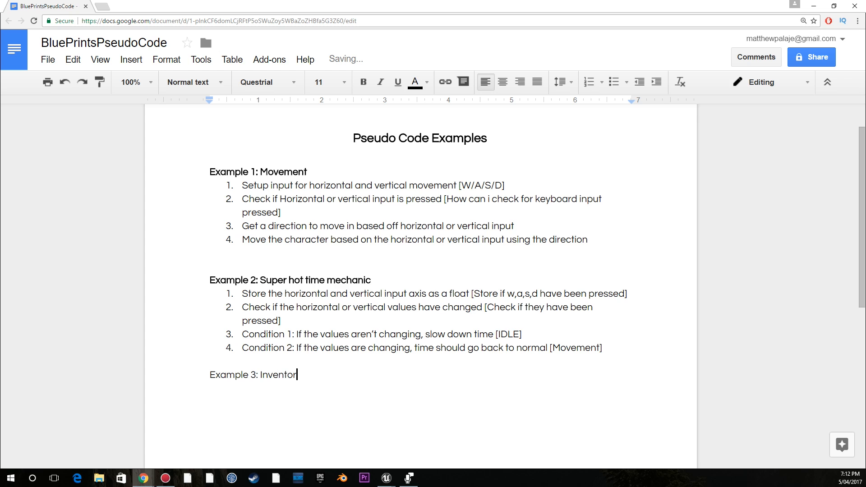
{"action": "left_click_drag", "start_coordinate": [209, 375], "coordinate": [302, 375]}
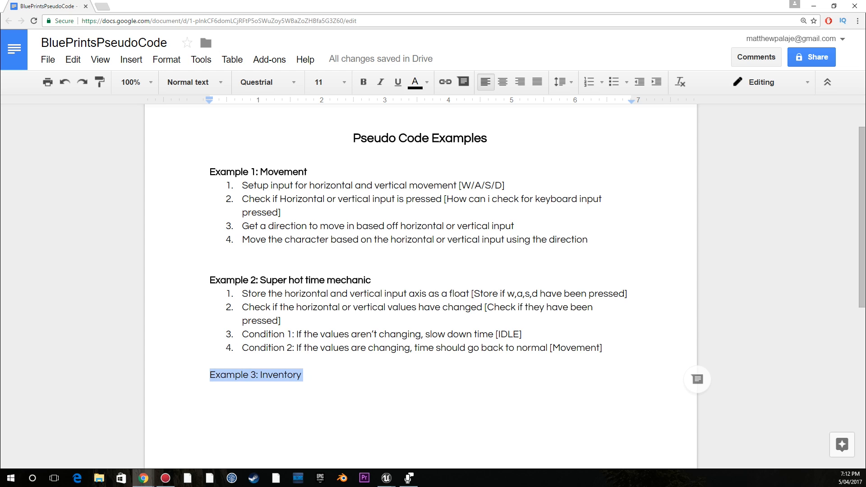
{"action": "left_click", "coordinate": [363, 82]}
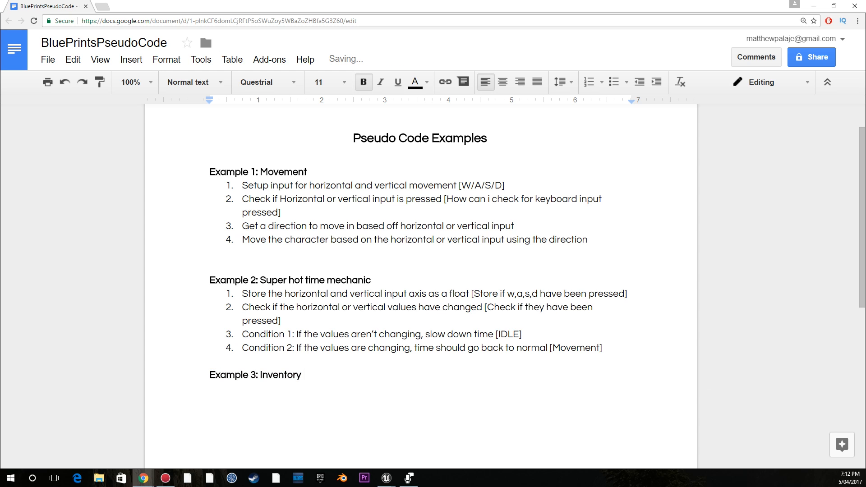
Step: Add an 'Example 4: Lobby - multiplayer' line under the new heading
{"action": "type", "text": "Example"}
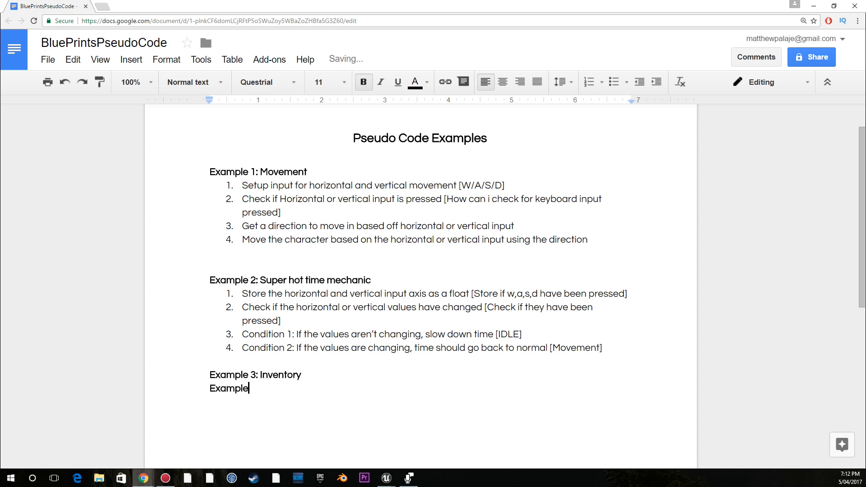
{"action": "type", "text": "4:"}
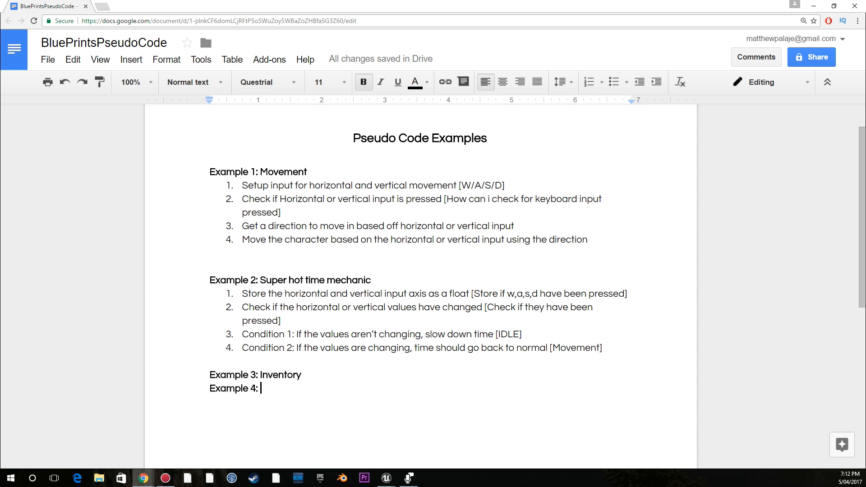
{"action": "type", "text": "Lobby"}
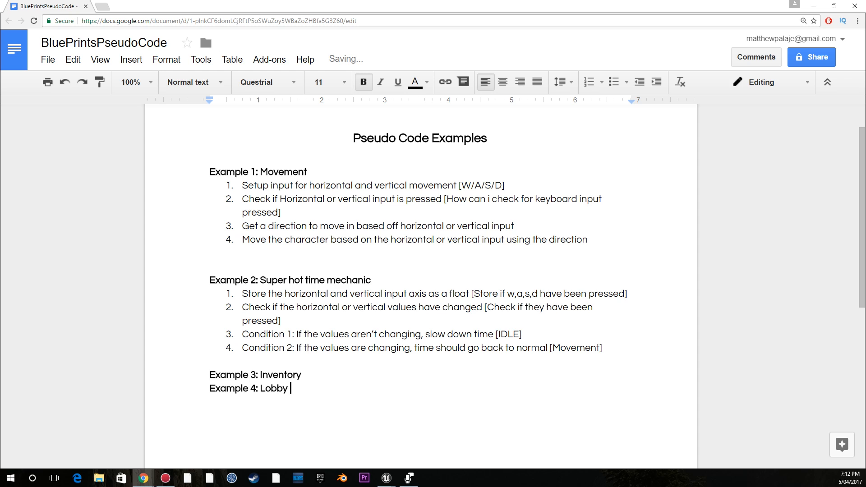
{"action": "type", "text": "- multiplayer"}
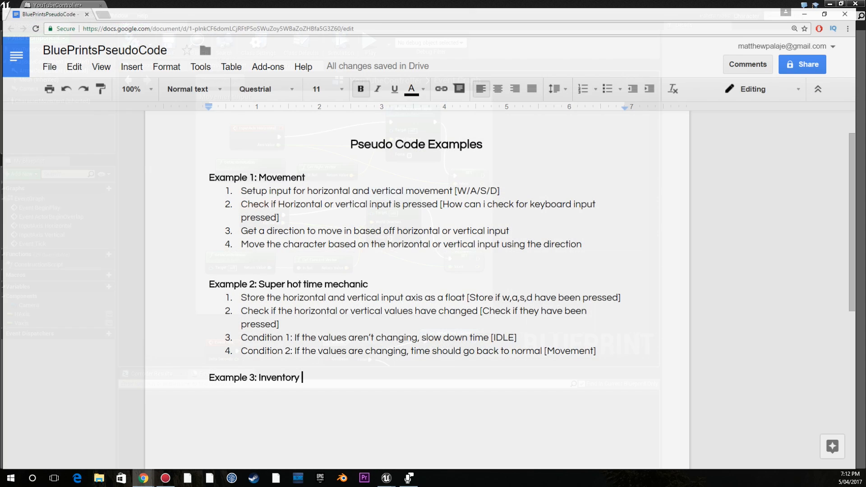
Step: Replace 'Inventory' so the heading reads 'Example 3: Get mouse input to look around'
{"action": "double_click", "coordinate": [281, 376]}
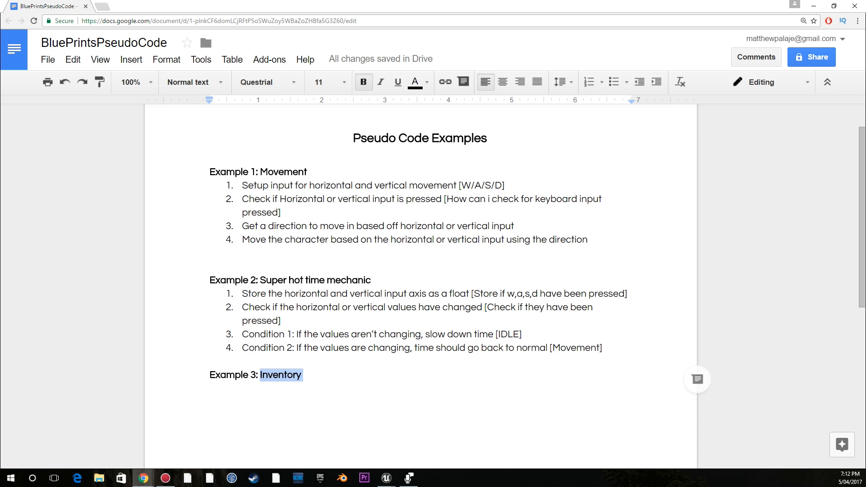
{"action": "key", "text": "Delete"}
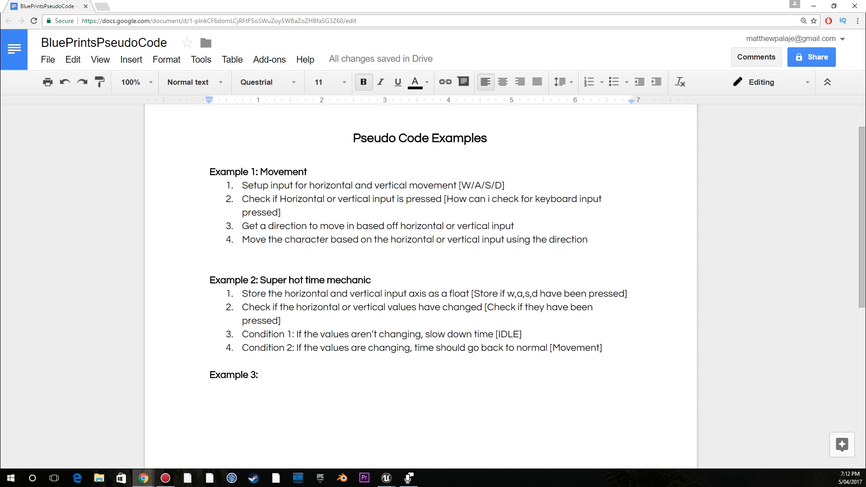
{"action": "left_click_drag", "start_coordinate": [259, 348], "coordinate": [260, 375]}
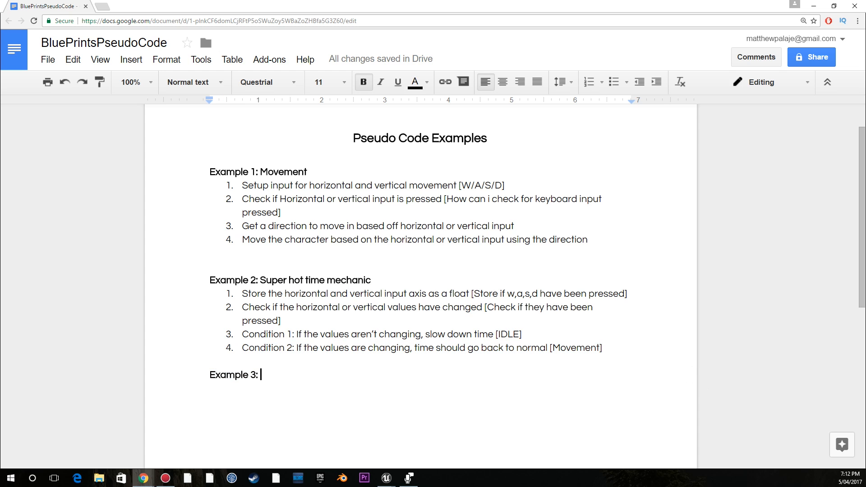
{"action": "type", "text": "Get mo"}
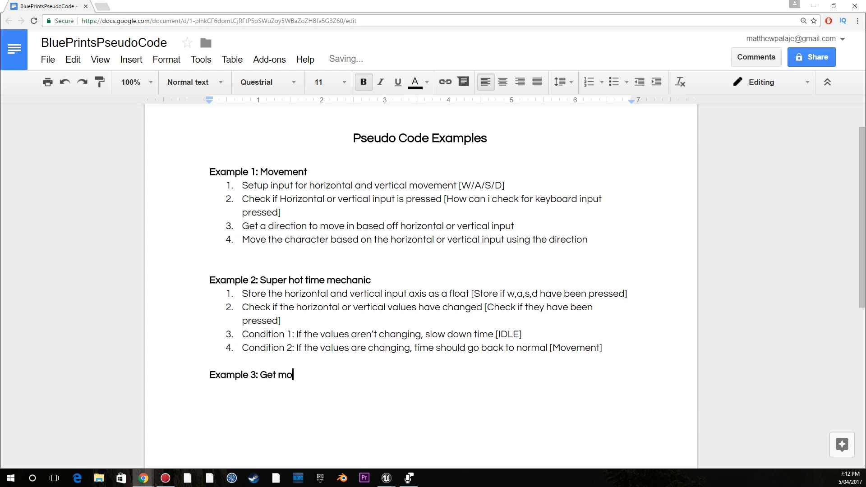
{"action": "type", "text": "use input to look a"}
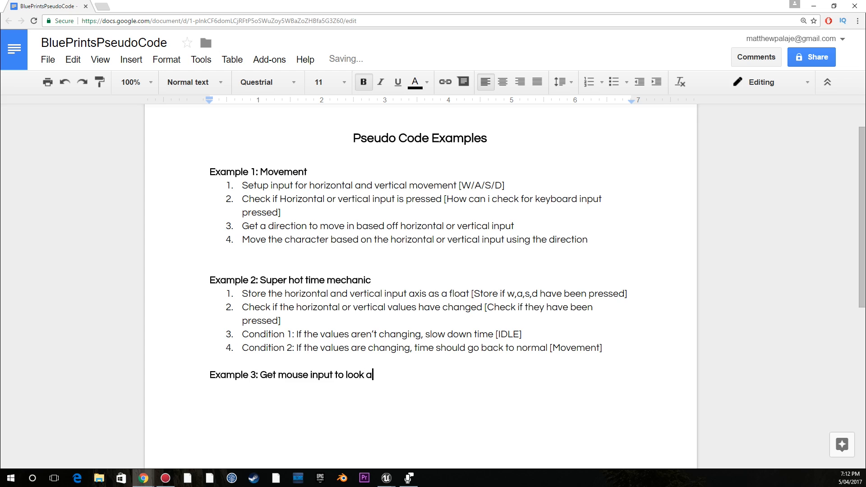
{"action": "type", "text": "round"}
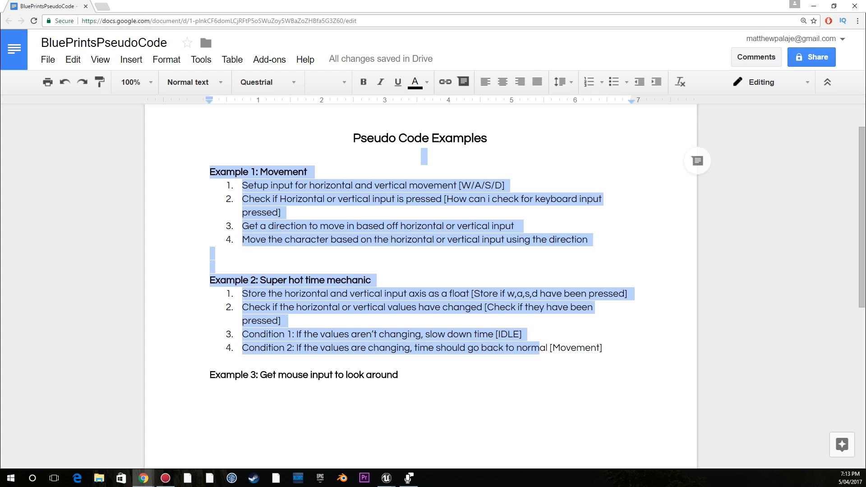
{"action": "left_click", "coordinate": [401, 374]}
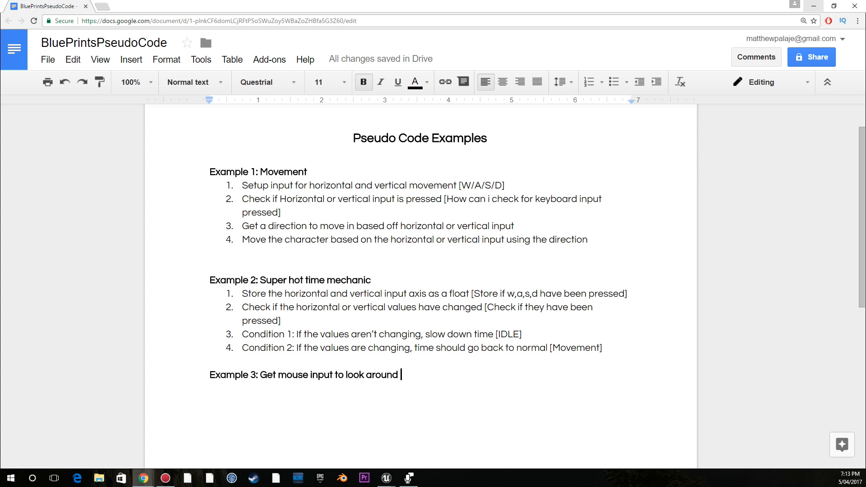
Step: Return to the Unreal level editor and start a play-in-editor session of YouTubeMap
{"action": "left_click", "coordinate": [385, 478]}
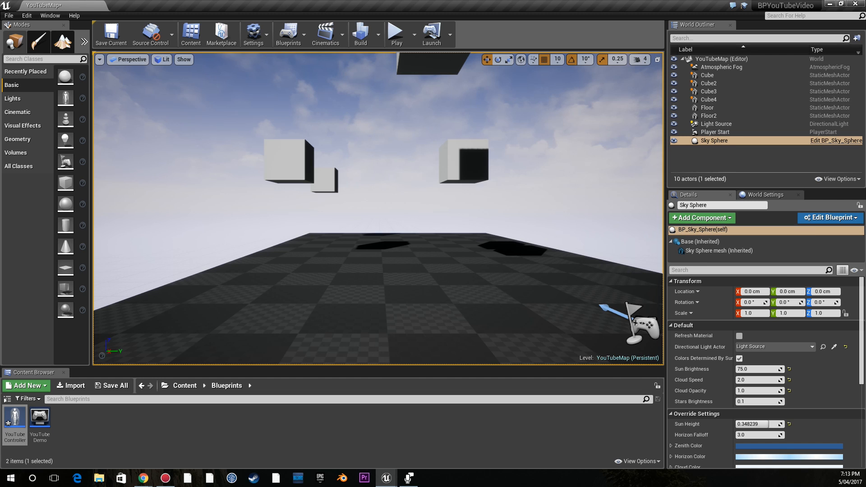
{"action": "left_click", "coordinate": [396, 32]}
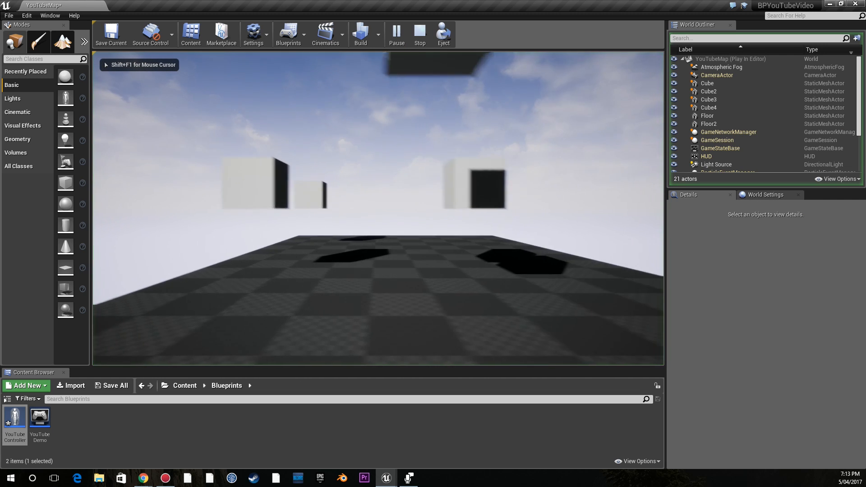